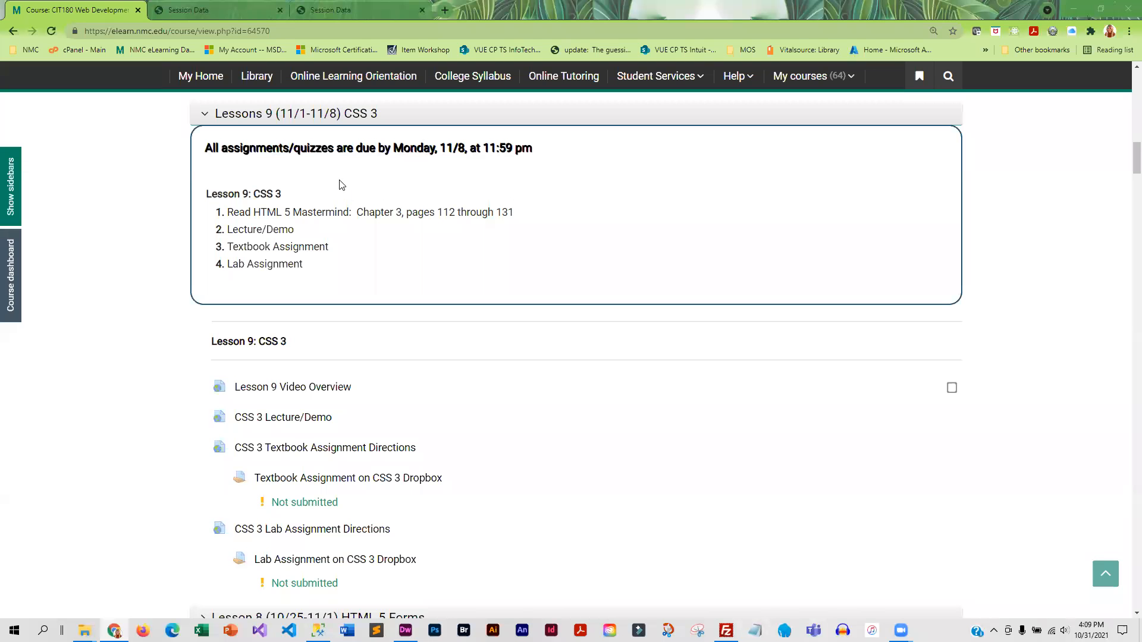
{"action": "mouse_move", "coordinate": [333, 342]}
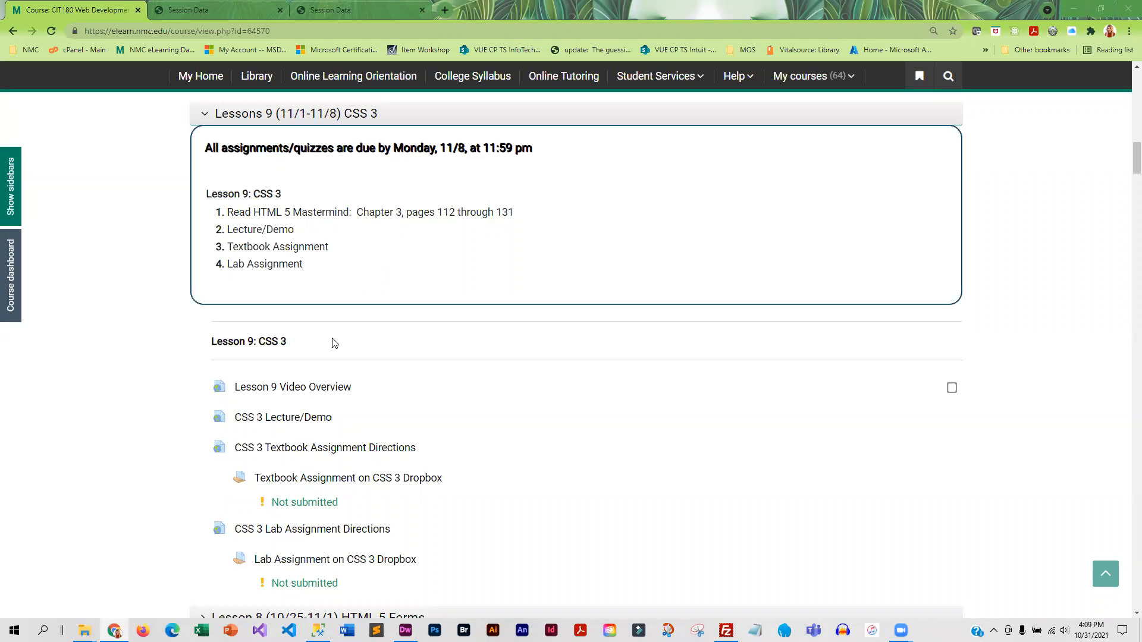
{"action": "mouse_move", "coordinate": [282, 418]}
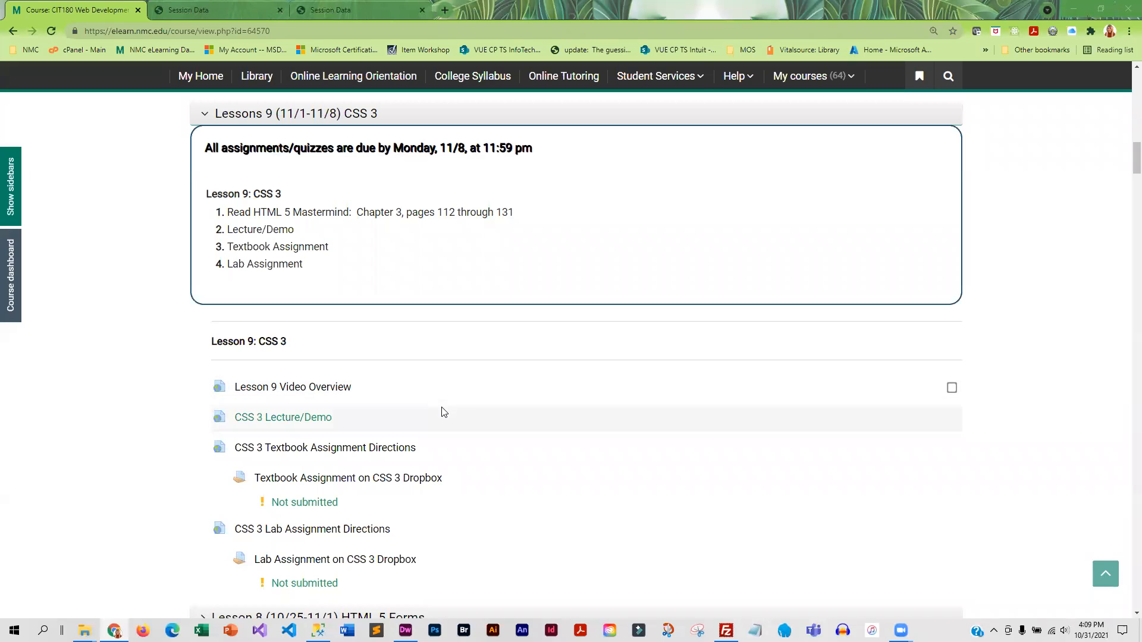
{"action": "mouse_move", "coordinate": [449, 217]}
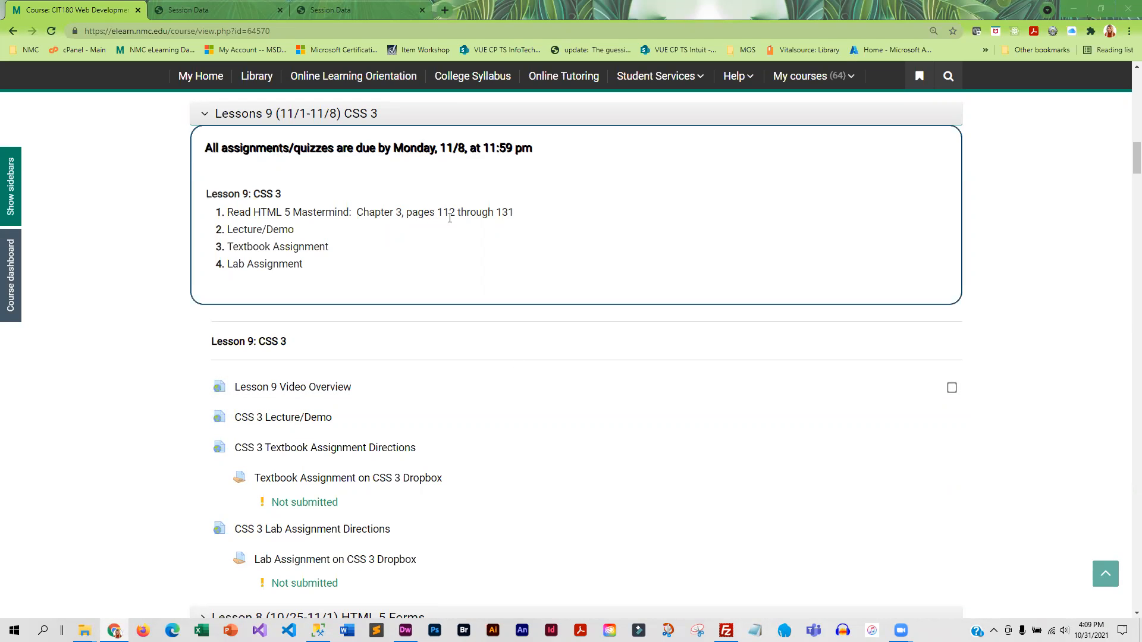
{"action": "mouse_move", "coordinate": [529, 219]}
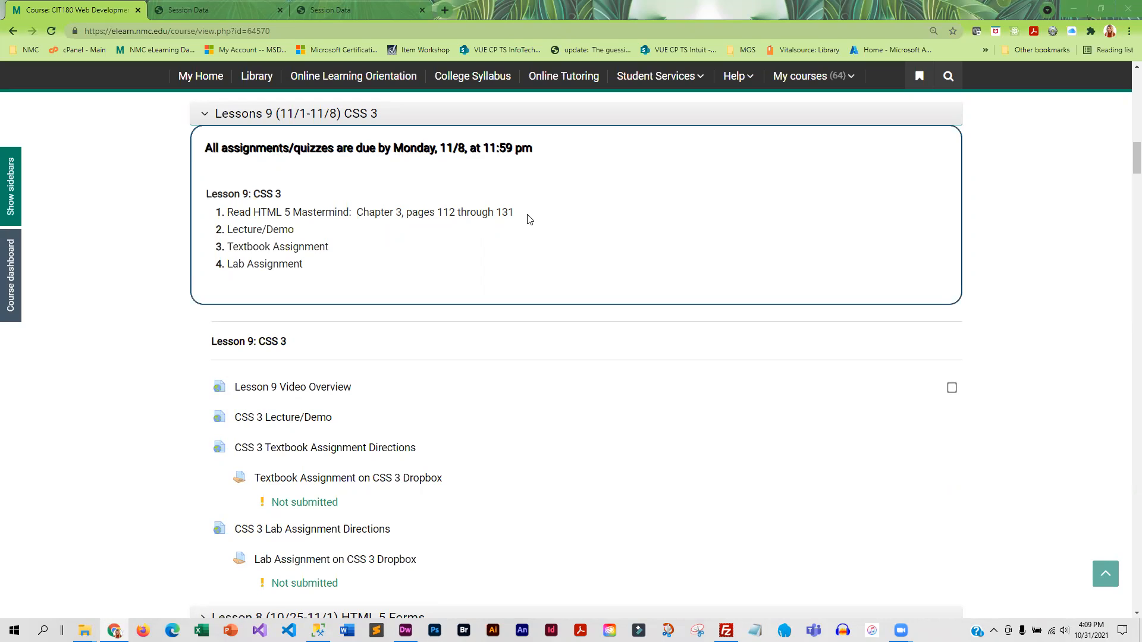
{"action": "mouse_move", "coordinate": [325, 447]}
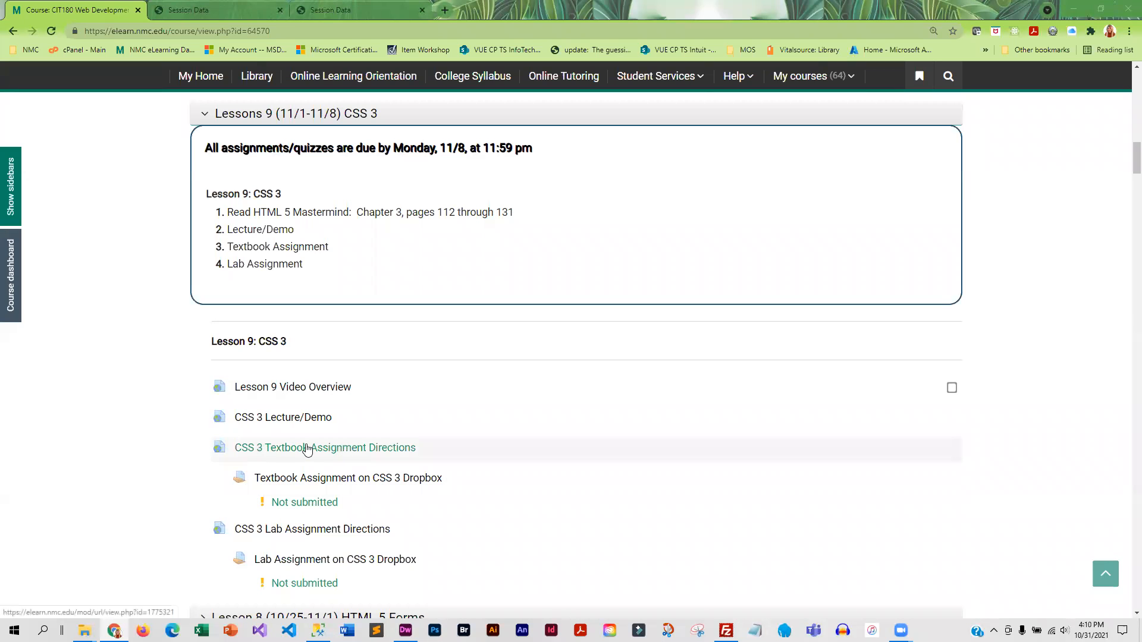
{"action": "mouse_move", "coordinate": [317, 418]}
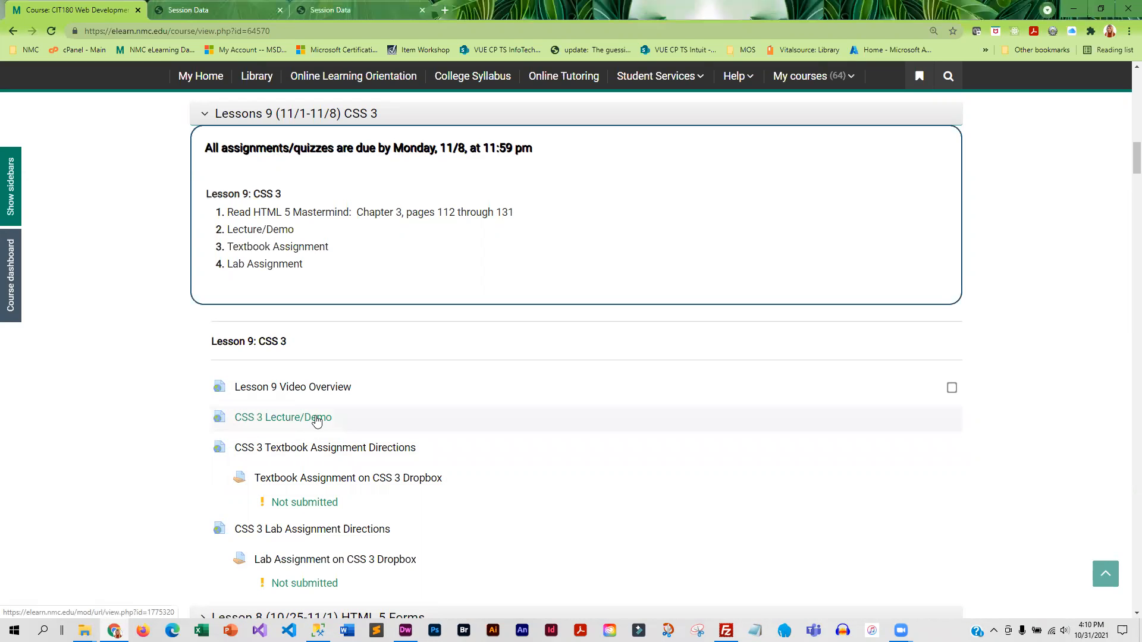
Open the CSS 3 Lecture/Demo page and scroll to the rounded corners border-radius examples
{"action": "left_click", "coordinate": [282, 418]}
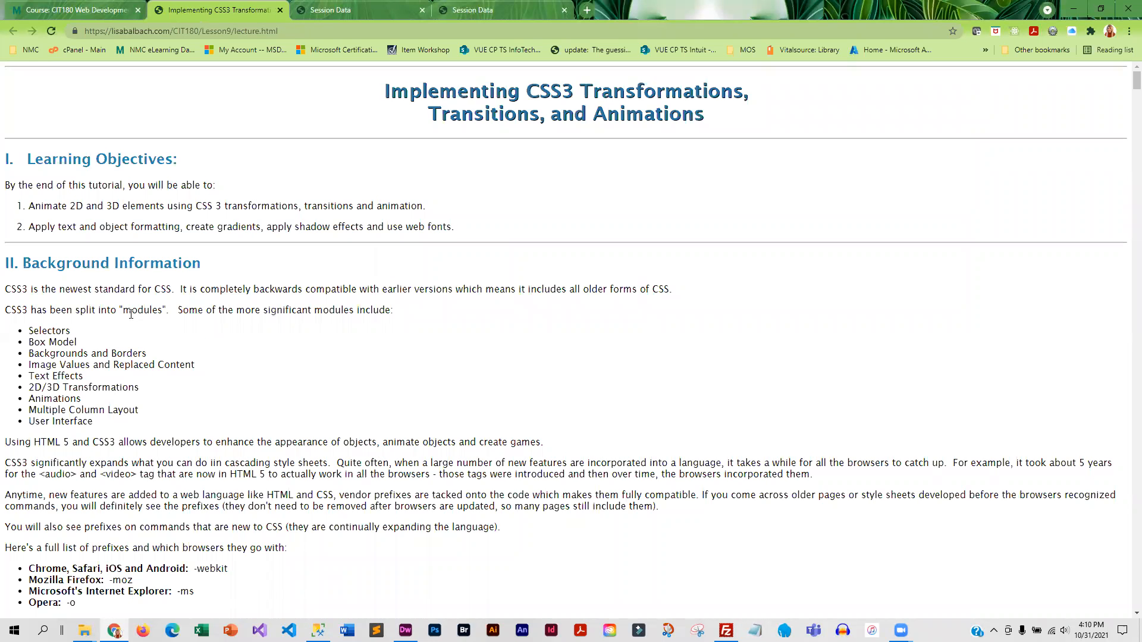
{"action": "scroll", "scroll_direction": "down", "scroll_amount": 3}
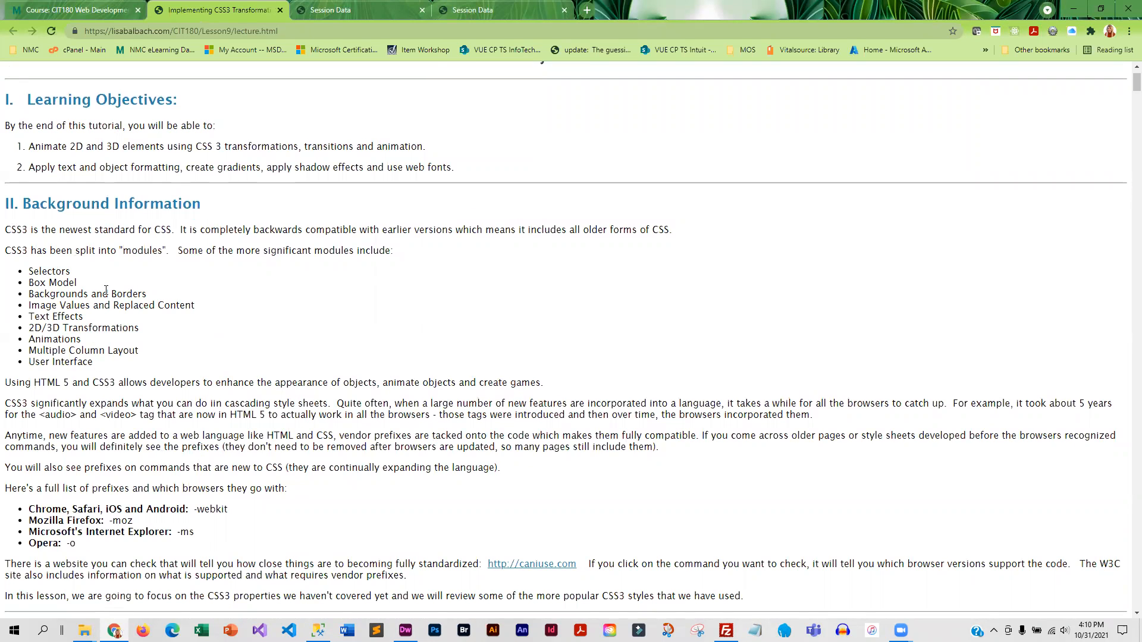
{"action": "scroll", "scroll_direction": "down", "scroll_amount": 3}
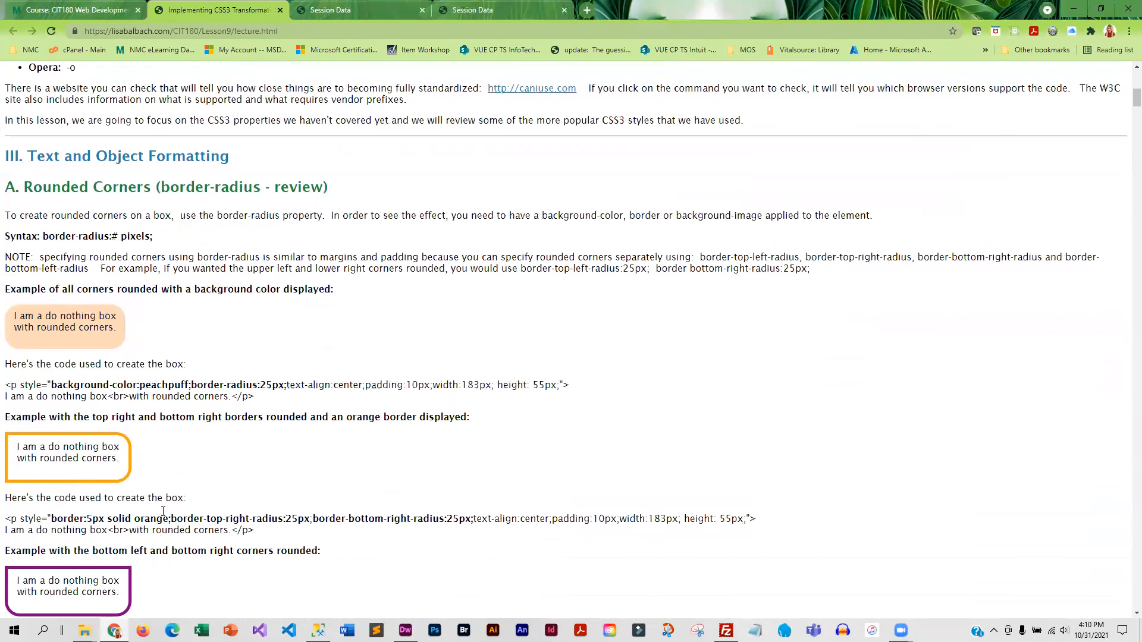
{"action": "mouse_move", "coordinate": [188, 191]}
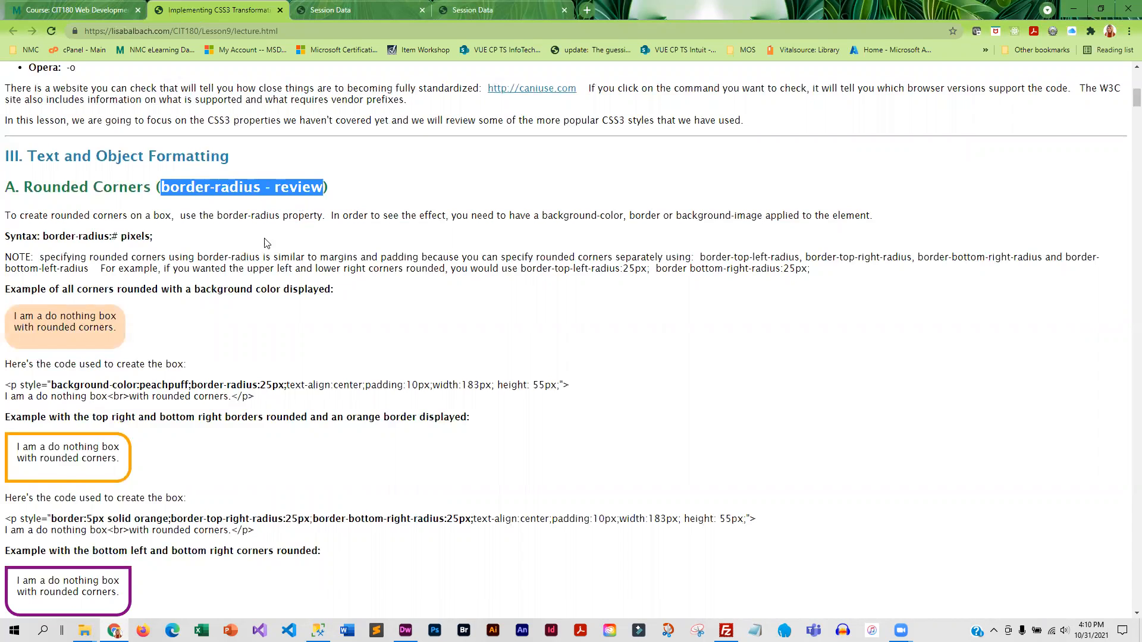
{"action": "mouse_move", "coordinate": [290, 204]}
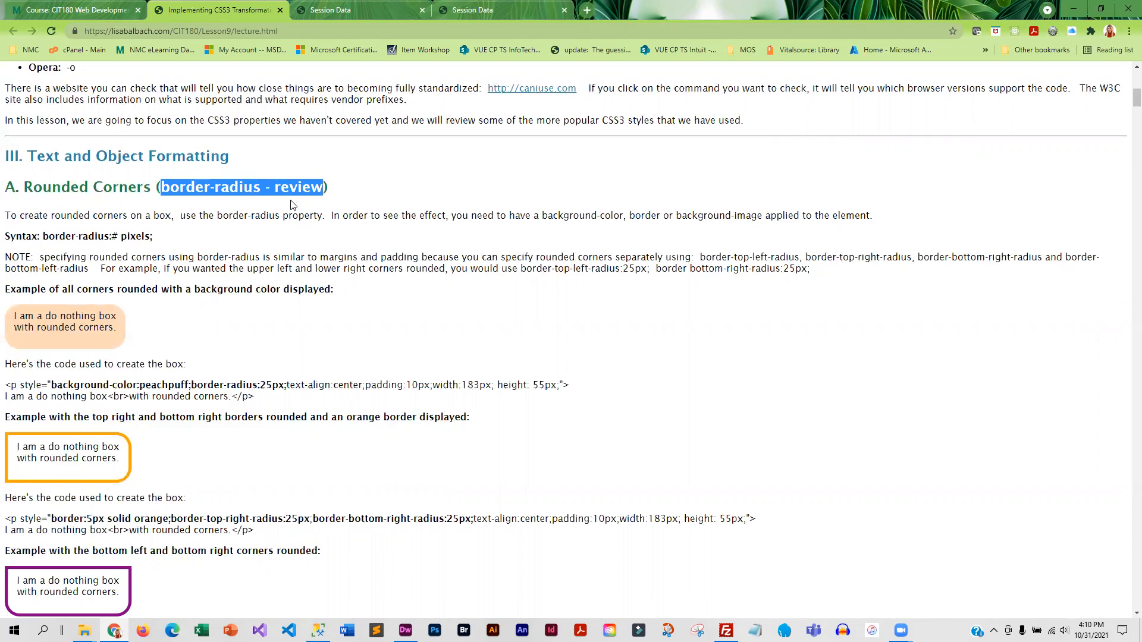
{"action": "mouse_move", "coordinate": [202, 243]}
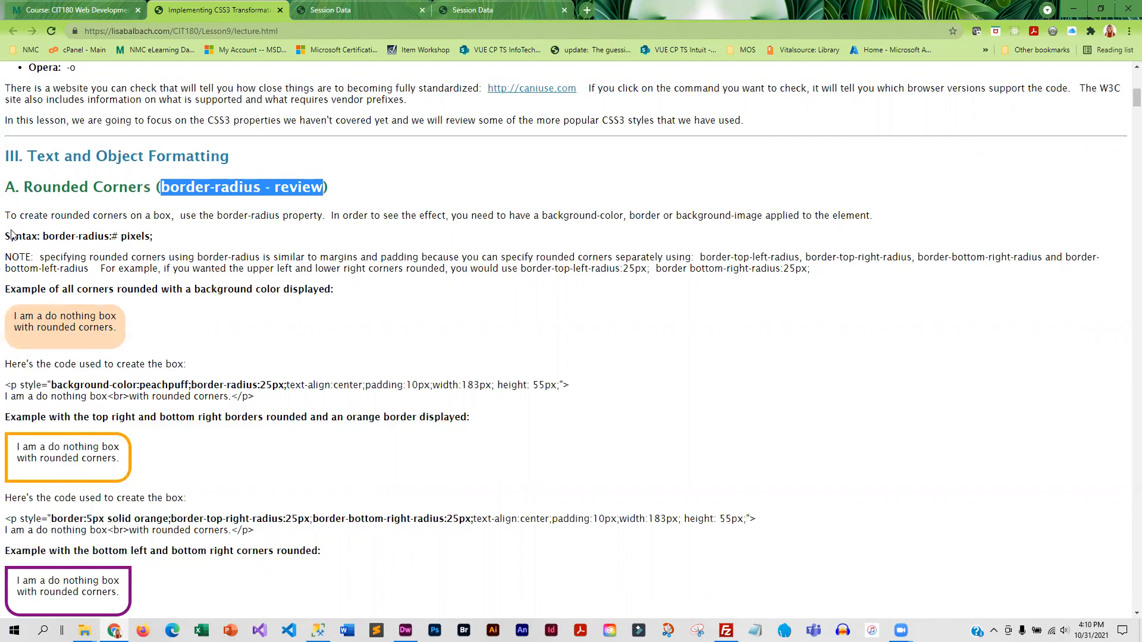
{"action": "mouse_move", "coordinate": [229, 508]}
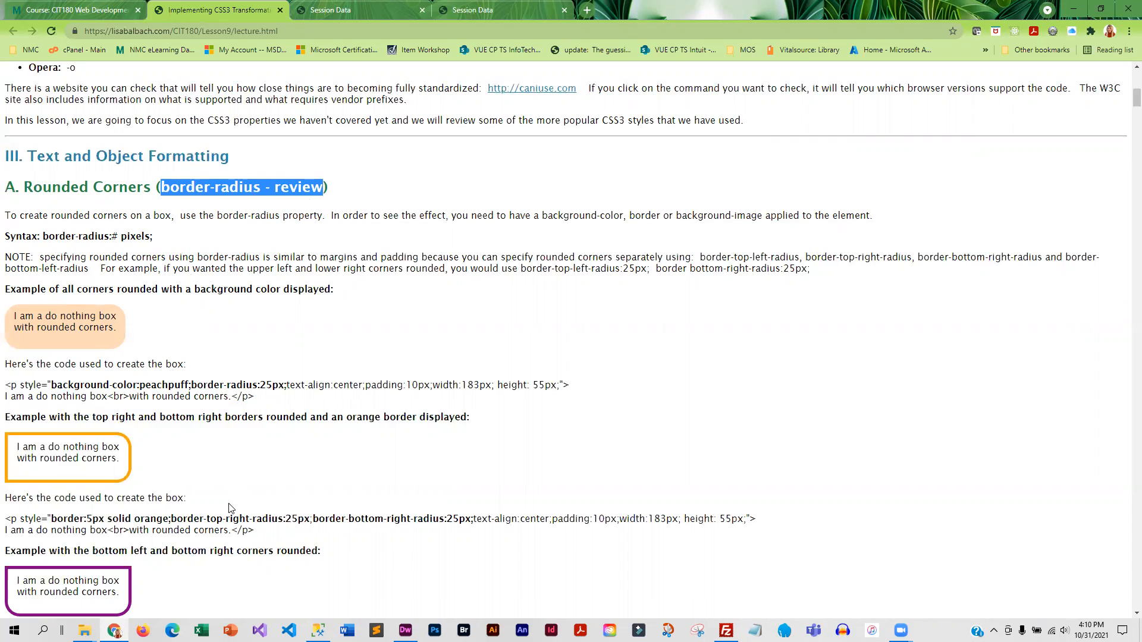
{"action": "scroll", "scroll_direction": "down", "scroll_amount": 3}
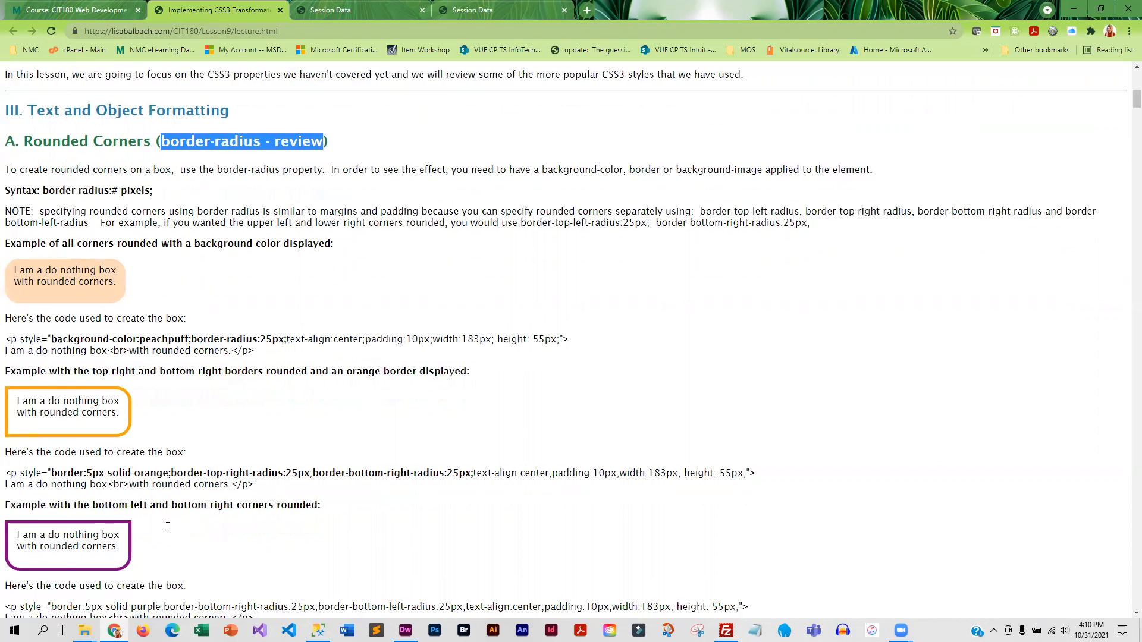
{"action": "scroll", "scroll_direction": "down", "scroll_amount": 3}
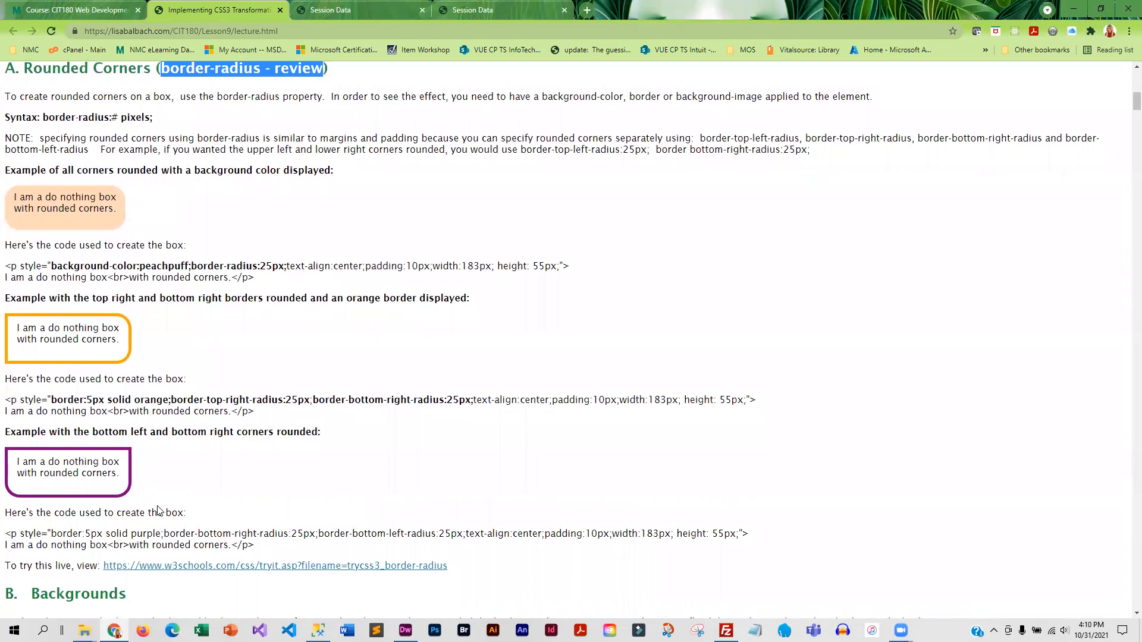
{"action": "scroll", "scroll_direction": "down", "scroll_amount": 3}
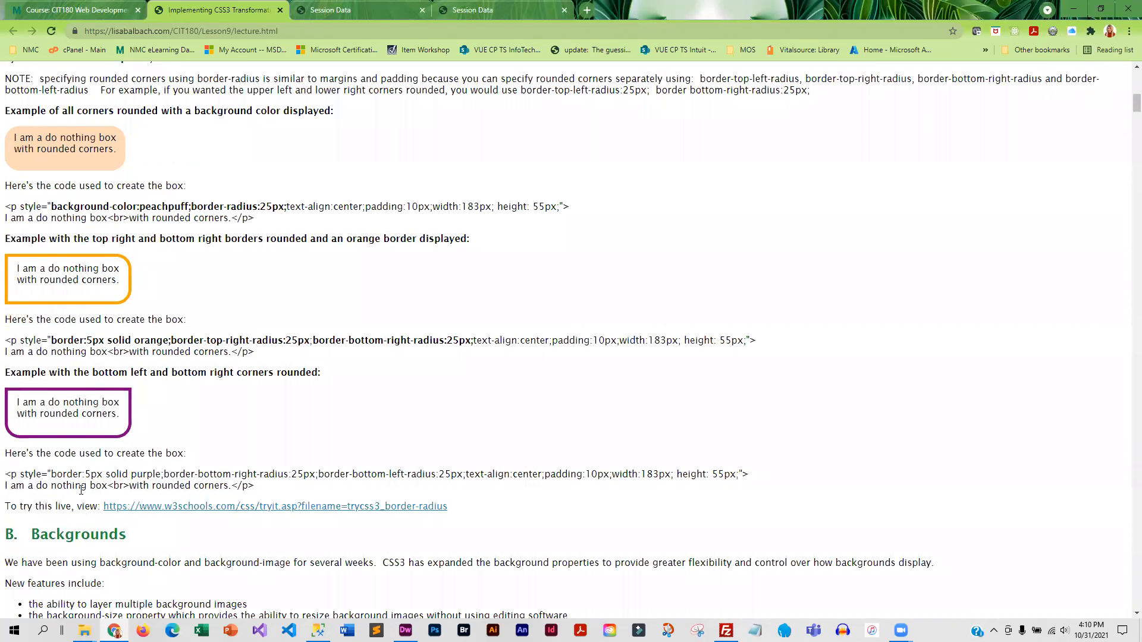
{"action": "scroll", "scroll_direction": "down", "scroll_amount": 3}
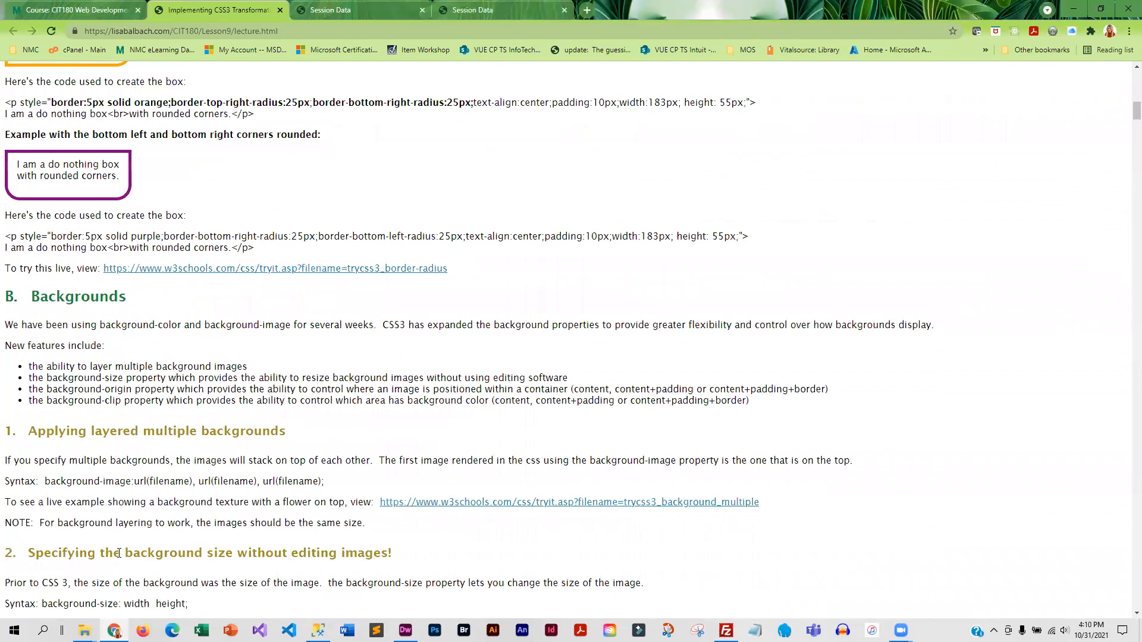
{"action": "scroll", "scroll_direction": "down", "scroll_amount": 3}
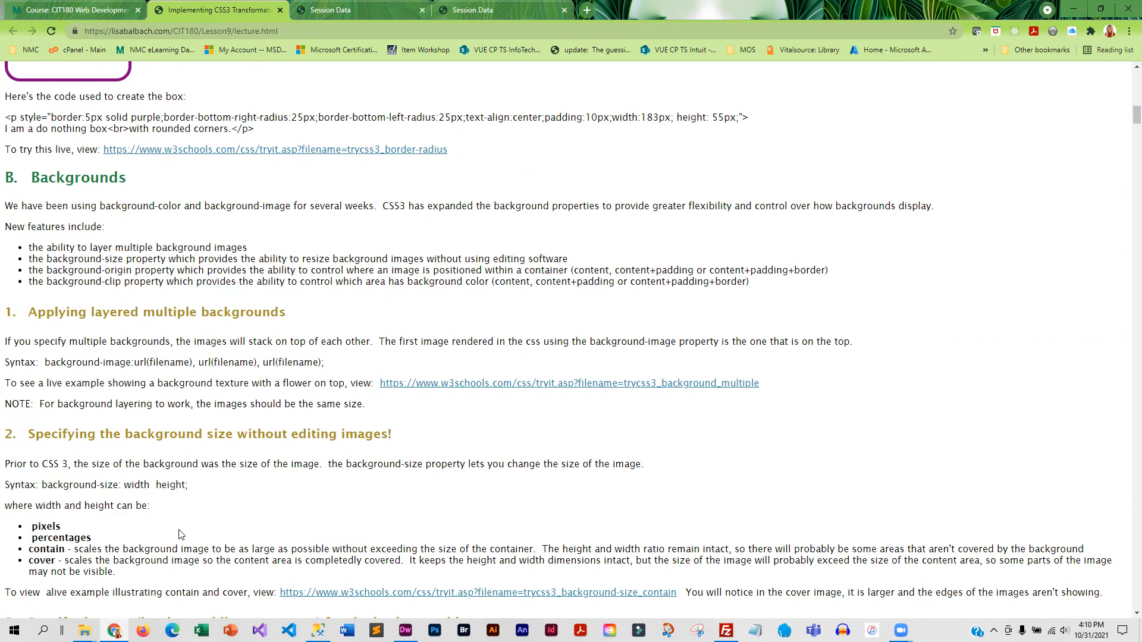
{"action": "scroll", "scroll_direction": "down", "scroll_amount": 3}
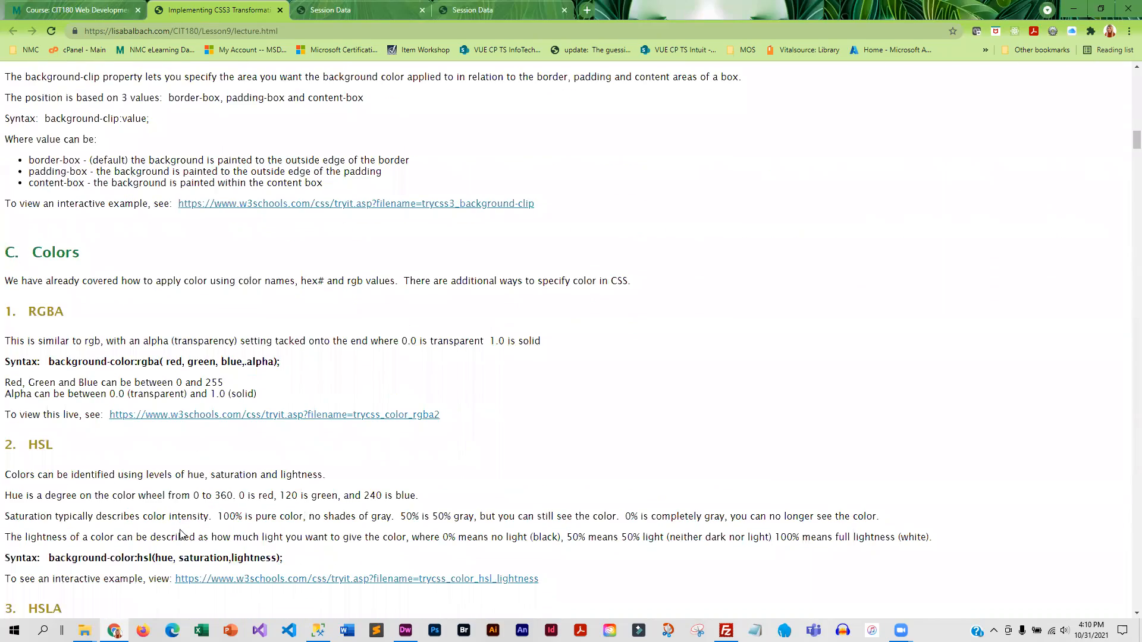
{"action": "scroll", "scroll_direction": "down", "scroll_amount": 3}
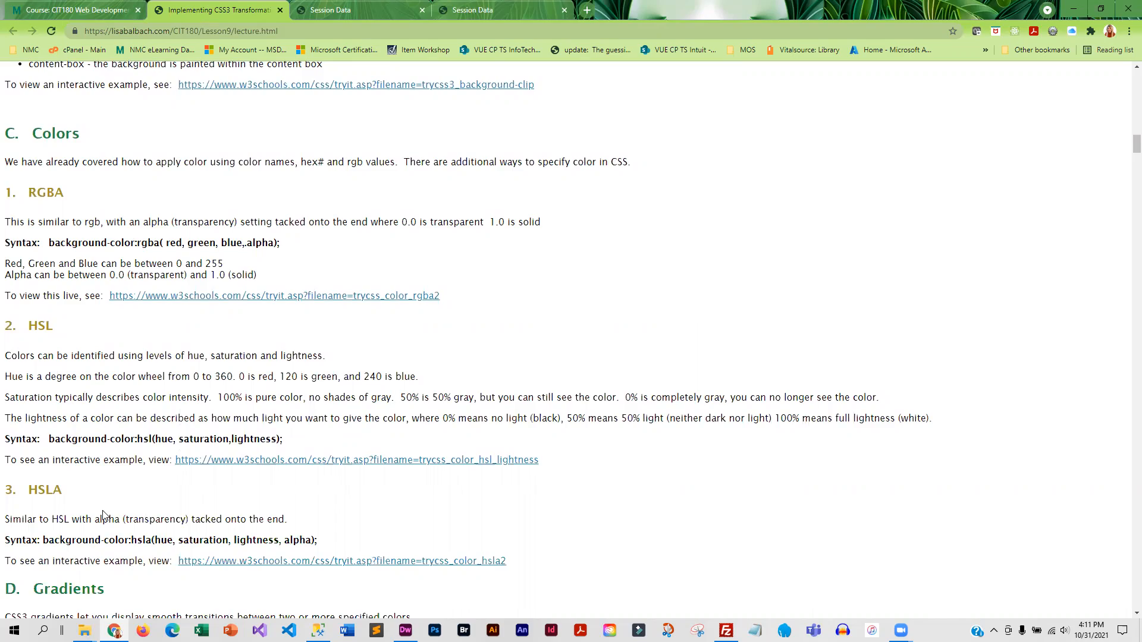
{"action": "scroll", "scroll_direction": "down", "scroll_amount": 3}
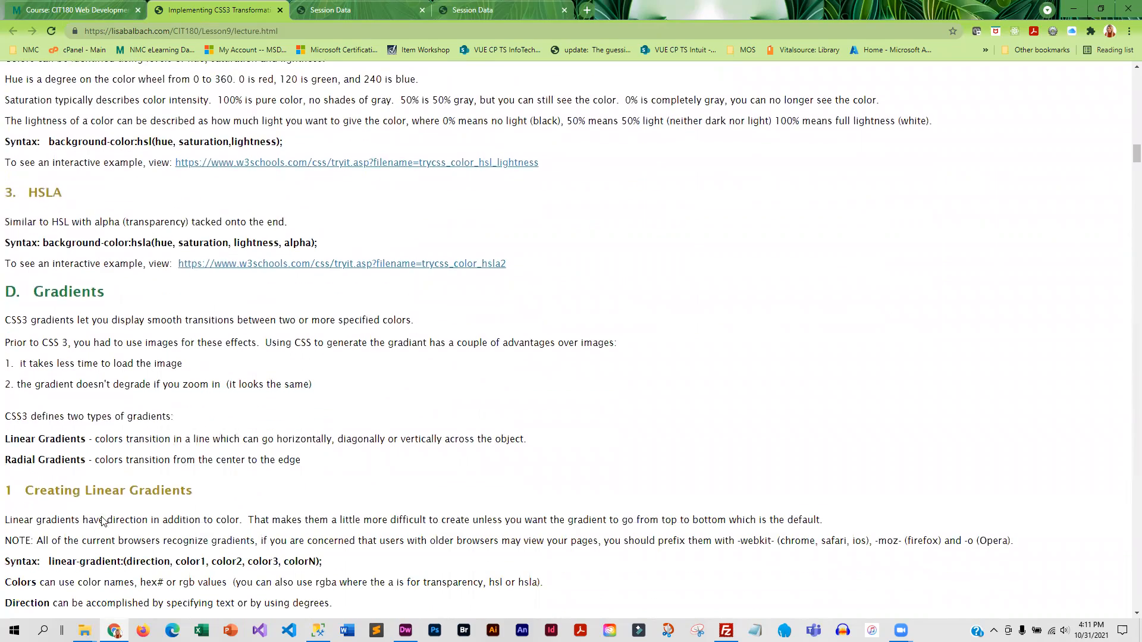
{"action": "scroll", "scroll_direction": "down", "scroll_amount": 3}
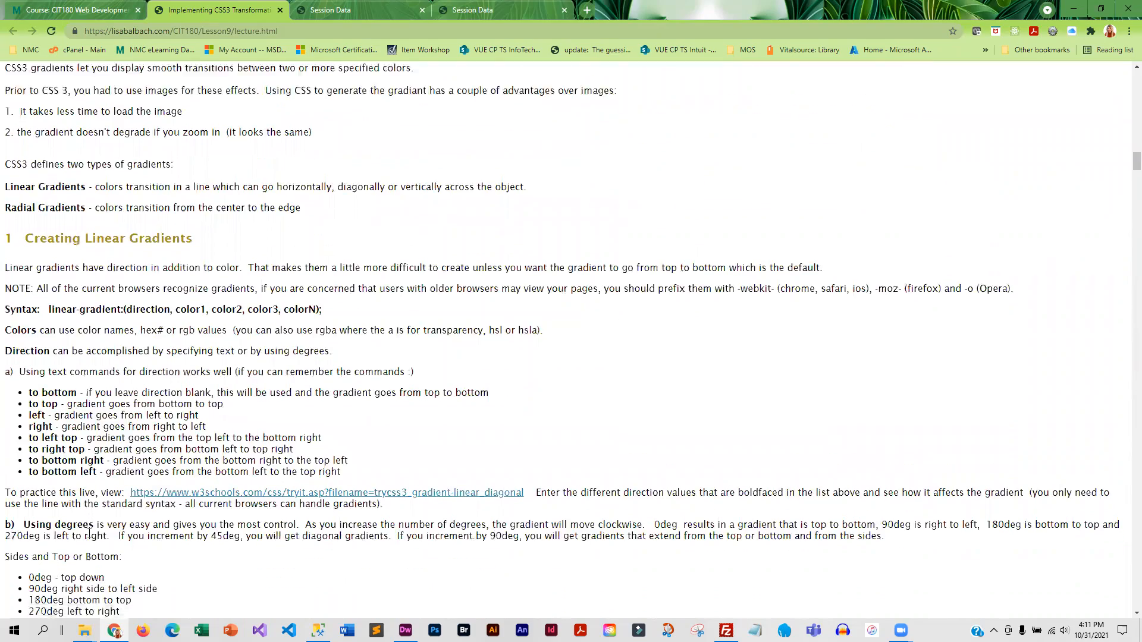
{"action": "scroll", "scroll_direction": "down", "scroll_amount": 3}
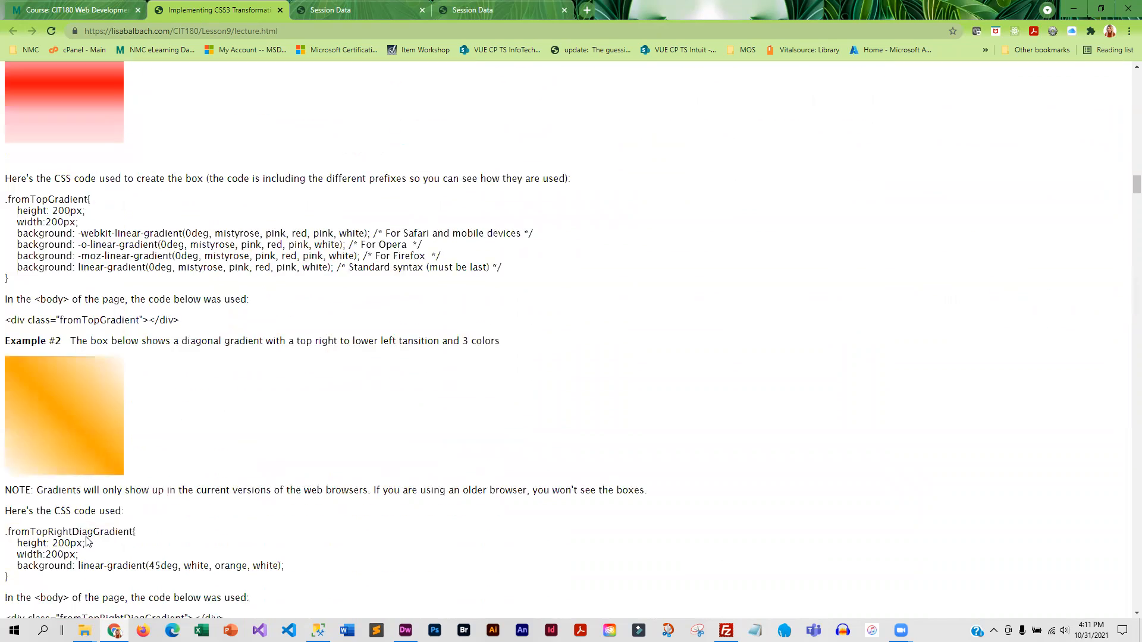
{"action": "scroll", "scroll_direction": "down", "scroll_amount": 3}
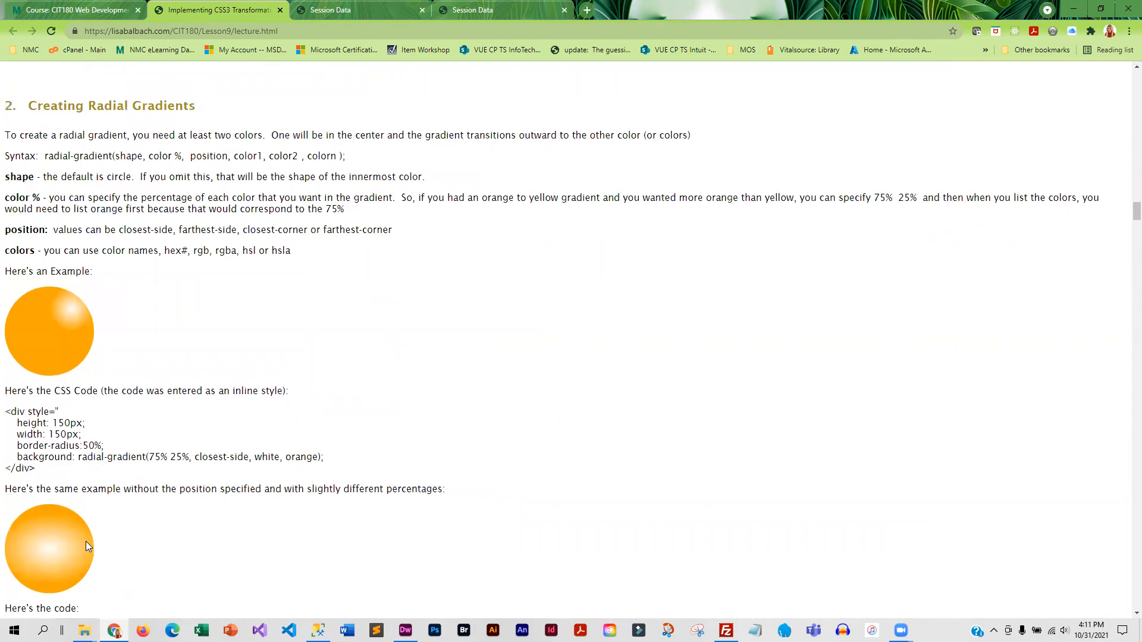
{"action": "scroll", "scroll_direction": "down", "scroll_amount": 3}
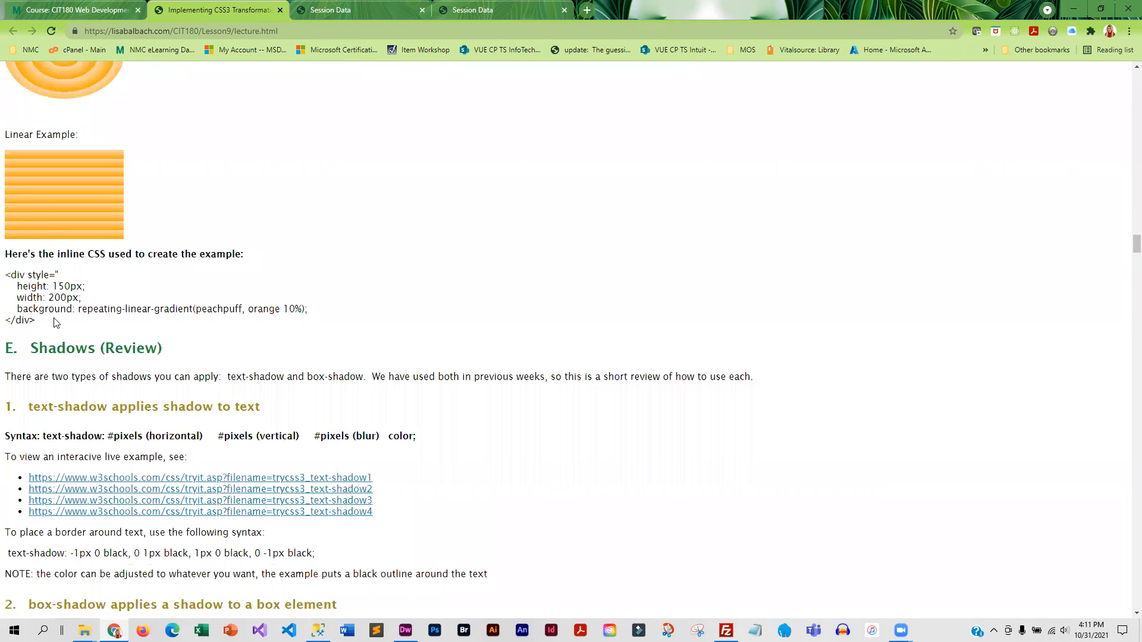
{"action": "mouse_move", "coordinate": [82, 200]}
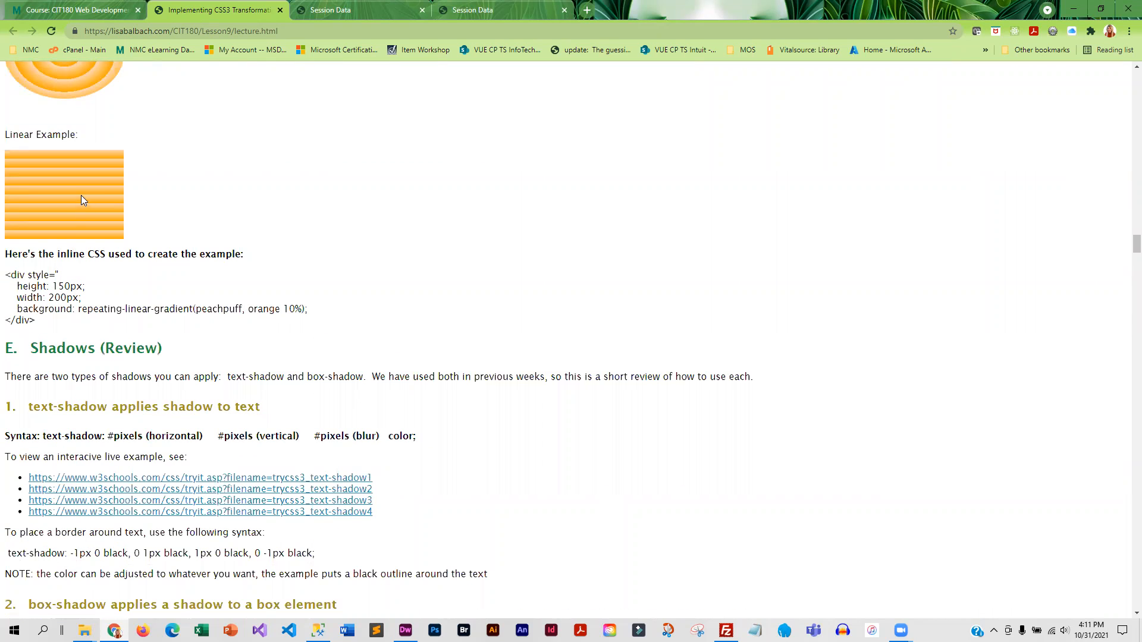
Scroll past word-wrap, web fonts and the Filters list to the boat photo Examples table
{"action": "scroll", "scroll_direction": "down", "scroll_amount": 3}
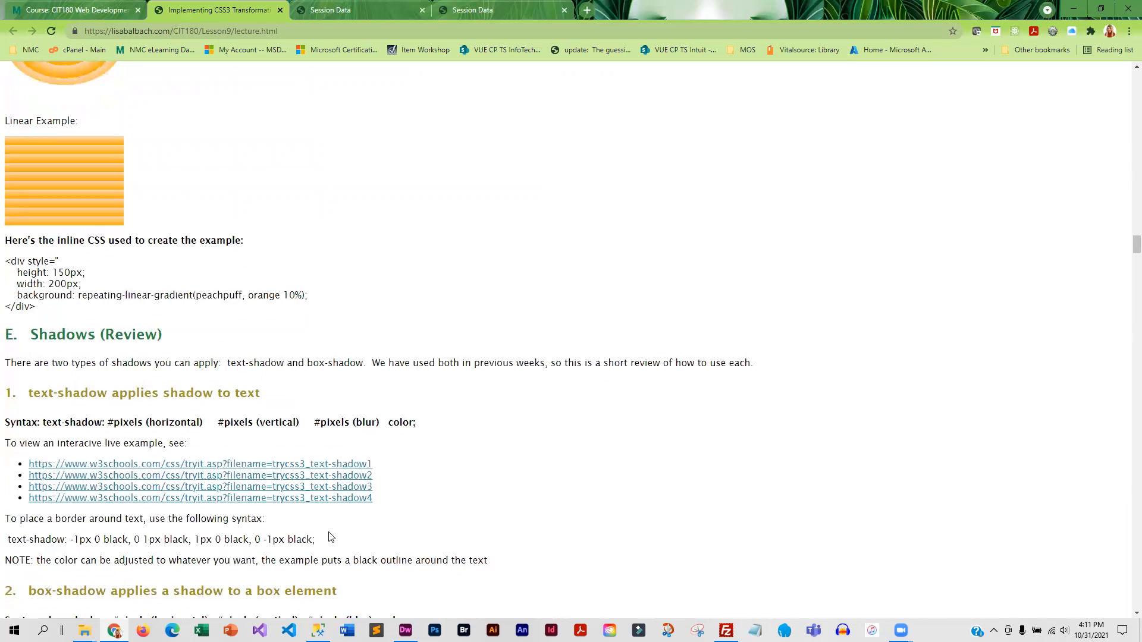
{"action": "scroll", "scroll_direction": "down", "scroll_amount": 3}
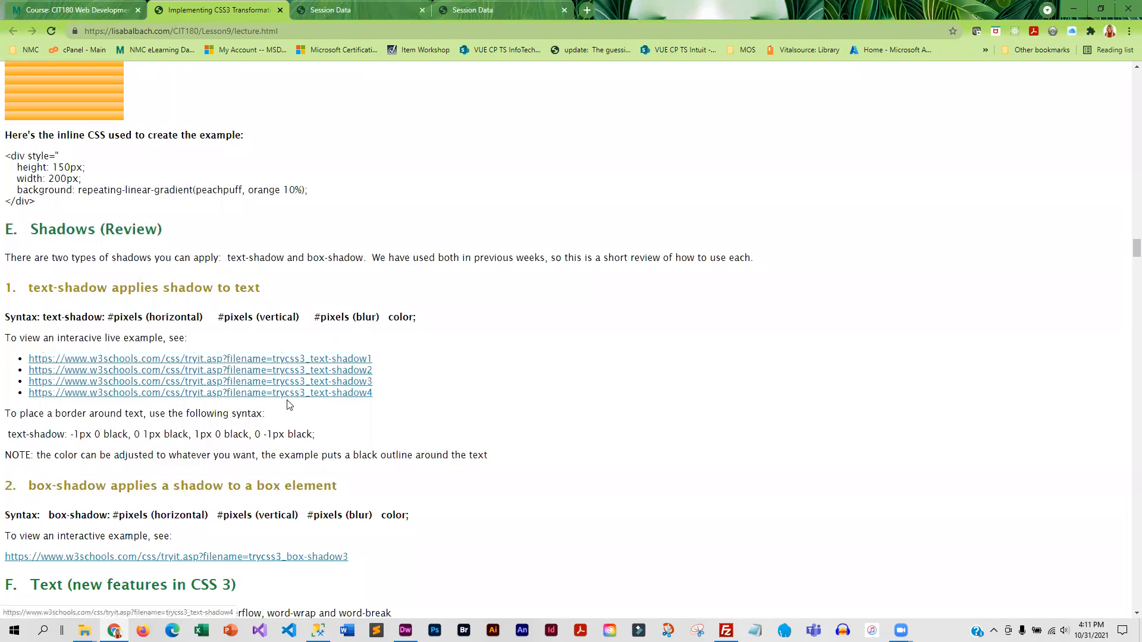
{"action": "scroll", "scroll_direction": "down", "scroll_amount": 3}
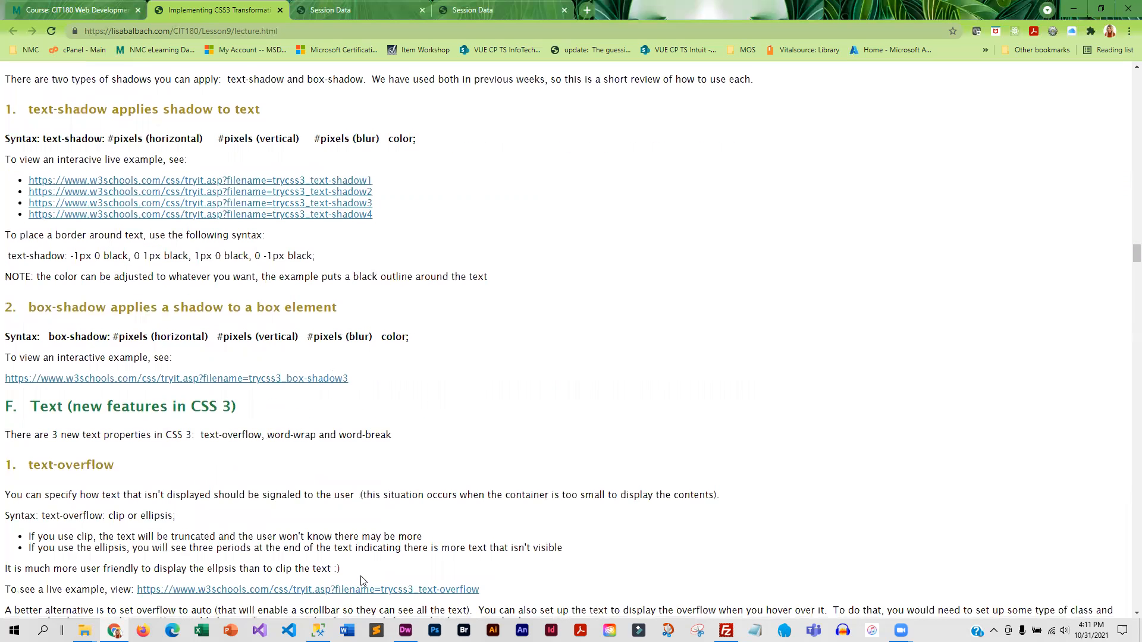
{"action": "scroll", "scroll_direction": "down", "scroll_amount": 3}
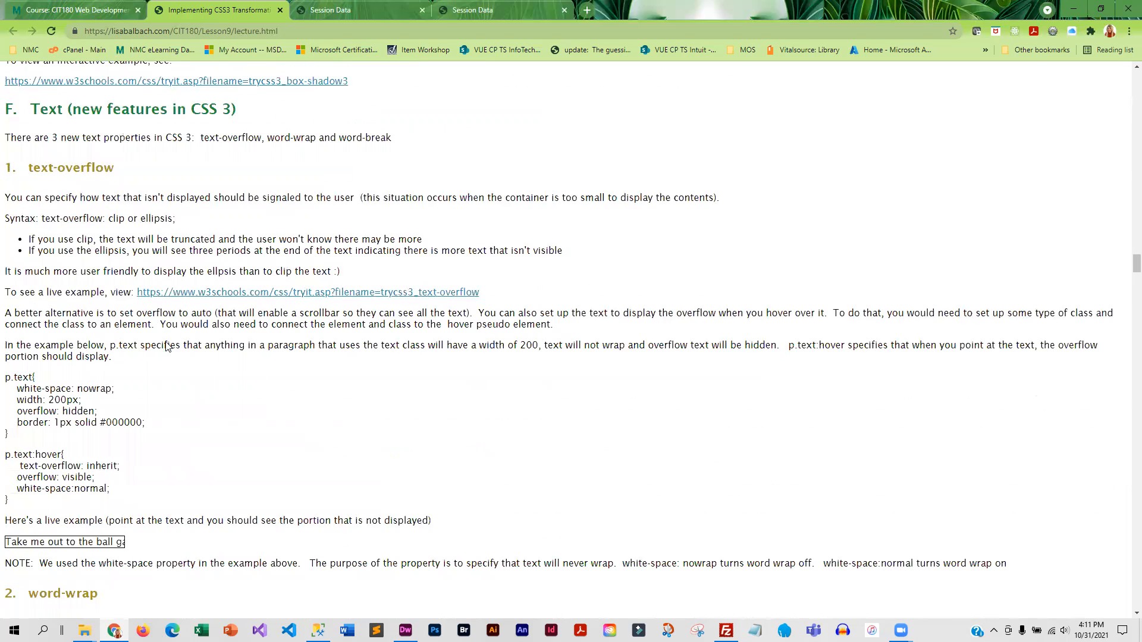
{"action": "mouse_move", "coordinate": [88, 536]}
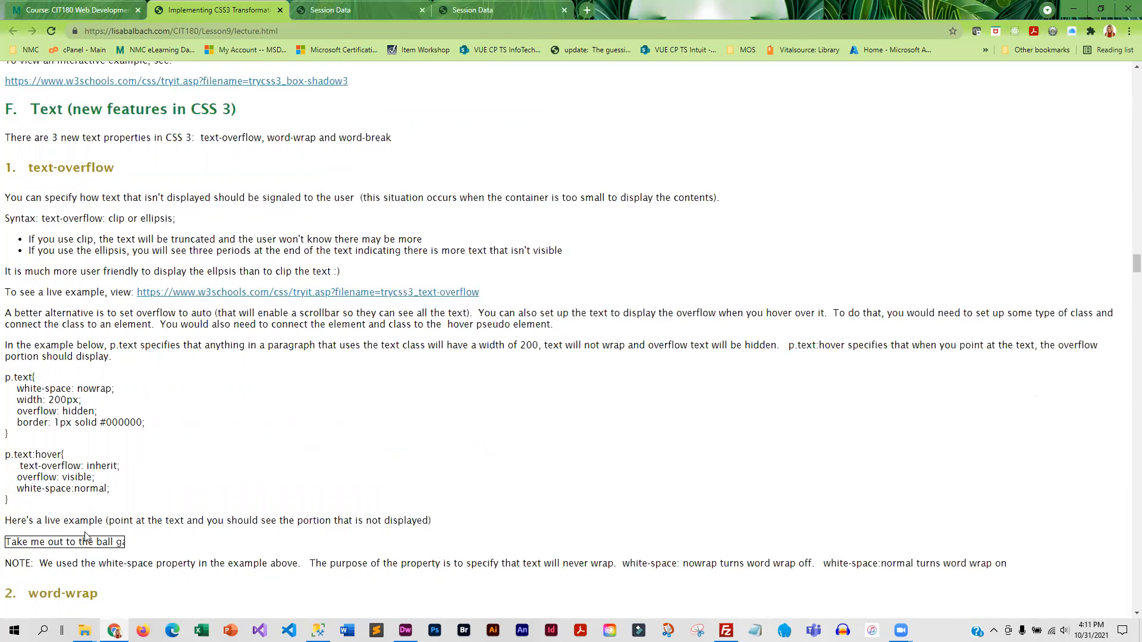
{"action": "scroll", "scroll_direction": "down", "scroll_amount": 3}
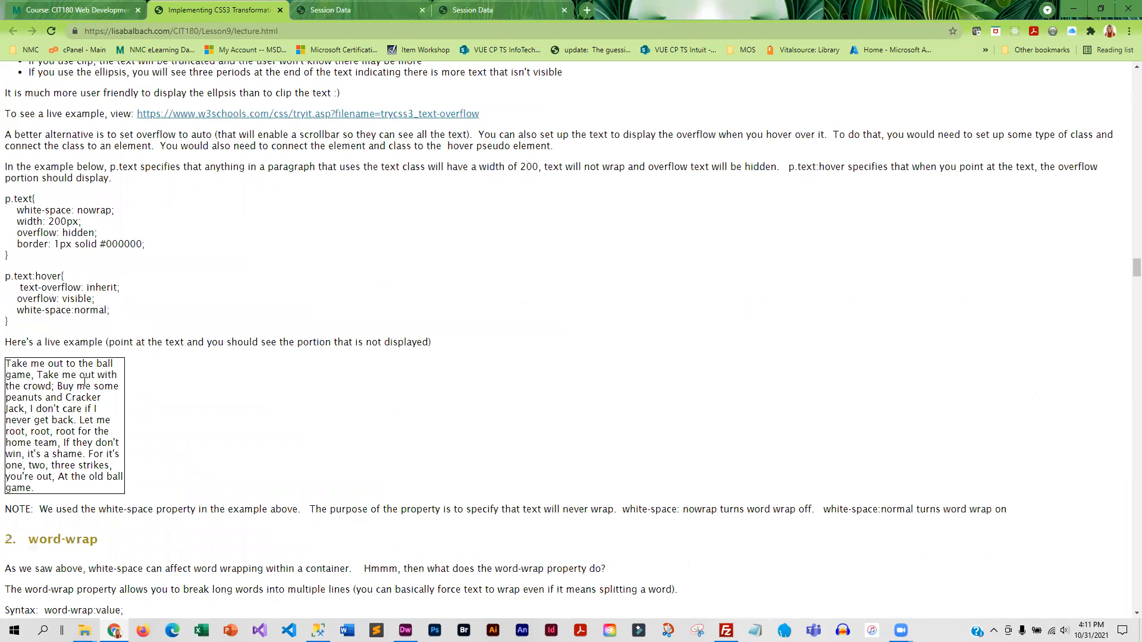
{"action": "mouse_move", "coordinate": [185, 357]}
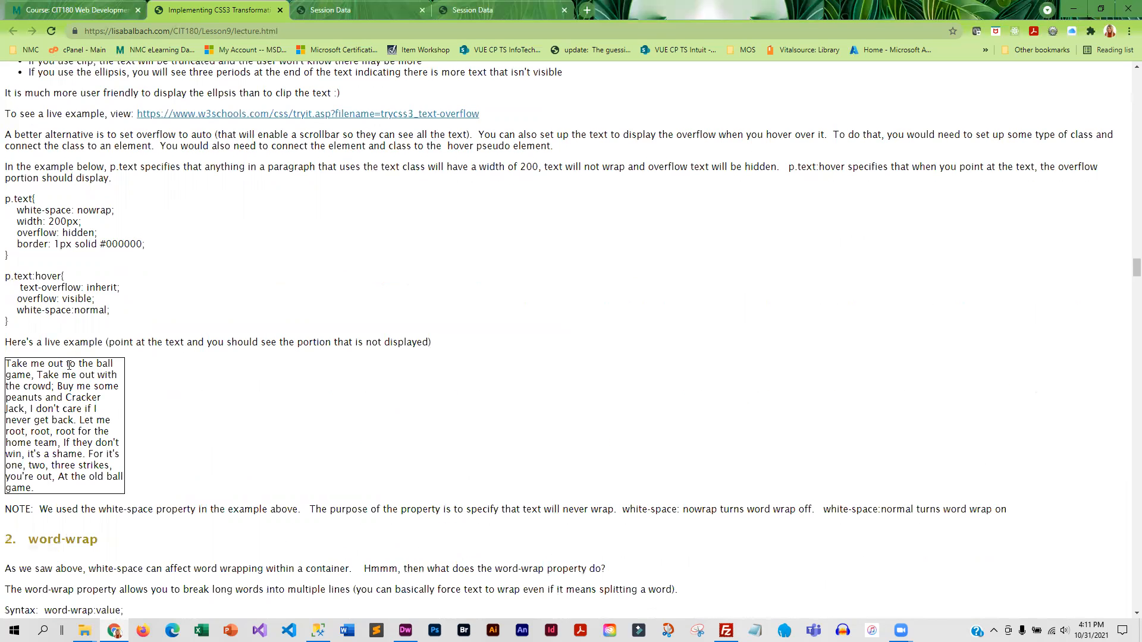
{"action": "mouse_move", "coordinate": [57, 378]}
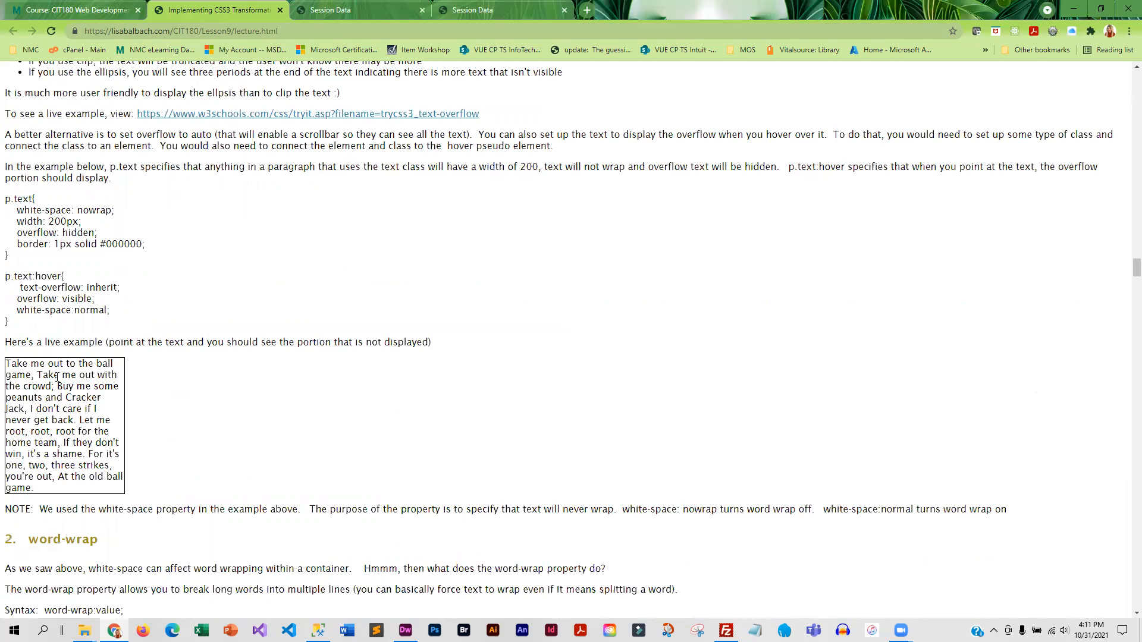
{"action": "scroll", "scroll_direction": "down", "scroll_amount": 3}
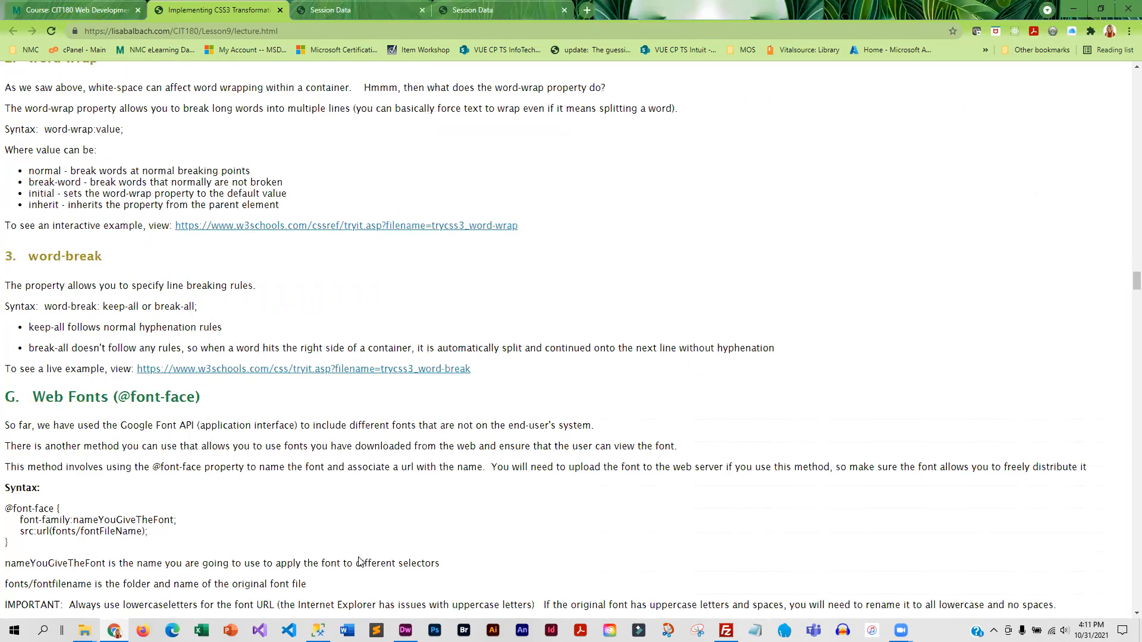
{"action": "scroll", "scroll_direction": "down", "scroll_amount": 3}
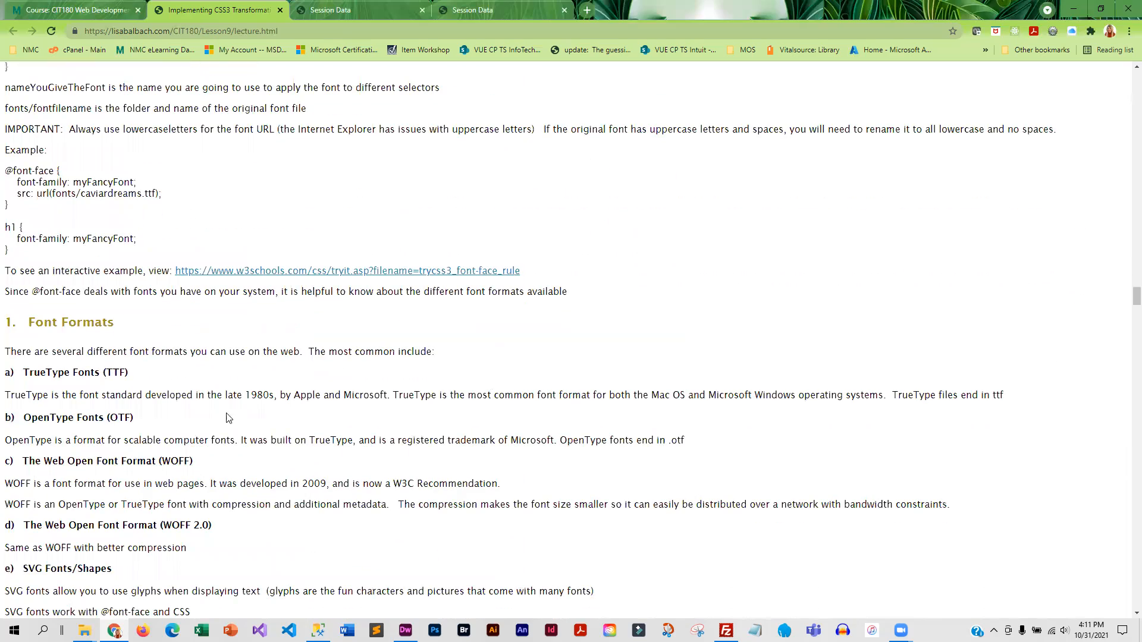
{"action": "scroll", "scroll_direction": "down", "scroll_amount": 3}
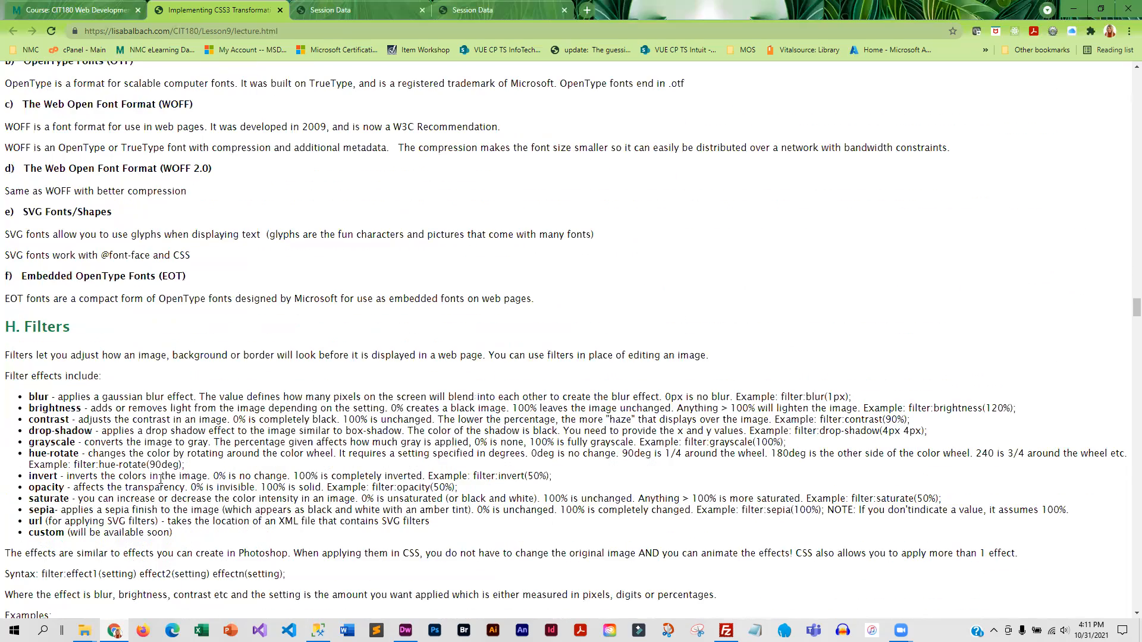
{"action": "scroll", "scroll_direction": "down", "scroll_amount": 3}
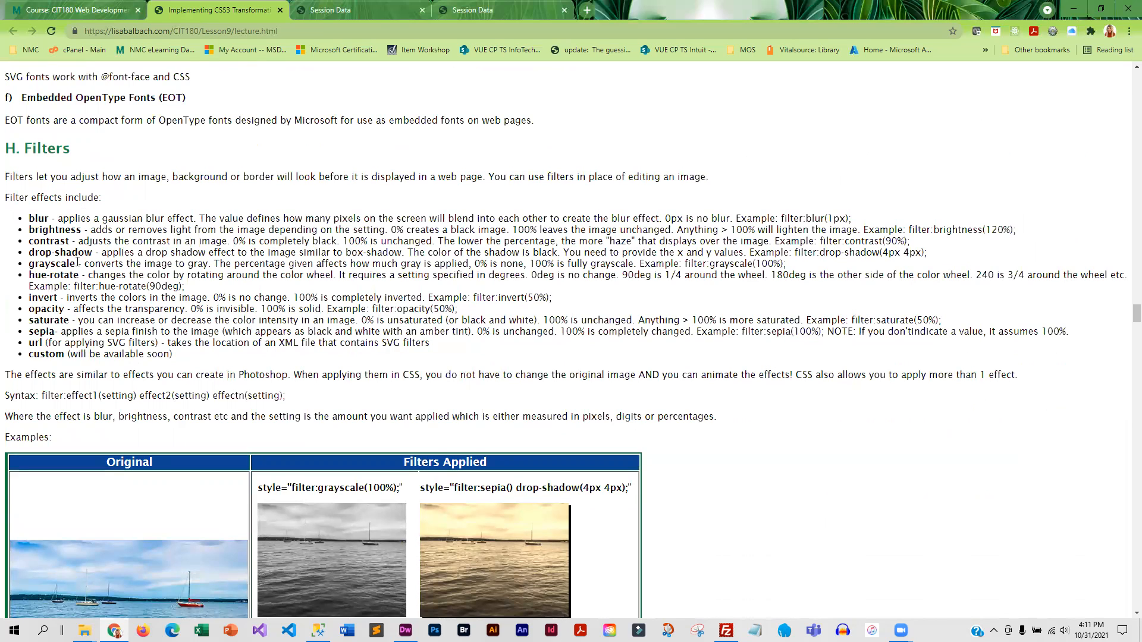
{"action": "mouse_move", "coordinate": [108, 445]}
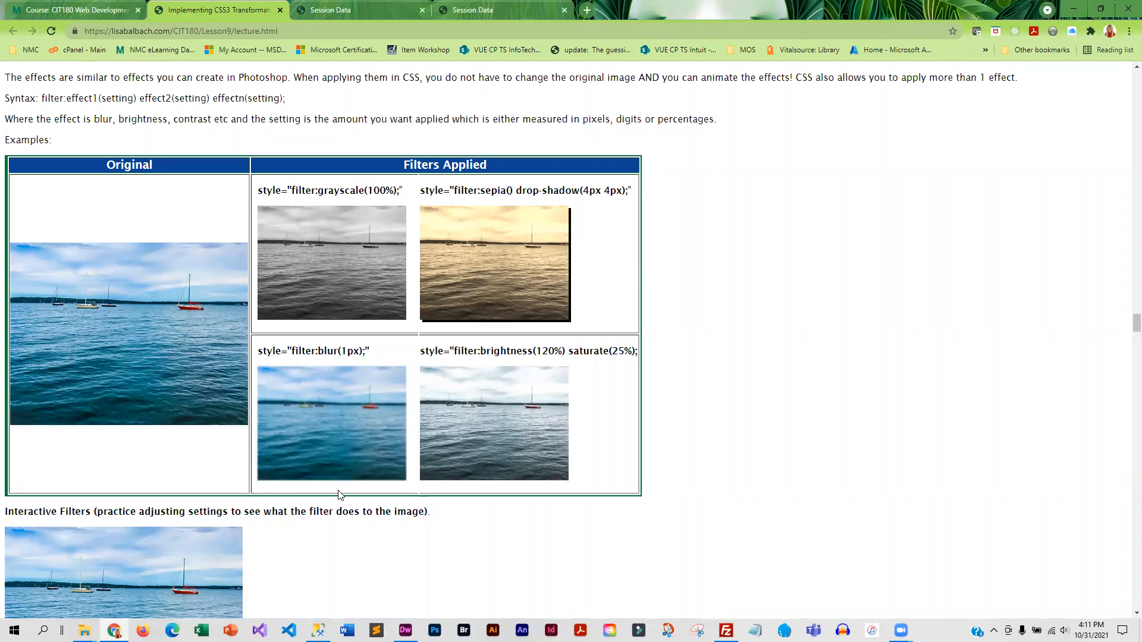
At Interactive Filters, set grayscale to 50% and saturation to 200%, then 60%
{"action": "scroll", "scroll_direction": "down", "scroll_amount": 3}
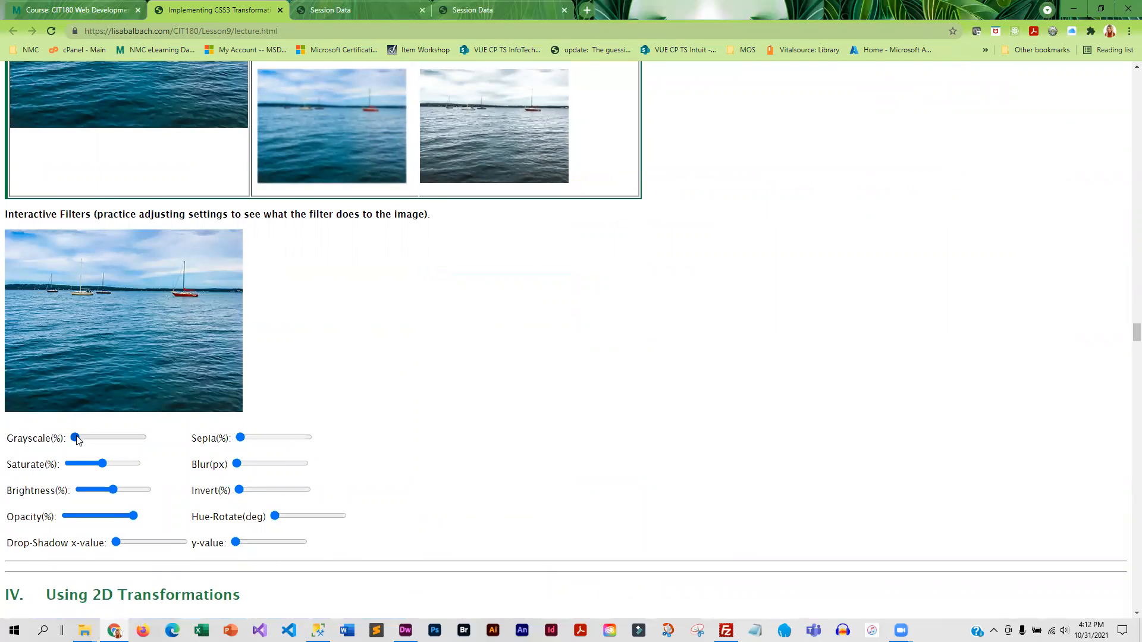
{"action": "left_click_drag", "start_coordinate": [74, 438], "coordinate": [108, 438]}
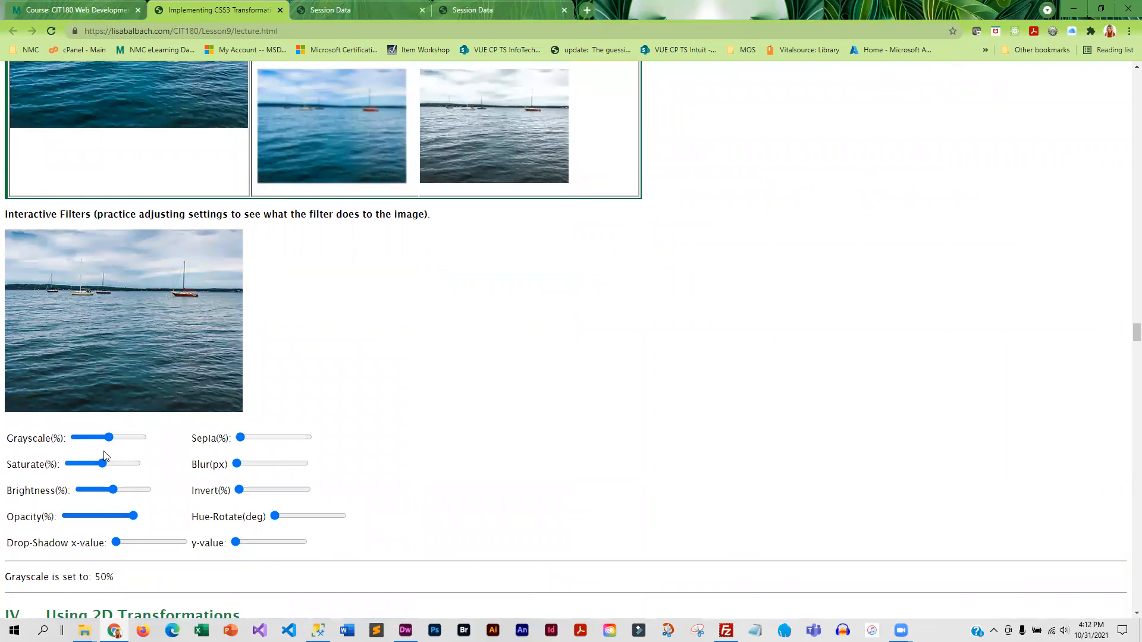
{"action": "left_click_drag", "start_coordinate": [113, 437], "coordinate": [82, 437]}
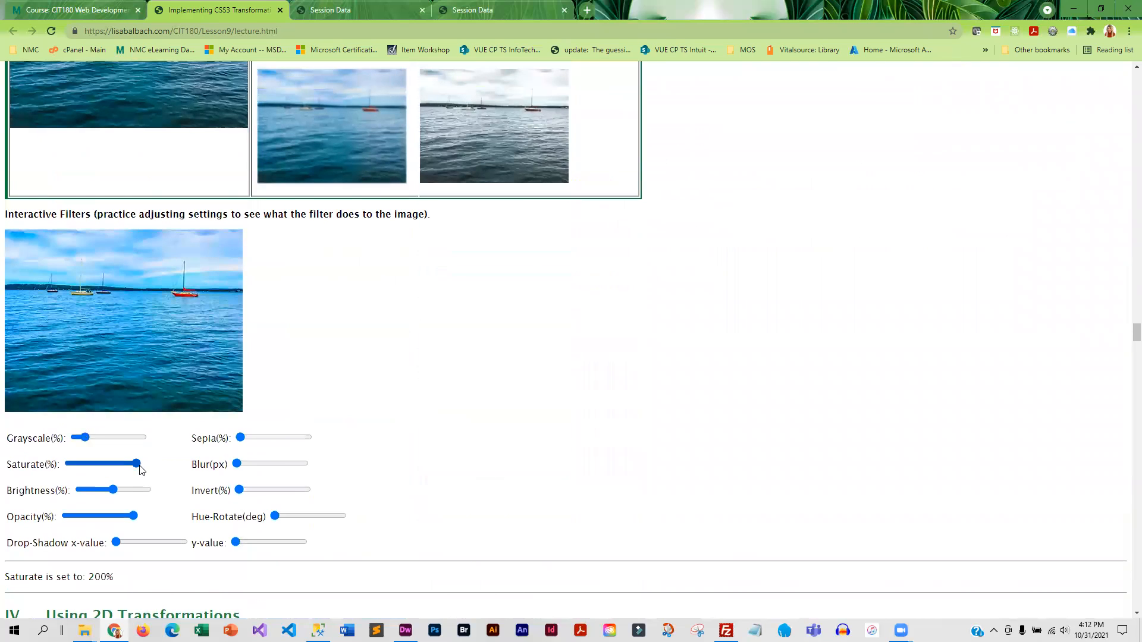
{"action": "left_click_drag", "start_coordinate": [134, 464], "coordinate": [89, 464]}
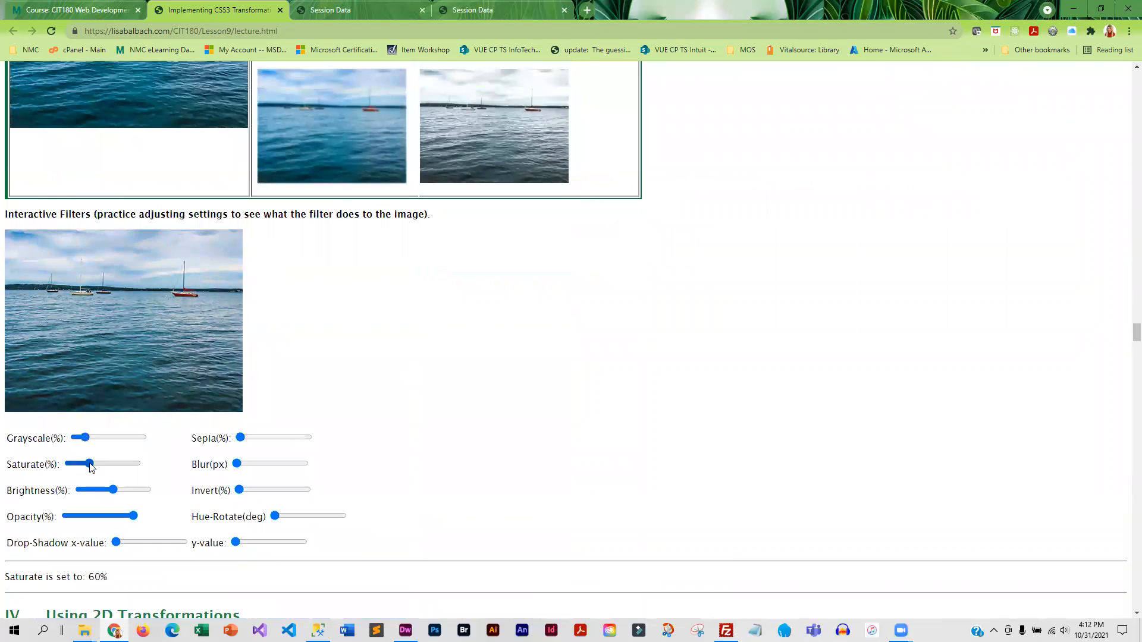
Vary the boat photo's brightness, ending at 140%, and its opacity, ending at 80%
{"action": "left_click_drag", "start_coordinate": [111, 490], "coordinate": [140, 490]}
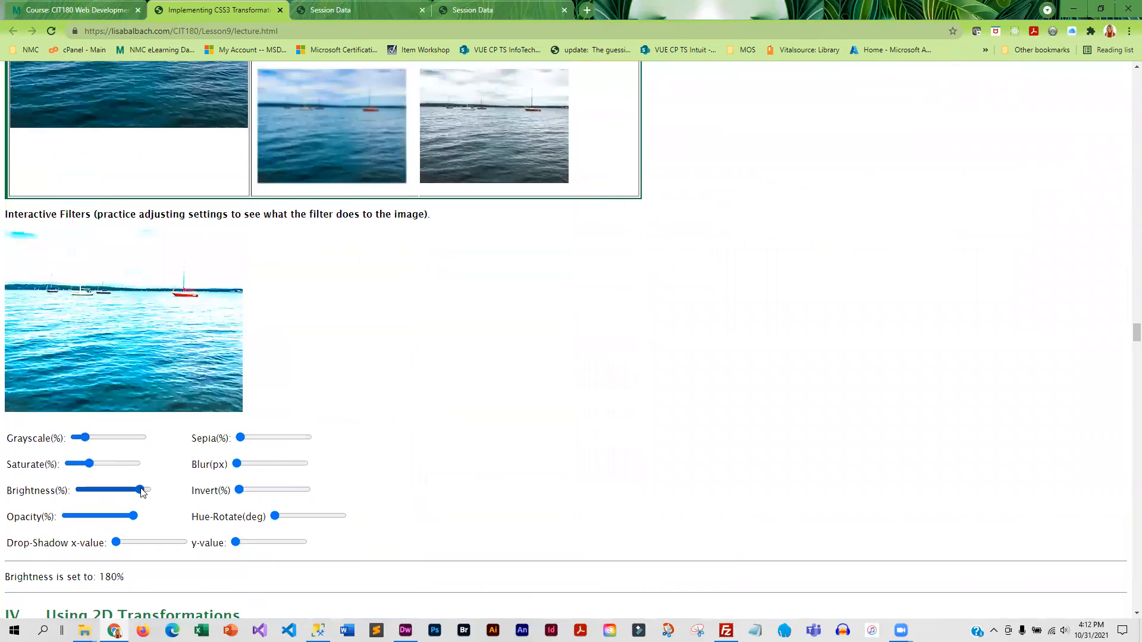
{"action": "left_click_drag", "start_coordinate": [142, 490], "coordinate": [79, 490]}
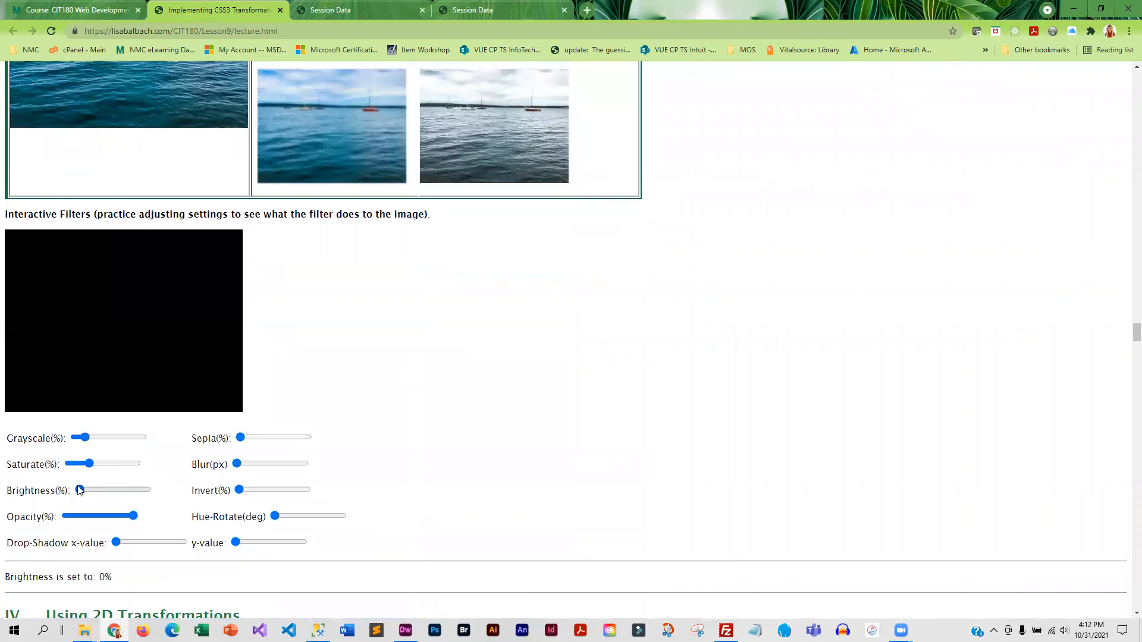
{"action": "left_click_drag", "start_coordinate": [78, 490], "coordinate": [127, 489]}
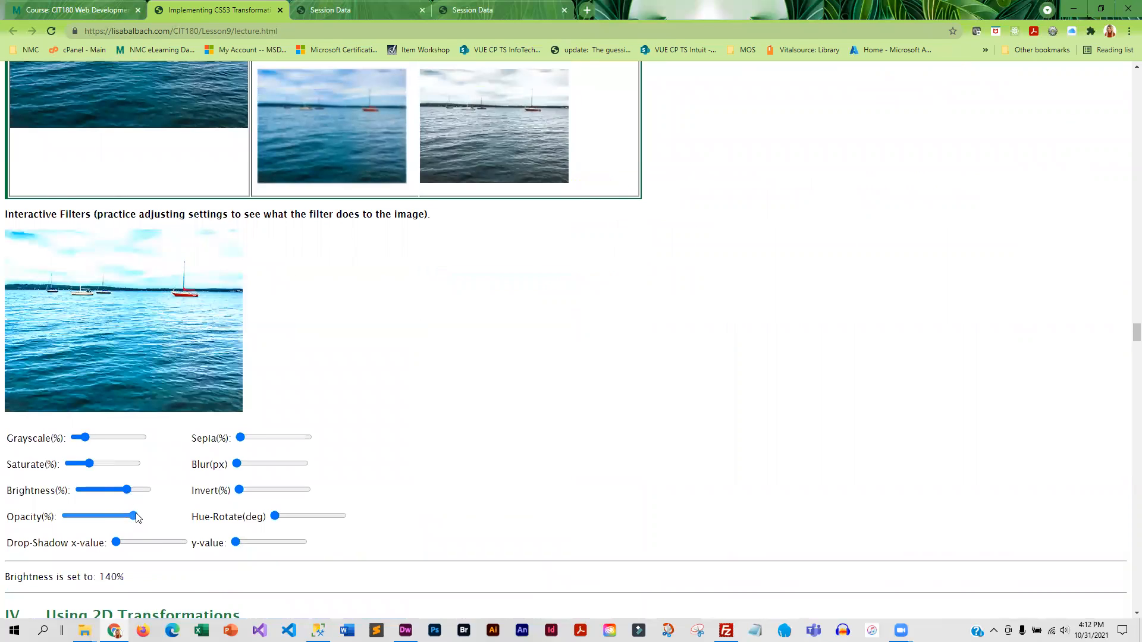
{"action": "left_click_drag", "start_coordinate": [135, 516], "coordinate": [88, 515]}
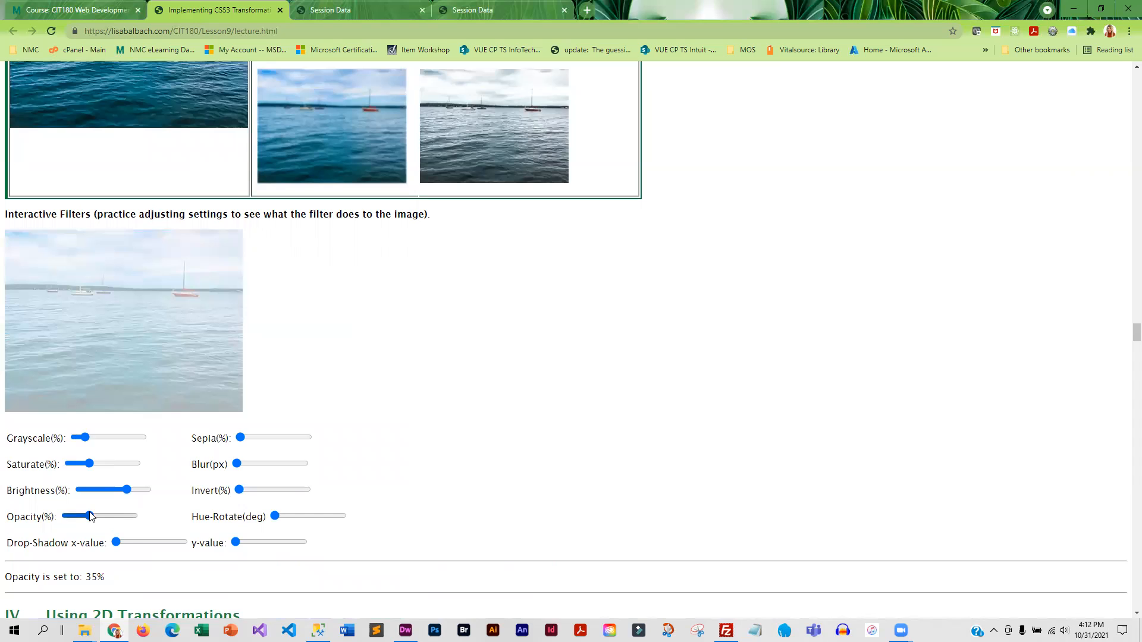
{"action": "left_click_drag", "start_coordinate": [90, 516], "coordinate": [116, 515]}
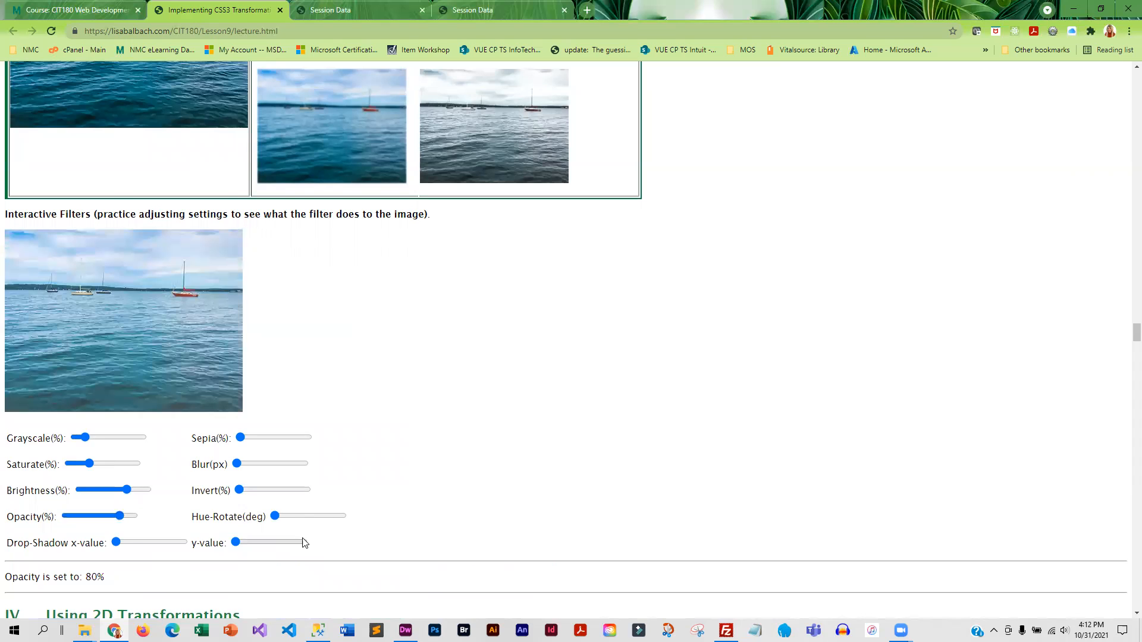
Scroll to the transform-origin demo and rotate the orange rectangle to -174deg
{"action": "scroll", "scroll_direction": "down", "scroll_amount": 3}
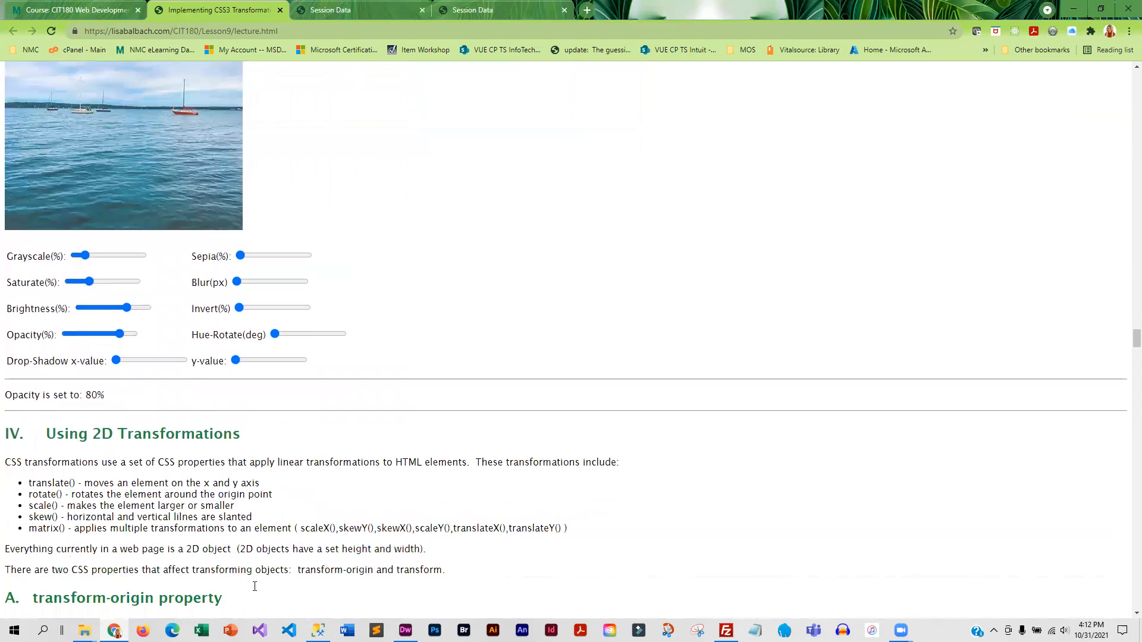
{"action": "scroll", "scroll_direction": "down", "scroll_amount": 3}
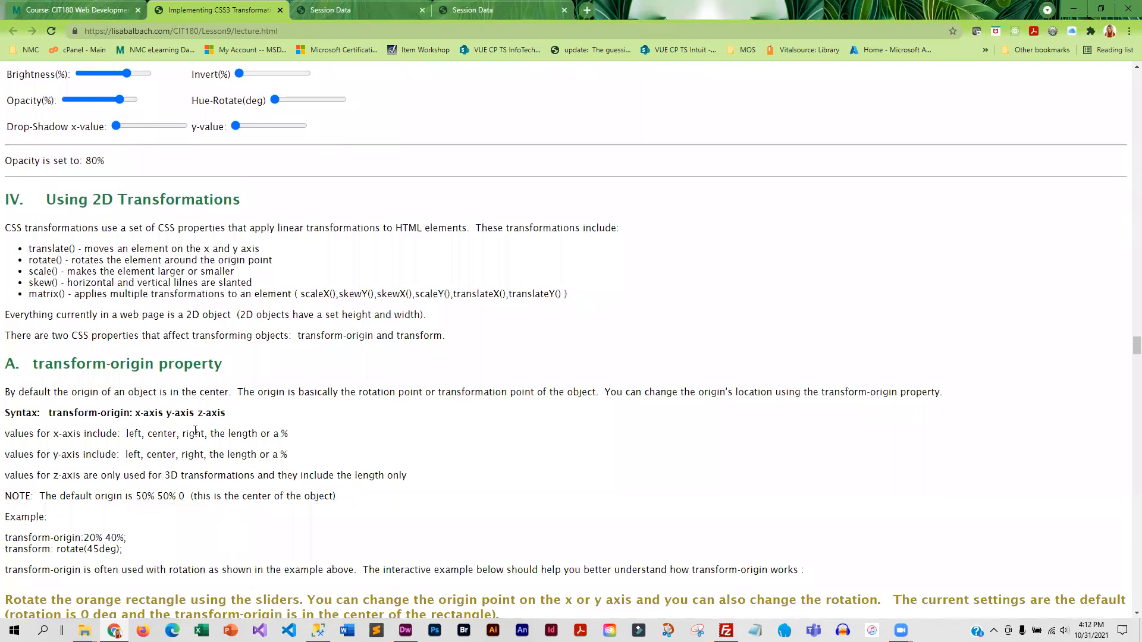
{"action": "scroll", "scroll_direction": "down", "scroll_amount": 3}
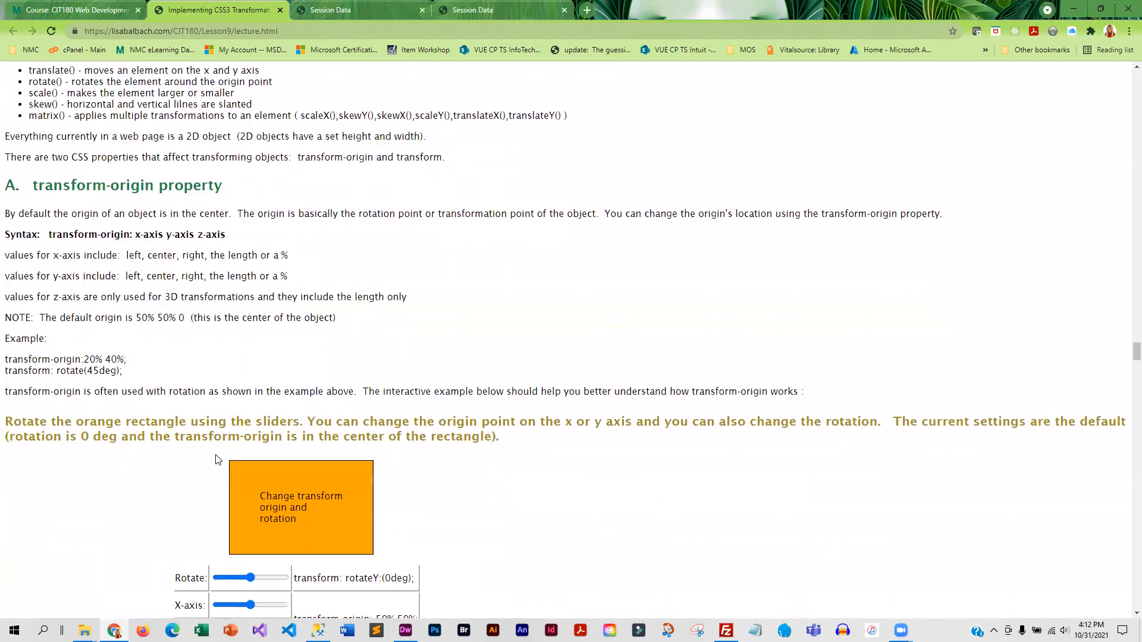
{"action": "scroll", "scroll_direction": "down", "scroll_amount": 3}
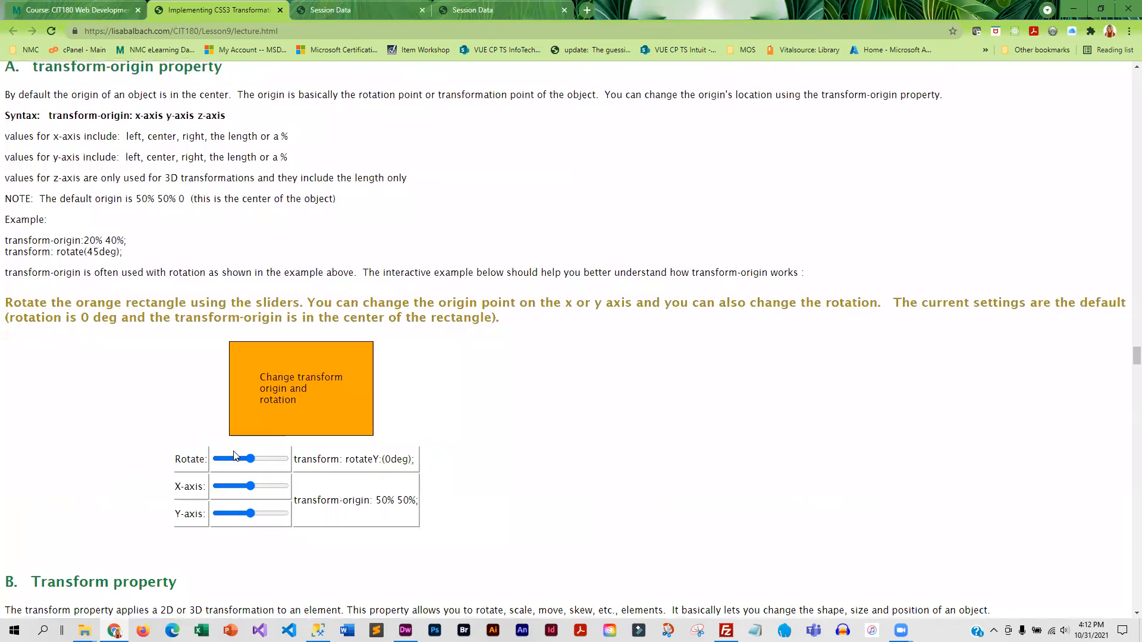
{"action": "left_click_drag", "start_coordinate": [253, 459], "coordinate": [242, 459]}
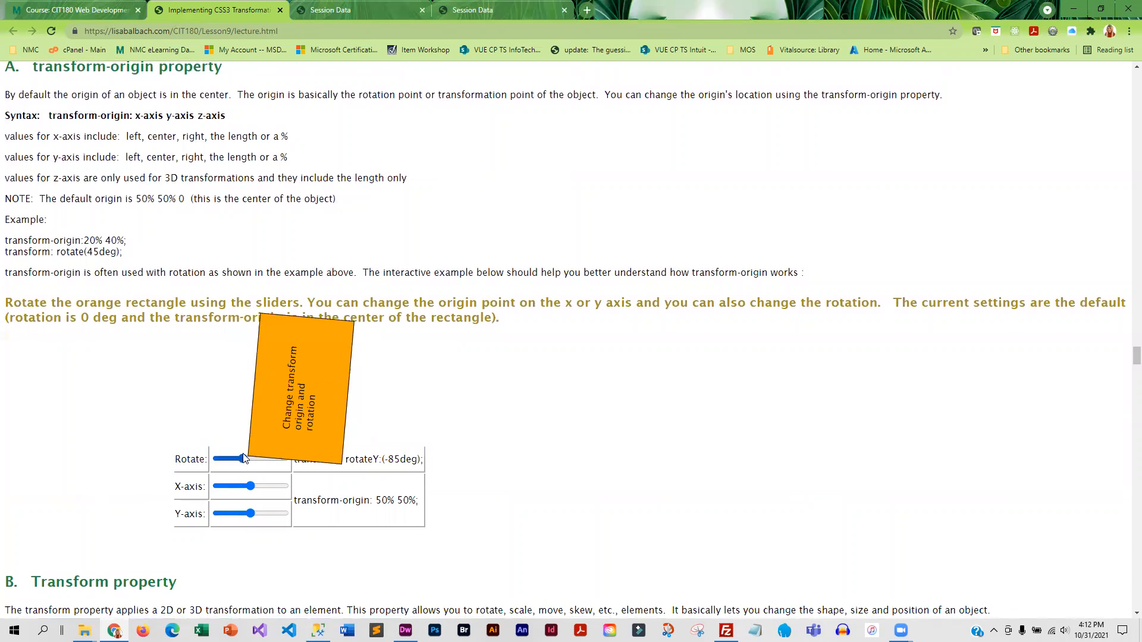
{"action": "left_click_drag", "start_coordinate": [244, 458], "coordinate": [226, 459]}
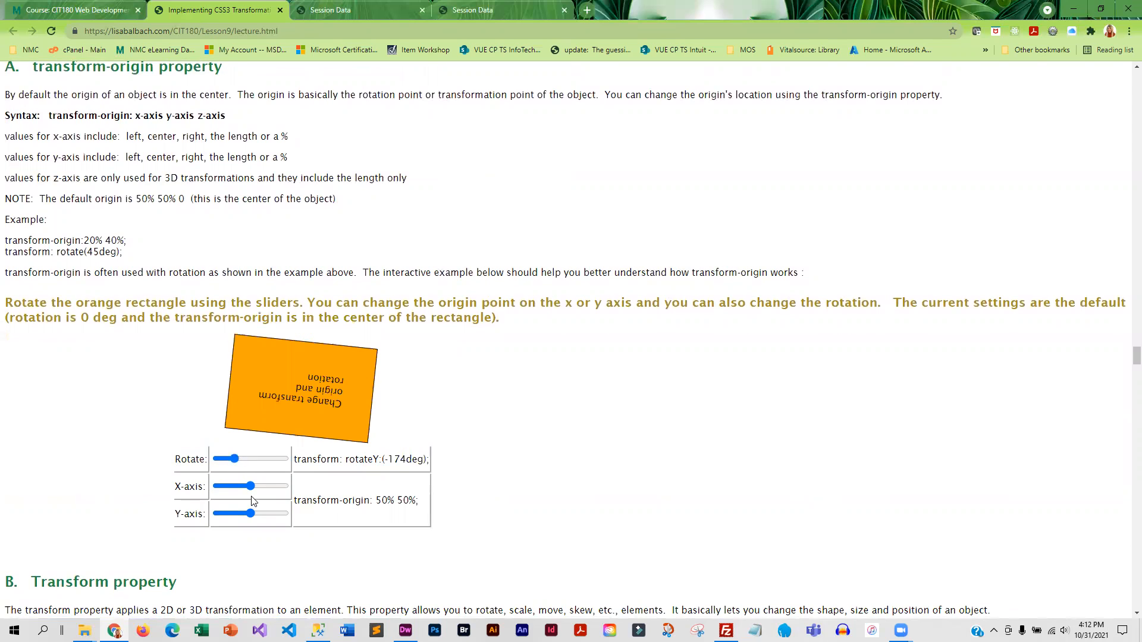
Move the rectangle's transform origin to X 15% and Y -14%
{"action": "left_click_drag", "start_coordinate": [226, 486], "coordinate": [273, 487]}
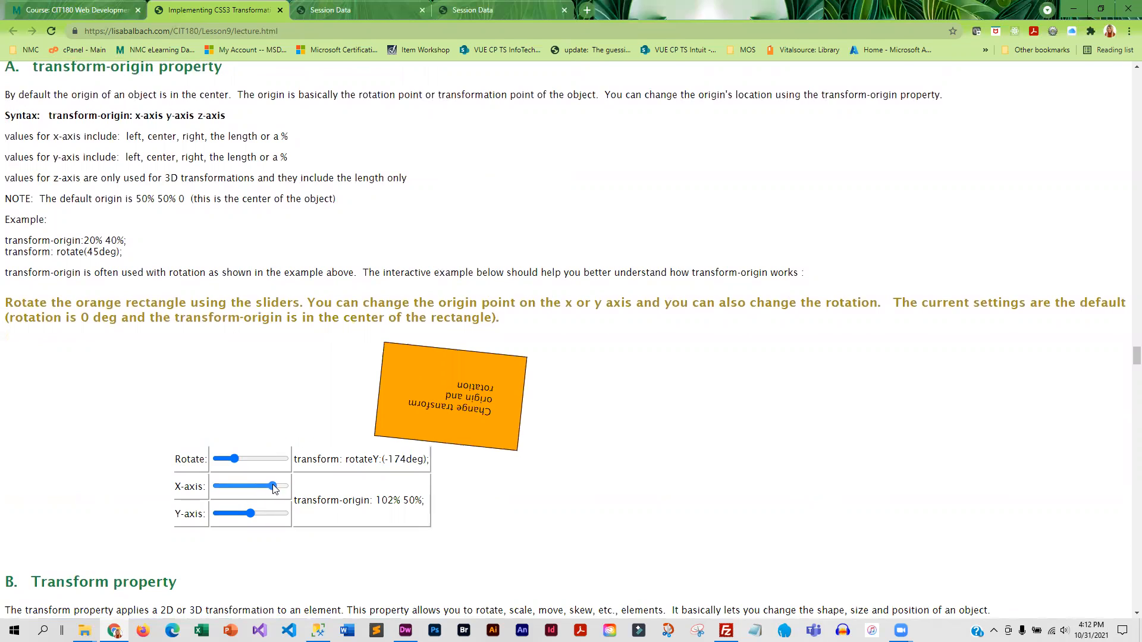
{"action": "left_click_drag", "start_coordinate": [273, 487], "coordinate": [283, 486]}
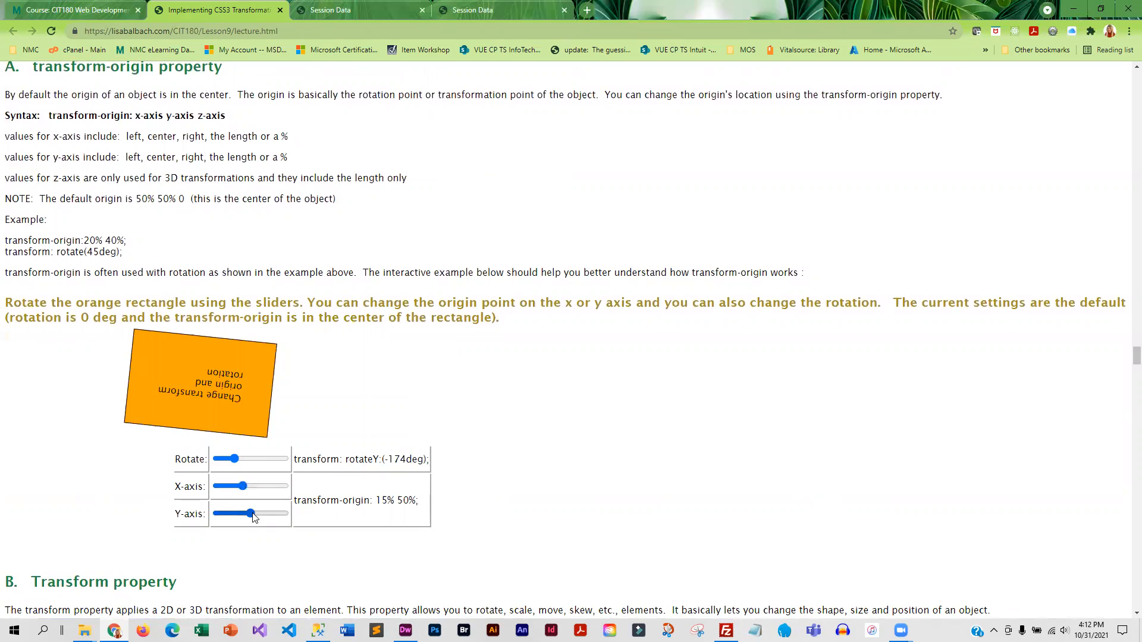
{"action": "left_click_drag", "start_coordinate": [252, 513], "coordinate": [280, 513]}
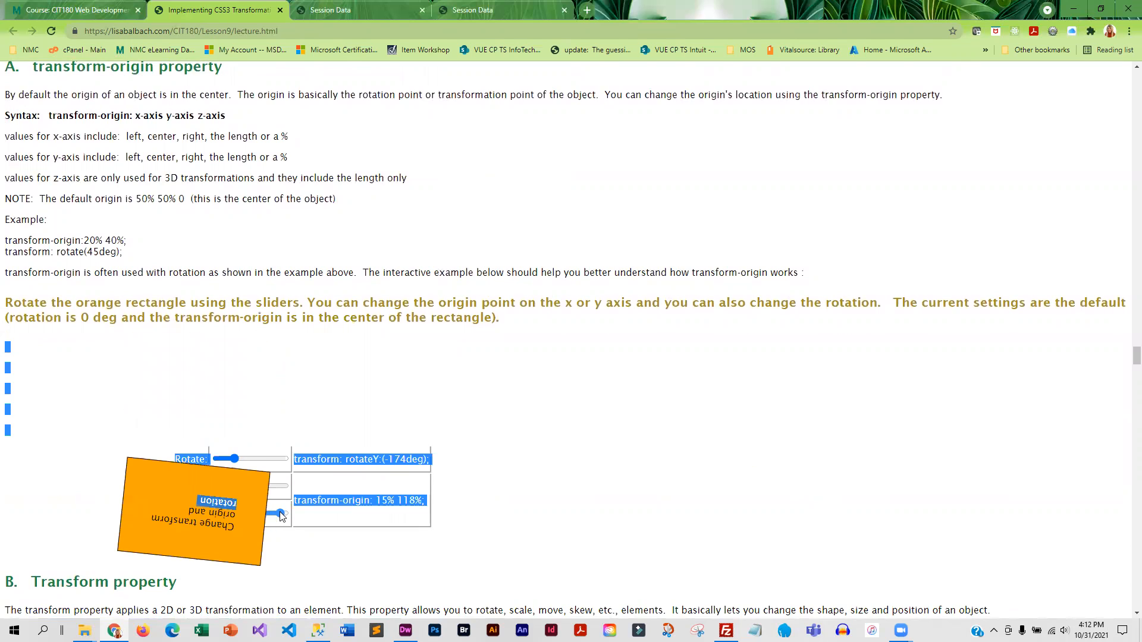
{"action": "left_click_drag", "start_coordinate": [280, 513], "coordinate": [243, 513]}
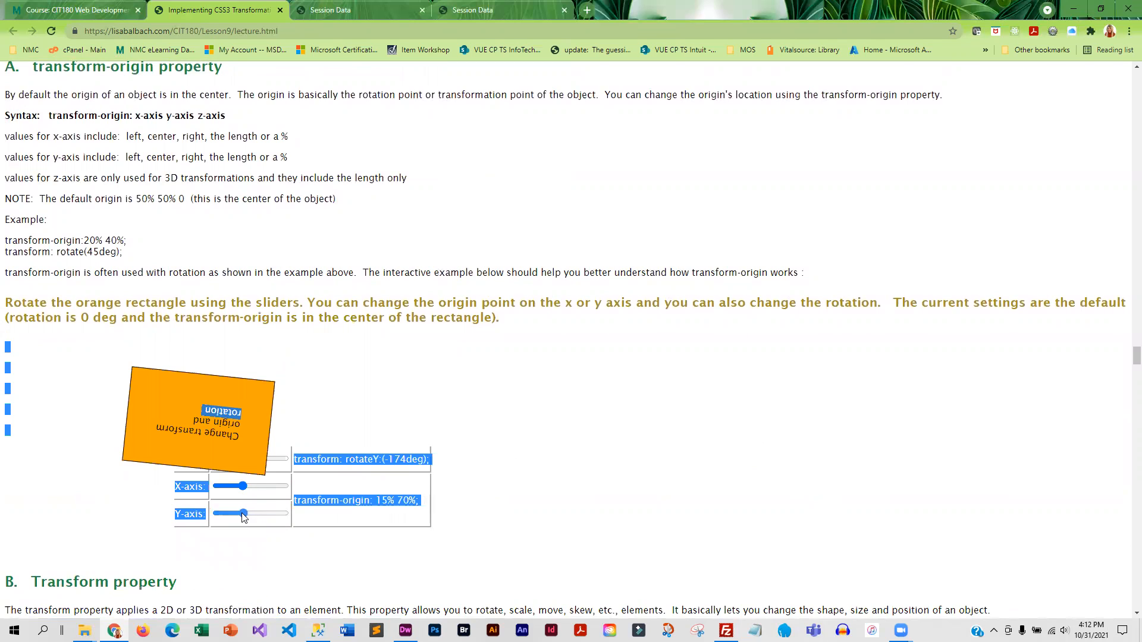
{"action": "left_click_drag", "start_coordinate": [244, 513], "coordinate": [232, 513]}
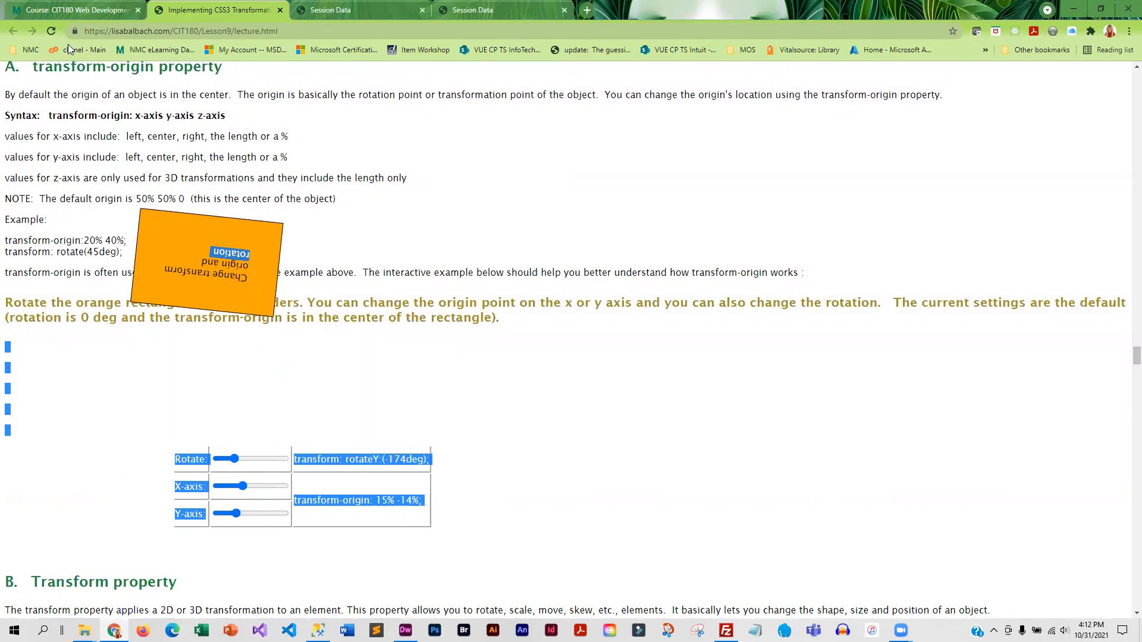
{"action": "scroll", "scroll_direction": "down", "scroll_amount": 3}
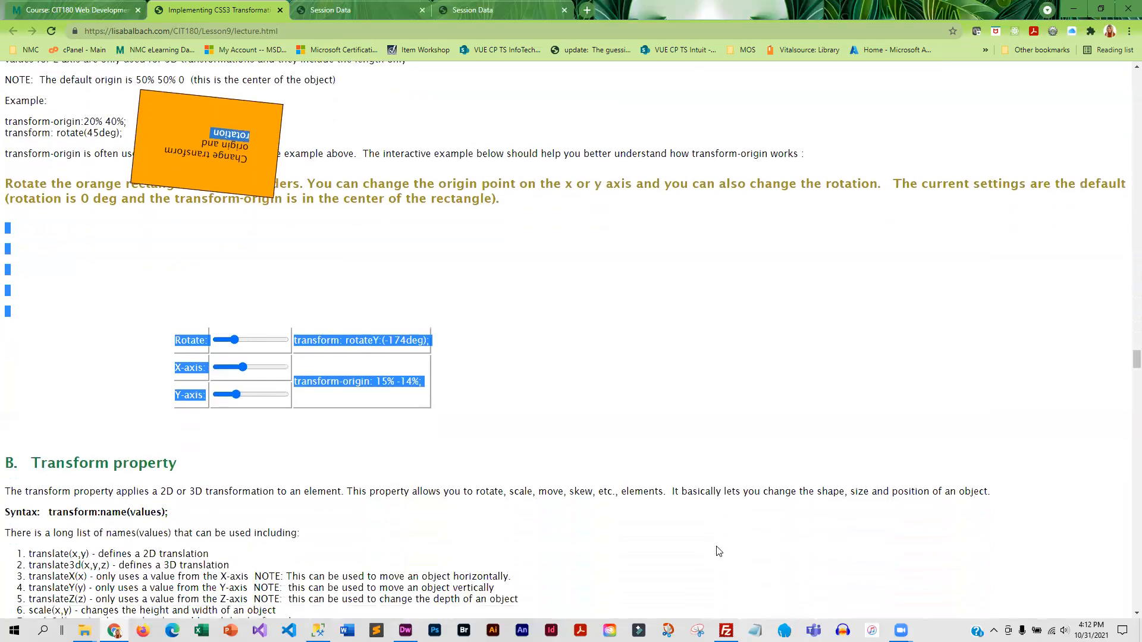
{"action": "scroll", "scroll_direction": "down", "scroll_amount": 3}
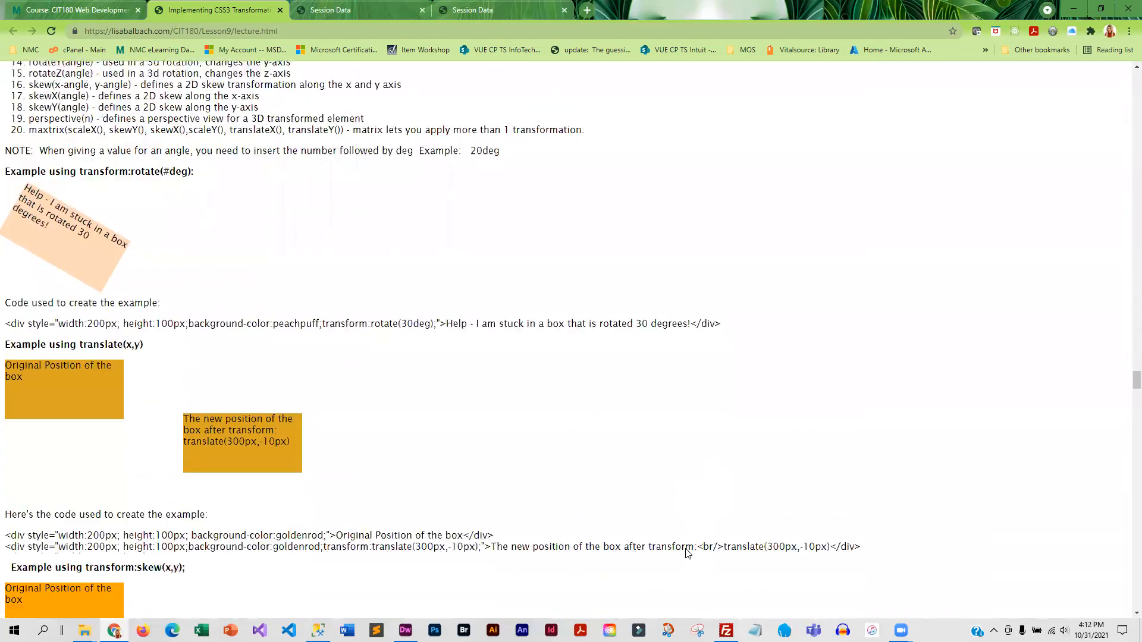
{"action": "scroll", "scroll_direction": "down", "scroll_amount": 3}
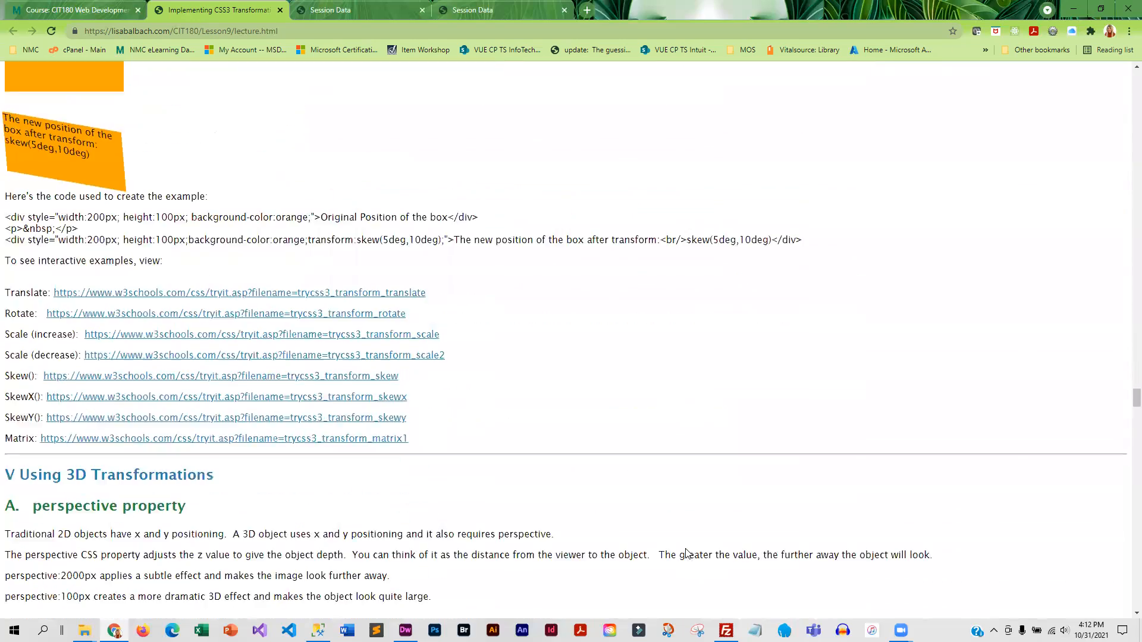
{"action": "scroll", "scroll_direction": "down", "scroll_amount": 3}
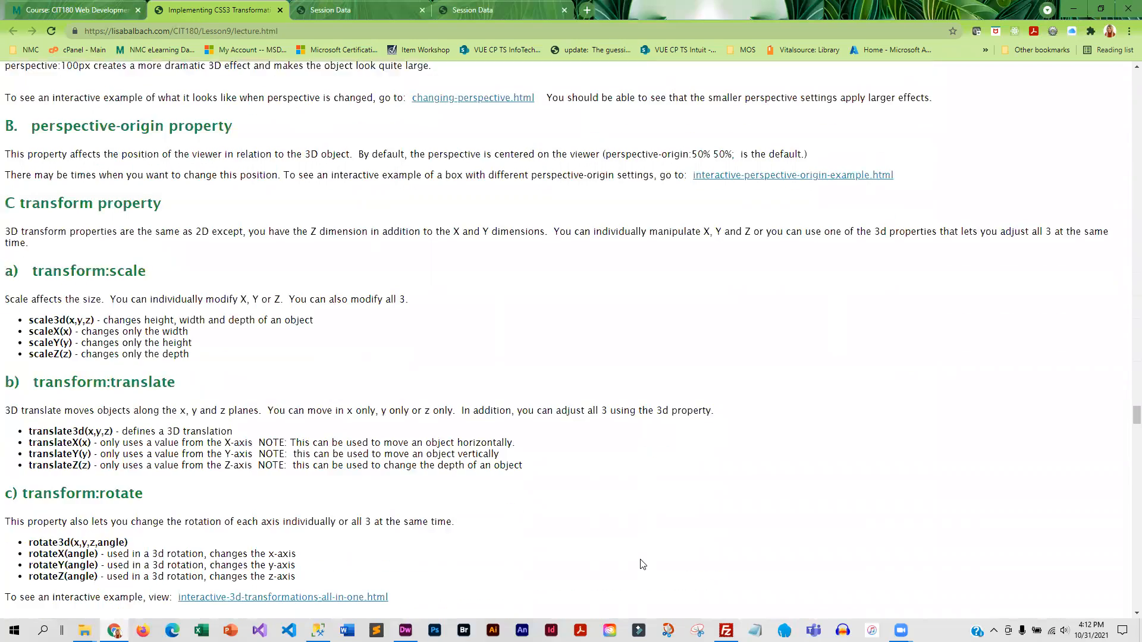
{"action": "scroll", "scroll_direction": "down", "scroll_amount": 3}
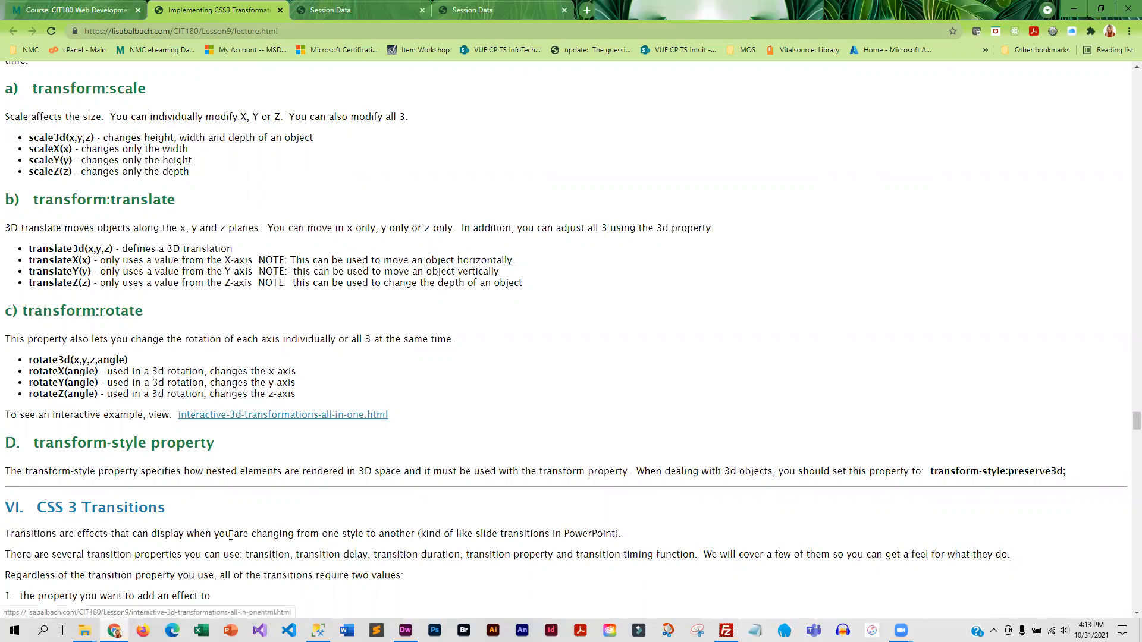
{"action": "scroll", "scroll_direction": "down", "scroll_amount": 3}
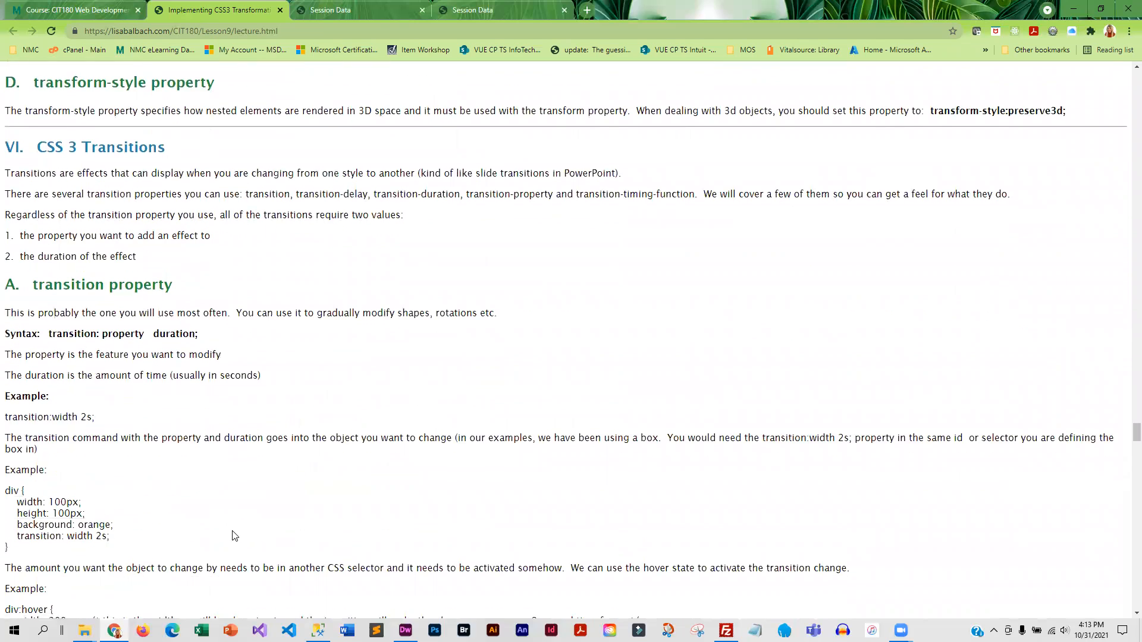
{"action": "scroll", "scroll_direction": "down", "scroll_amount": 3}
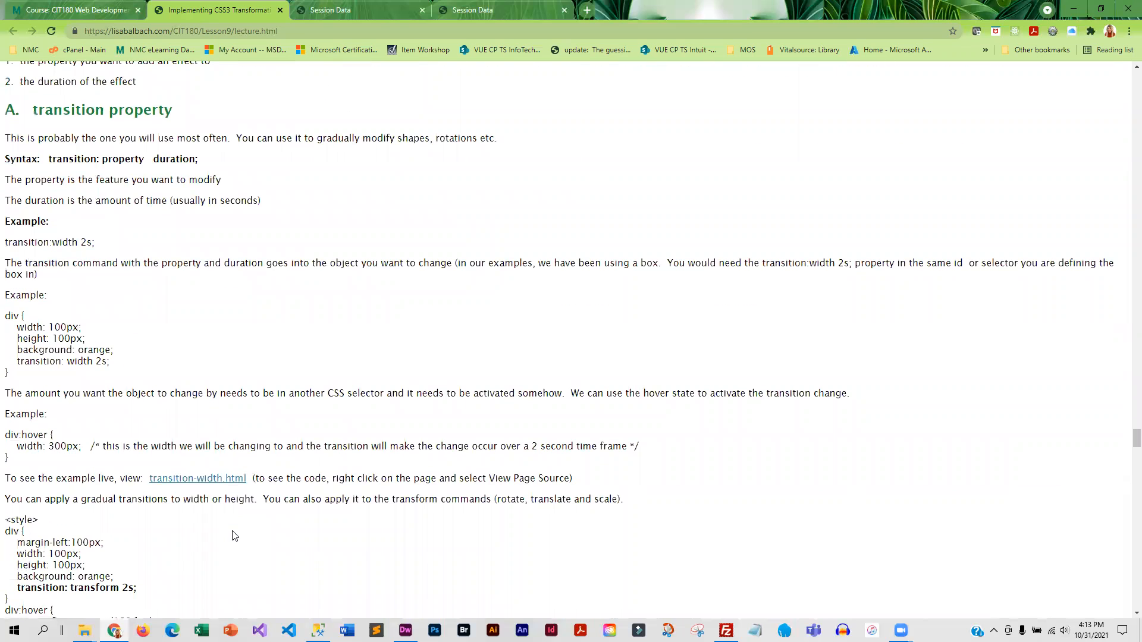
{"action": "scroll", "scroll_direction": "down", "scroll_amount": 3}
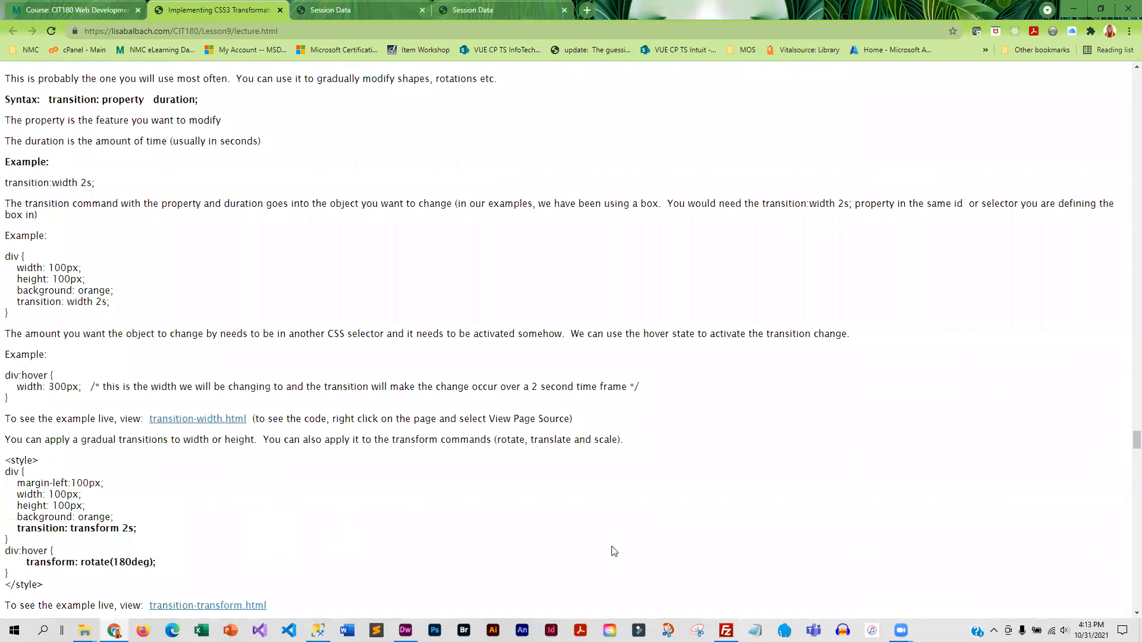
{"action": "scroll", "scroll_direction": "down", "scroll_amount": 3}
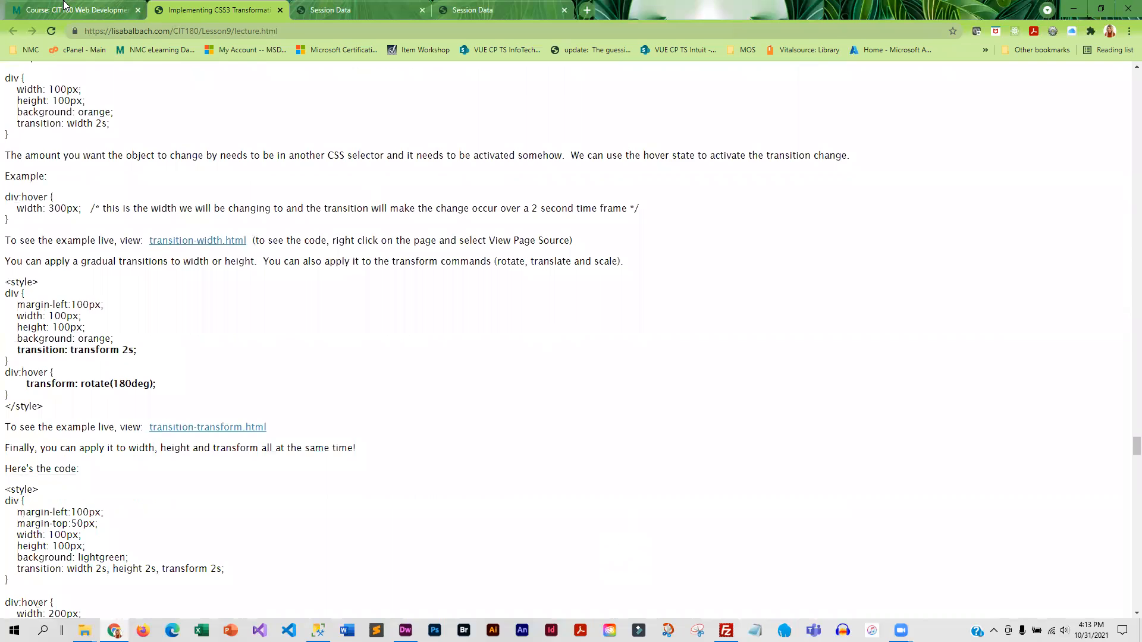
From the course tab's Lesson 9 section, open the CSS 3 Textbook Assignment Directions
{"action": "left_click", "coordinate": [72, 10]}
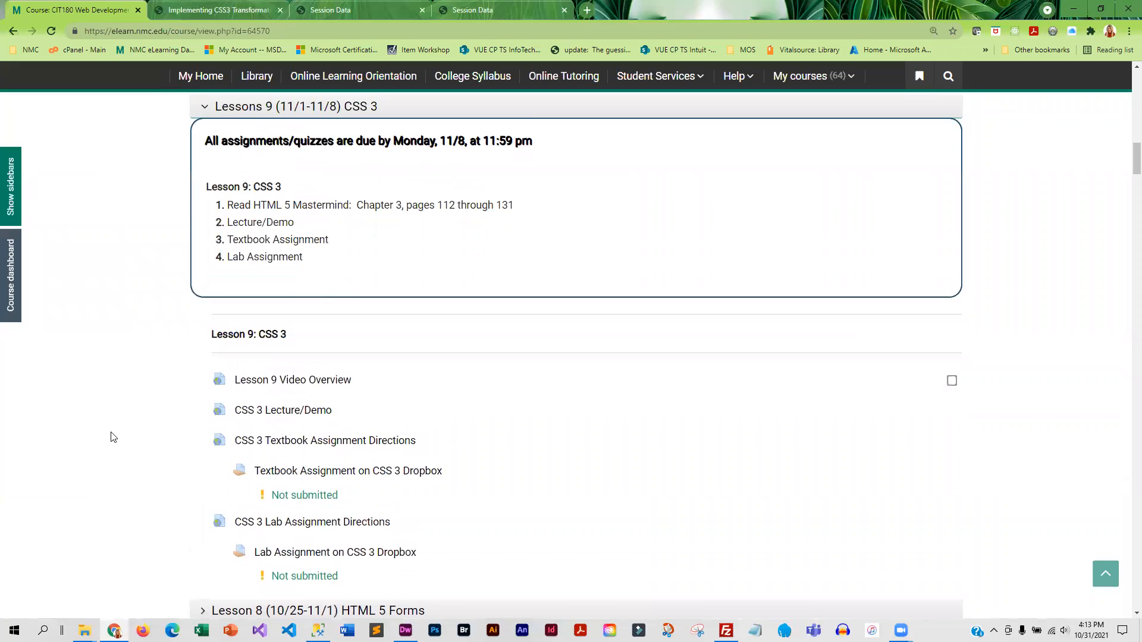
{"action": "scroll", "scroll_direction": "down", "scroll_amount": 3}
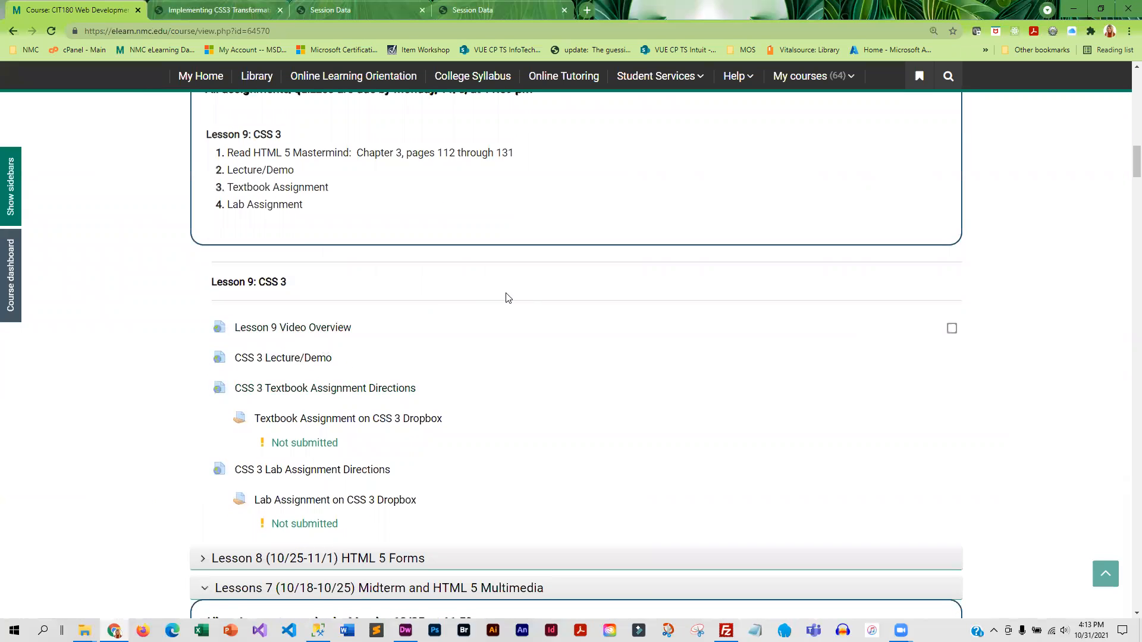
{"action": "mouse_move", "coordinate": [348, 418]}
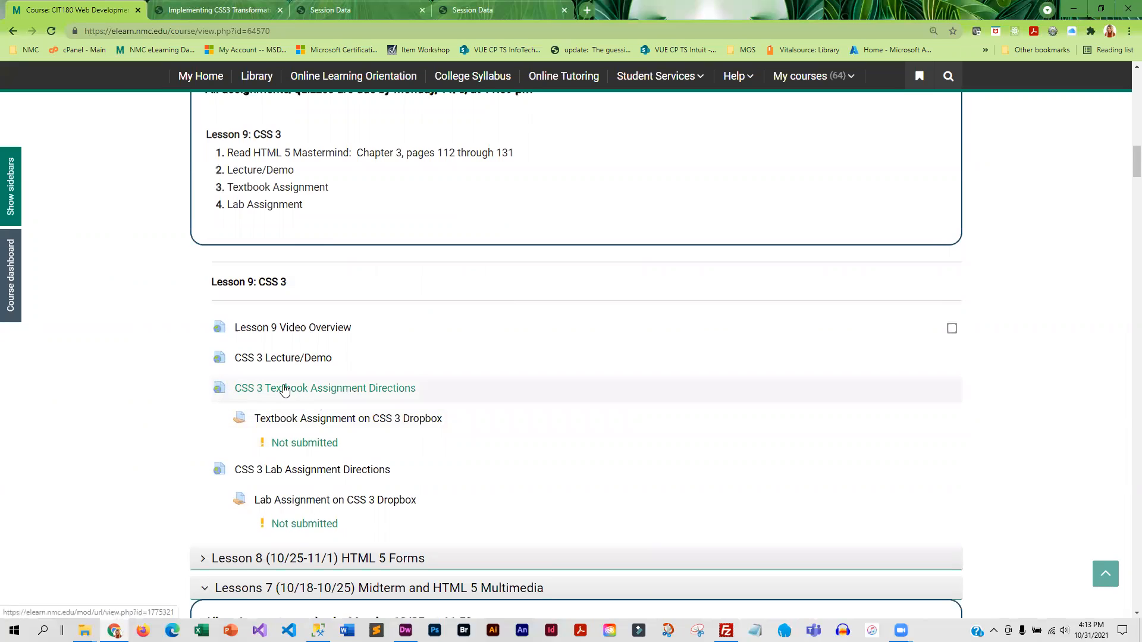
{"action": "left_click", "coordinate": [324, 389]}
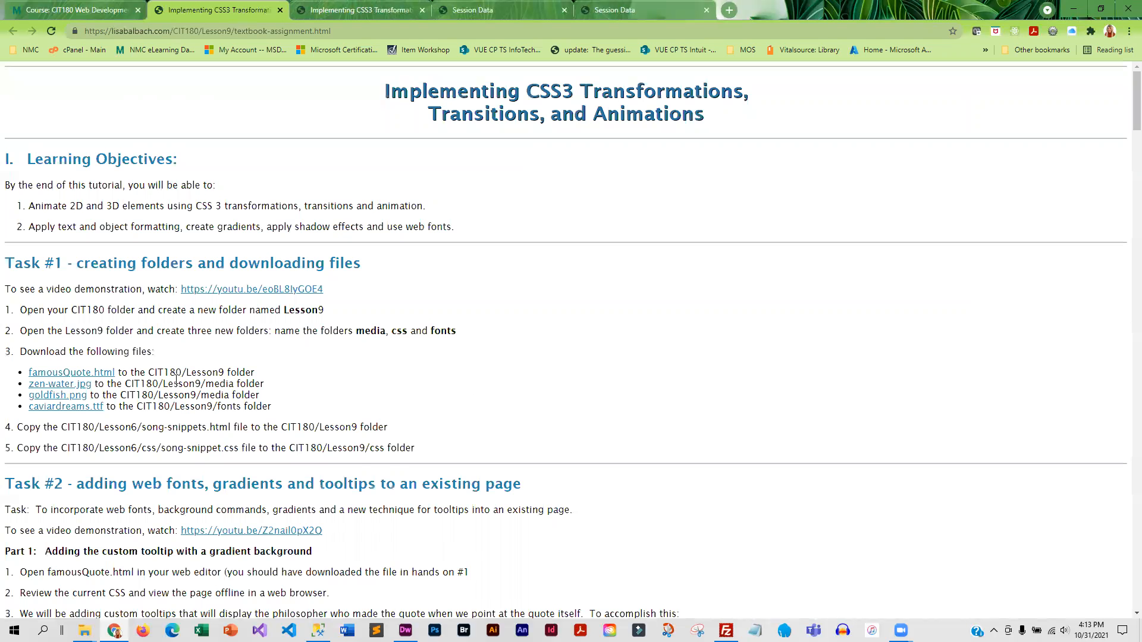
{"action": "mouse_move", "coordinate": [371, 390]}
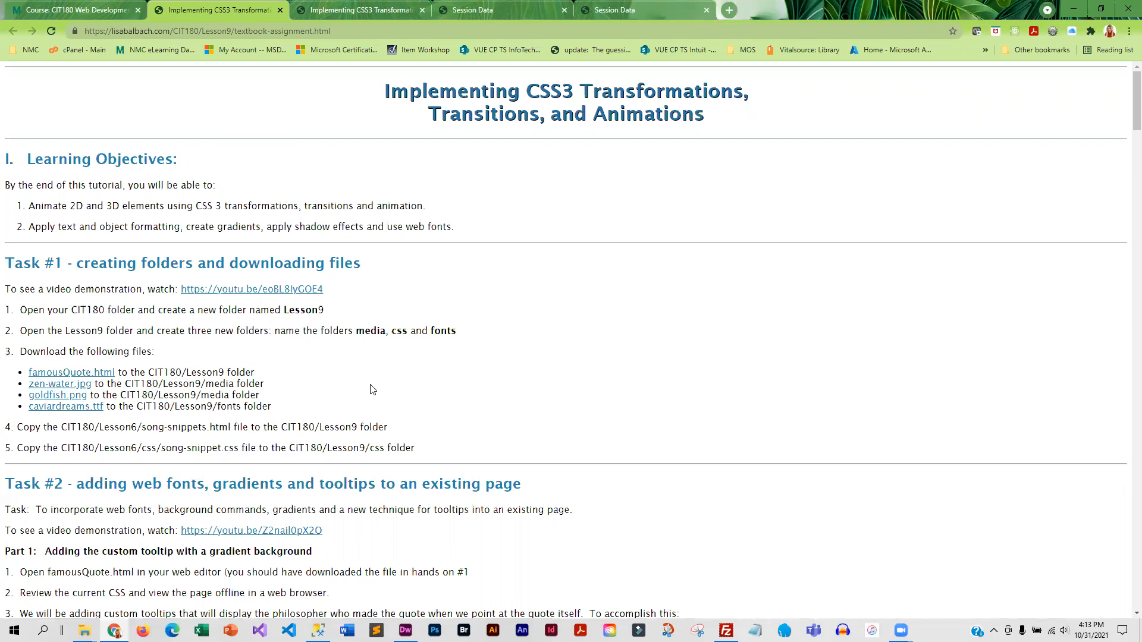
{"action": "double_click", "coordinate": [70, 372]}
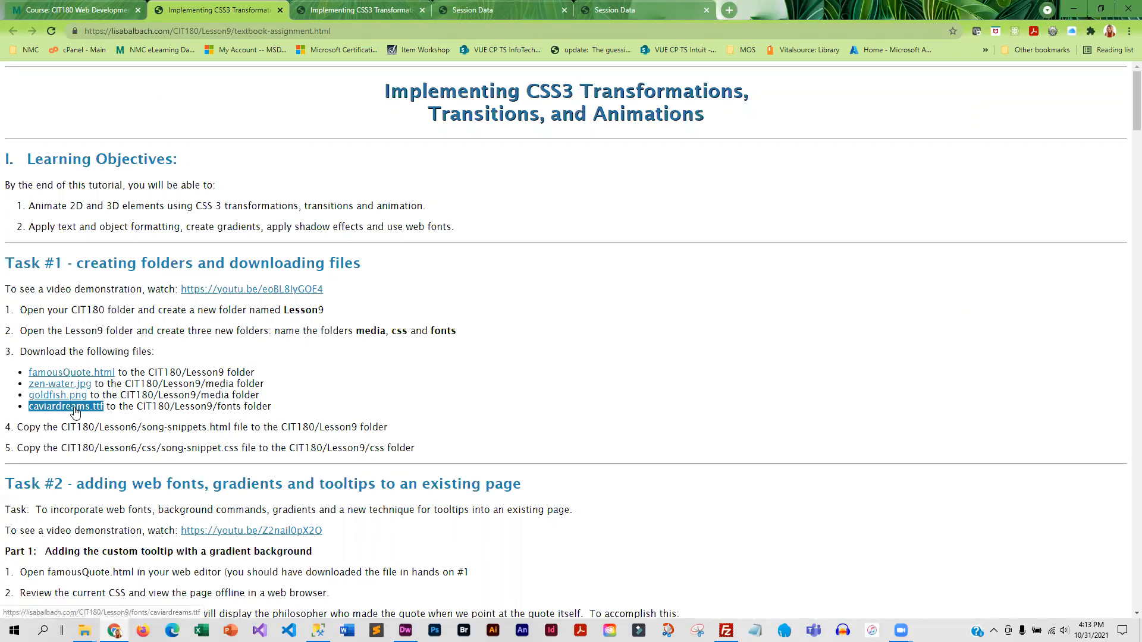
{"action": "scroll", "scroll_direction": "down", "scroll_amount": 3}
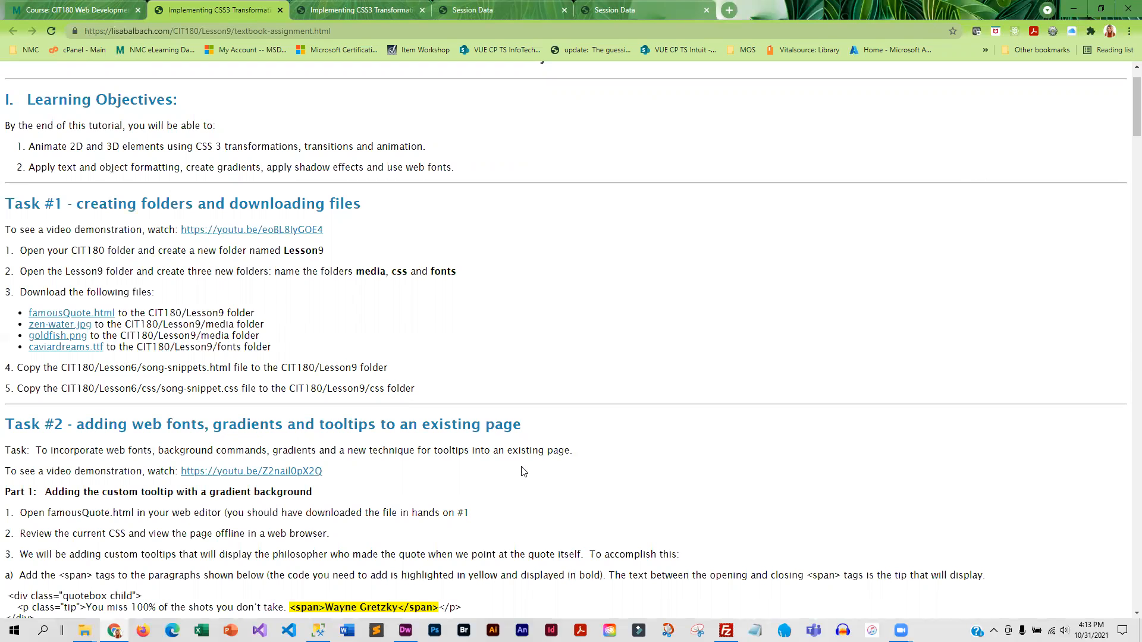
{"action": "mouse_move", "coordinate": [523, 471]}
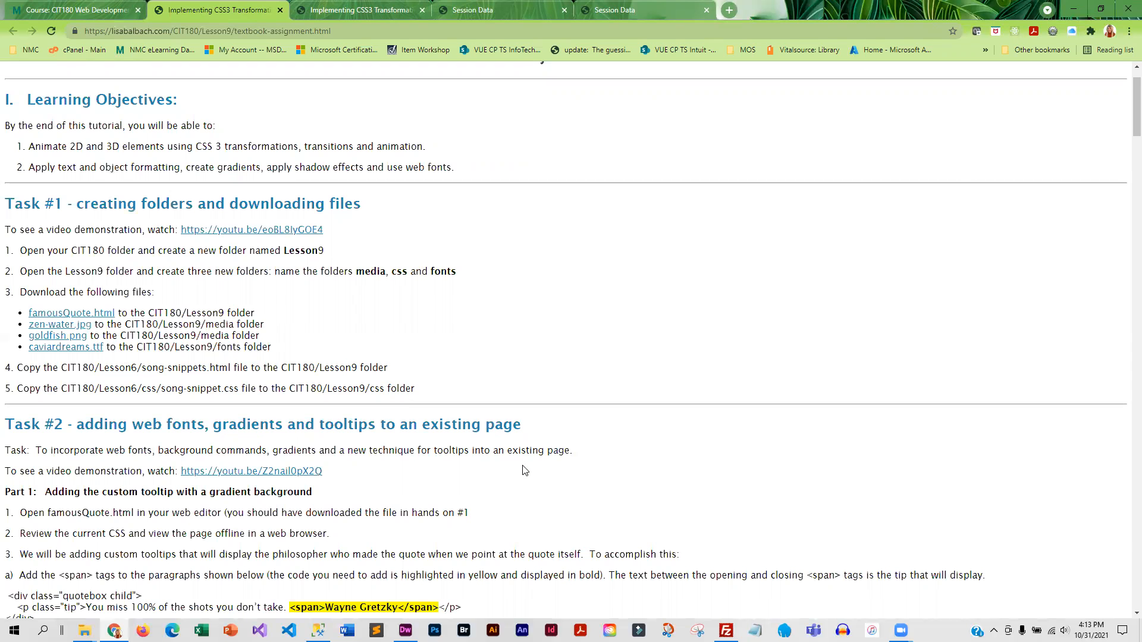
{"action": "scroll", "scroll_direction": "down", "scroll_amount": 3}
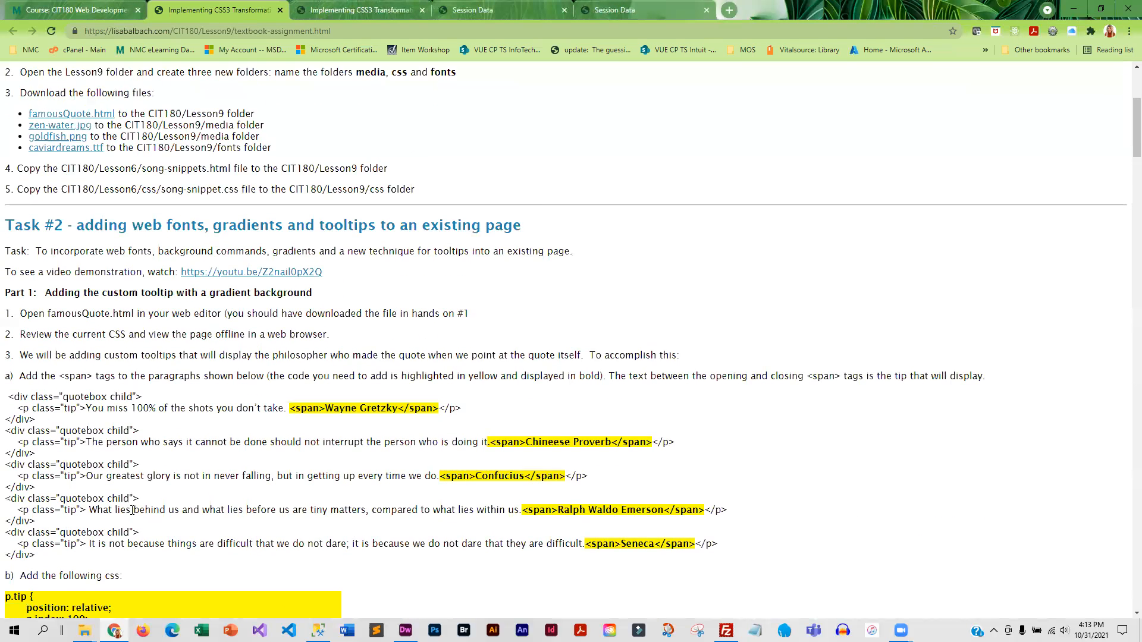
{"action": "scroll", "scroll_direction": "down", "scroll_amount": 3}
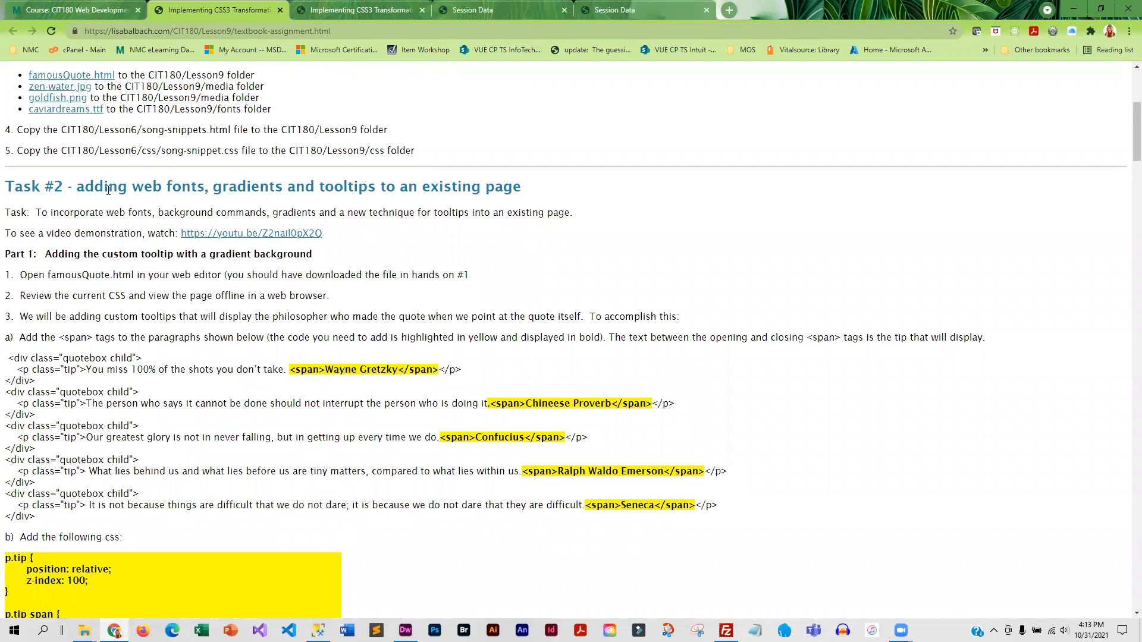
{"action": "mouse_move", "coordinate": [67, 316]}
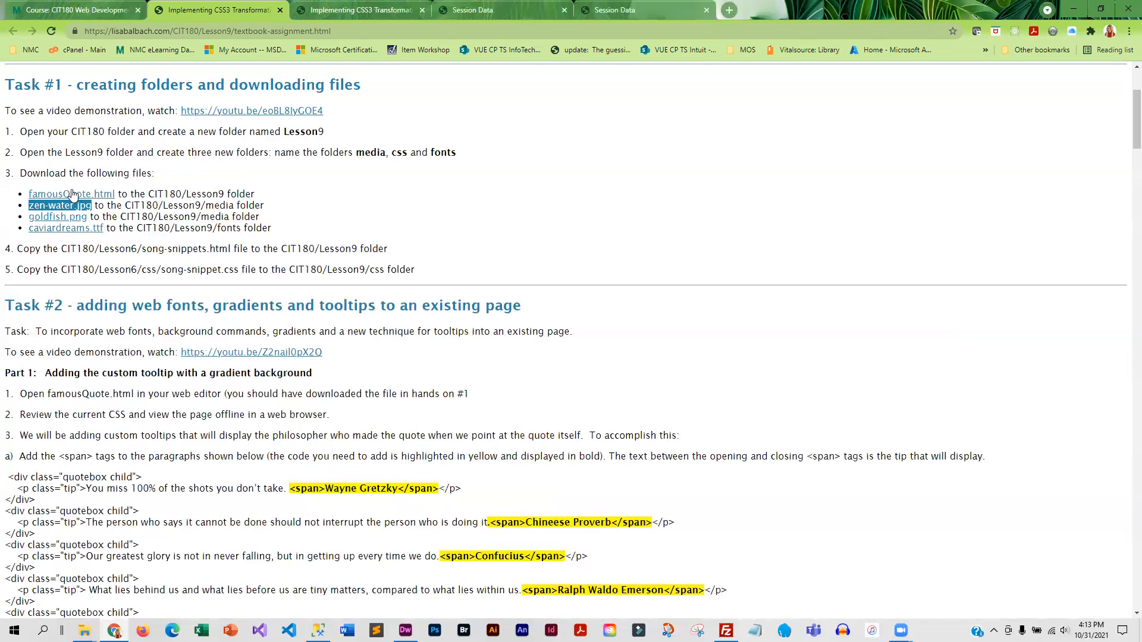
{"action": "scroll", "scroll_direction": "down", "scroll_amount": 3}
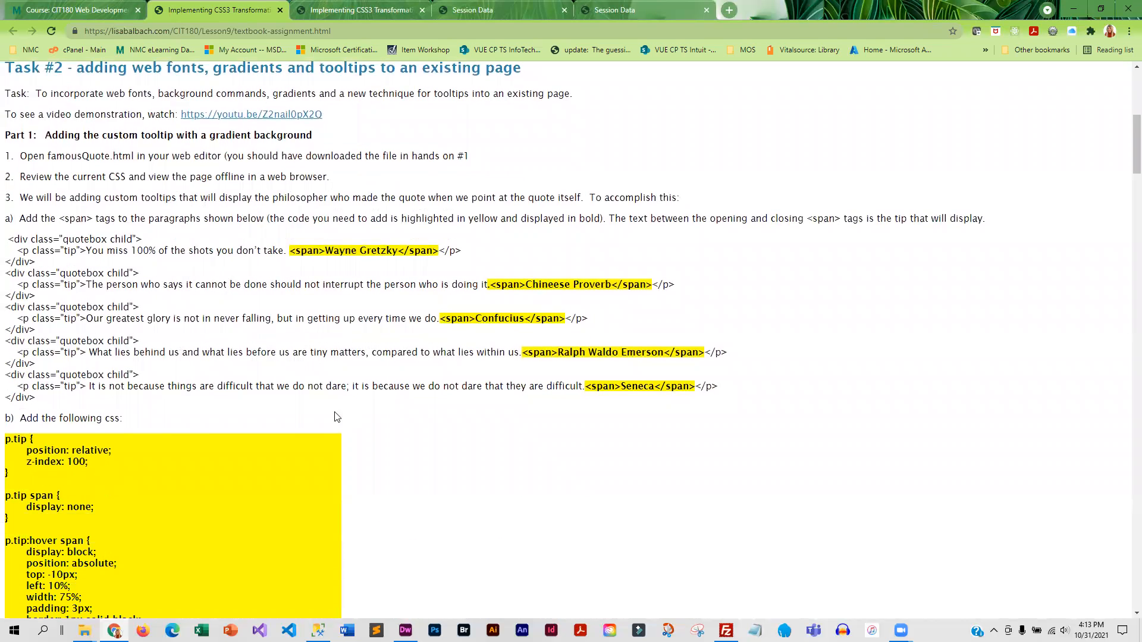
{"action": "mouse_move", "coordinate": [291, 496]}
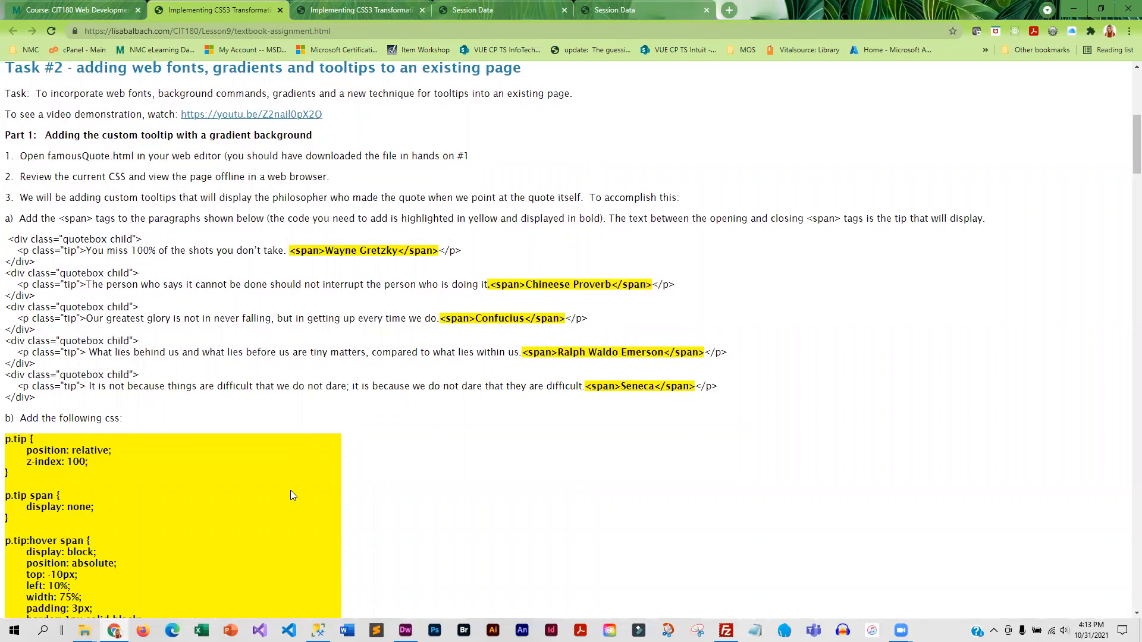
{"action": "scroll", "scroll_direction": "down", "scroll_amount": 3}
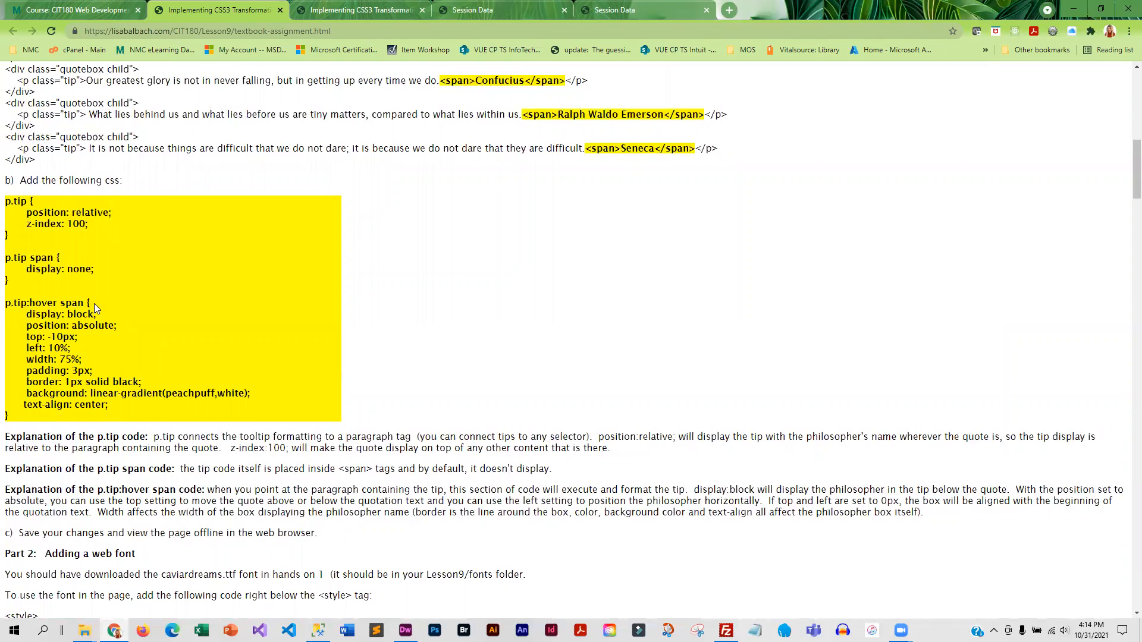
{"action": "mouse_move", "coordinate": [136, 421]}
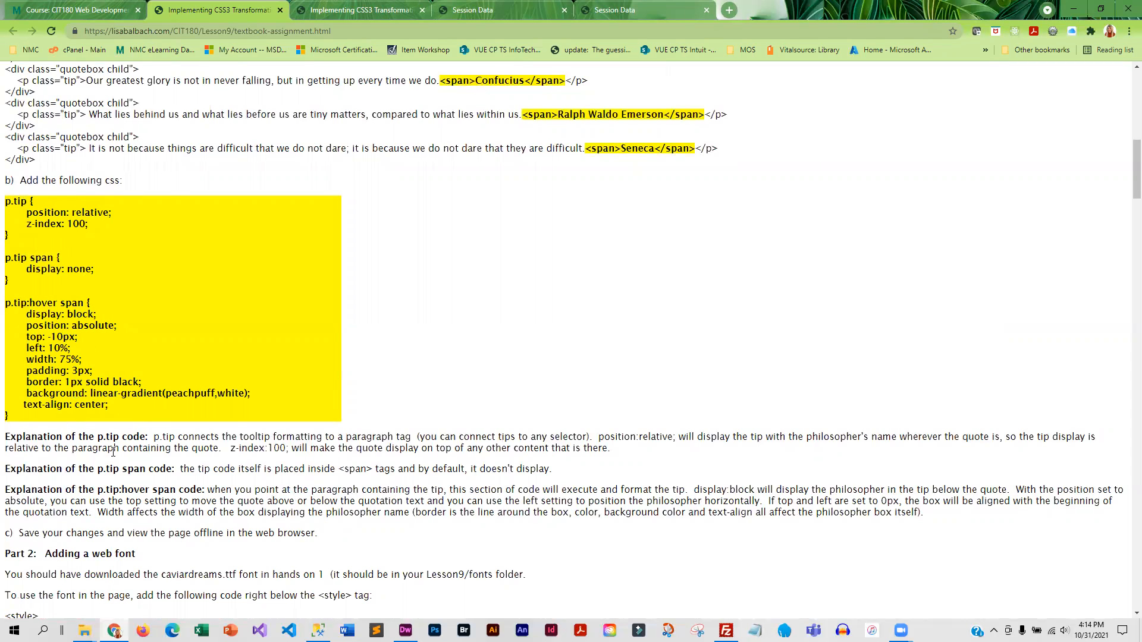
{"action": "scroll", "scroll_direction": "down", "scroll_amount": 3}
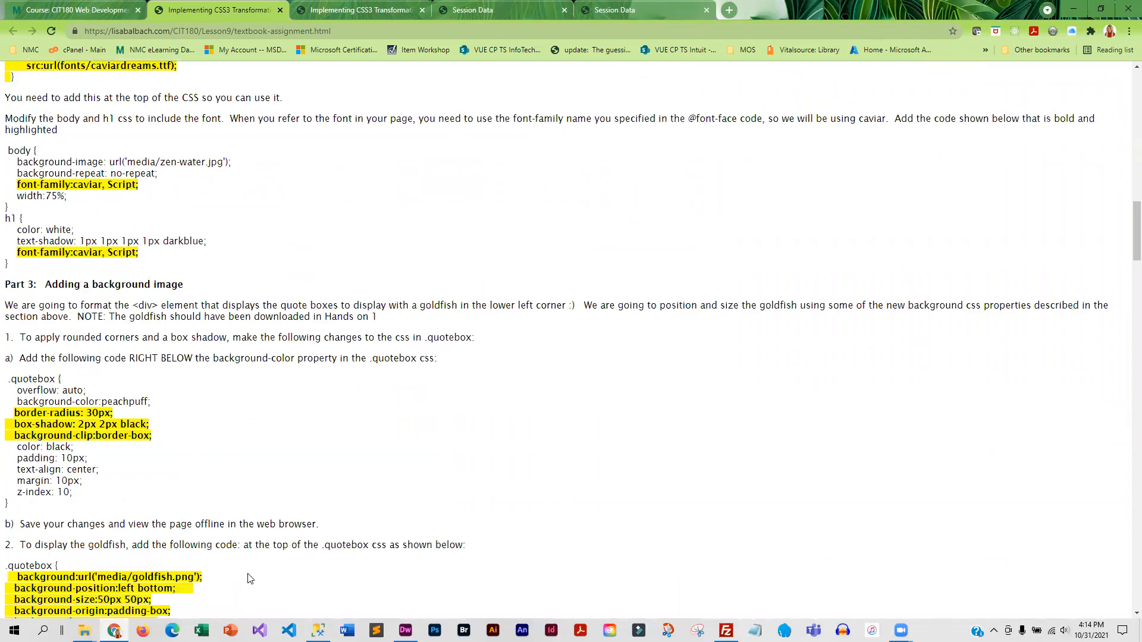
{"action": "scroll", "scroll_direction": "down", "scroll_amount": 3}
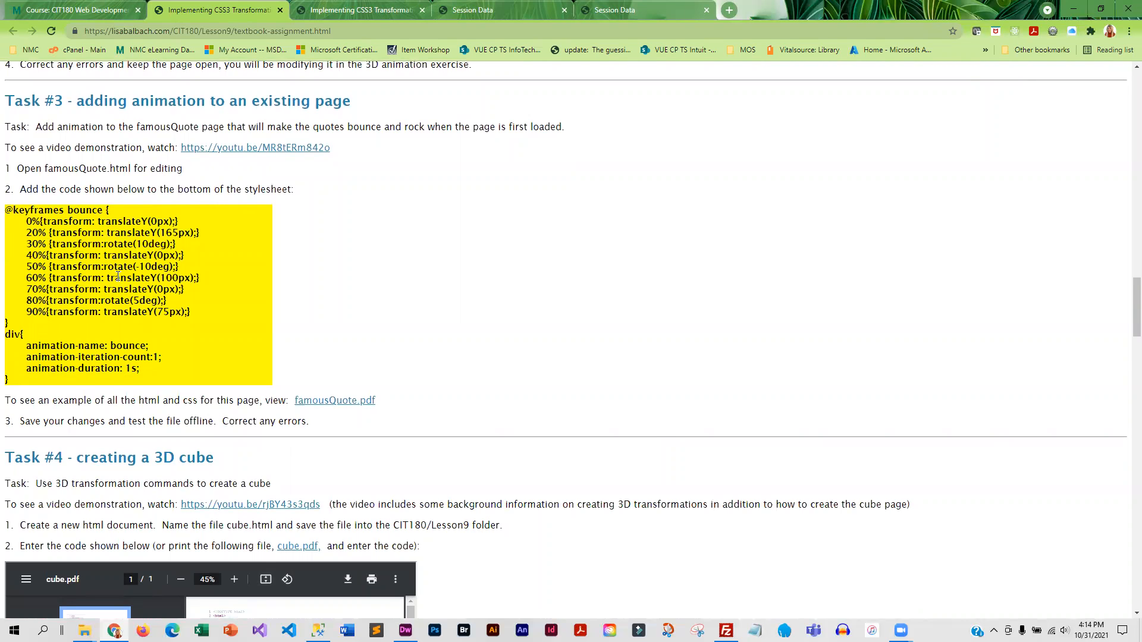
{"action": "mouse_move", "coordinate": [100, 541]}
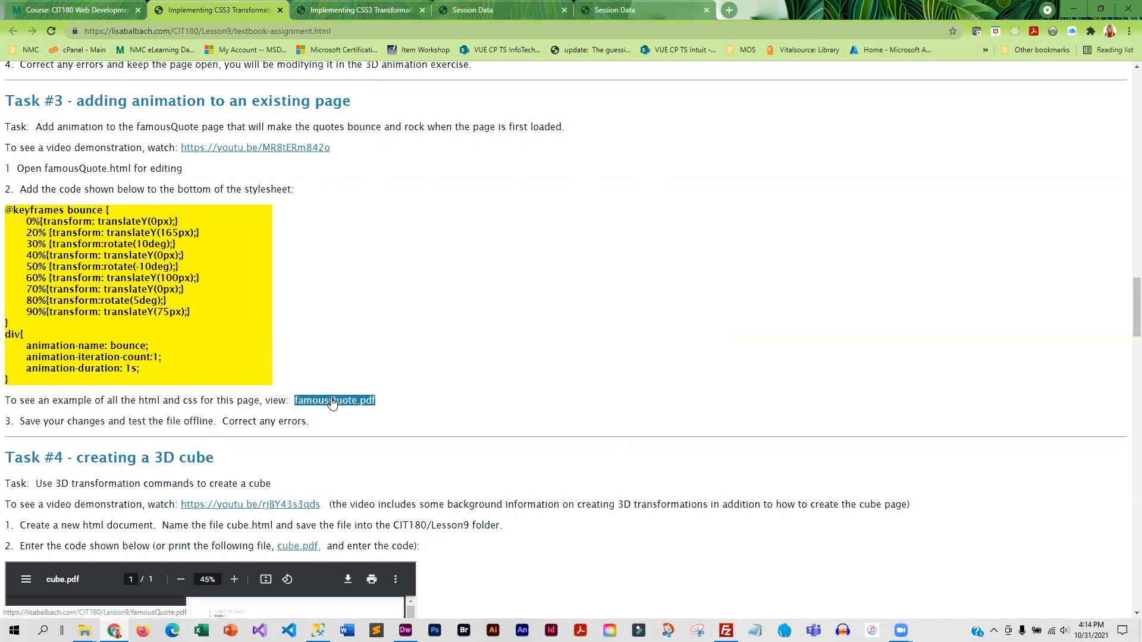
{"action": "left_click", "coordinate": [335, 400]}
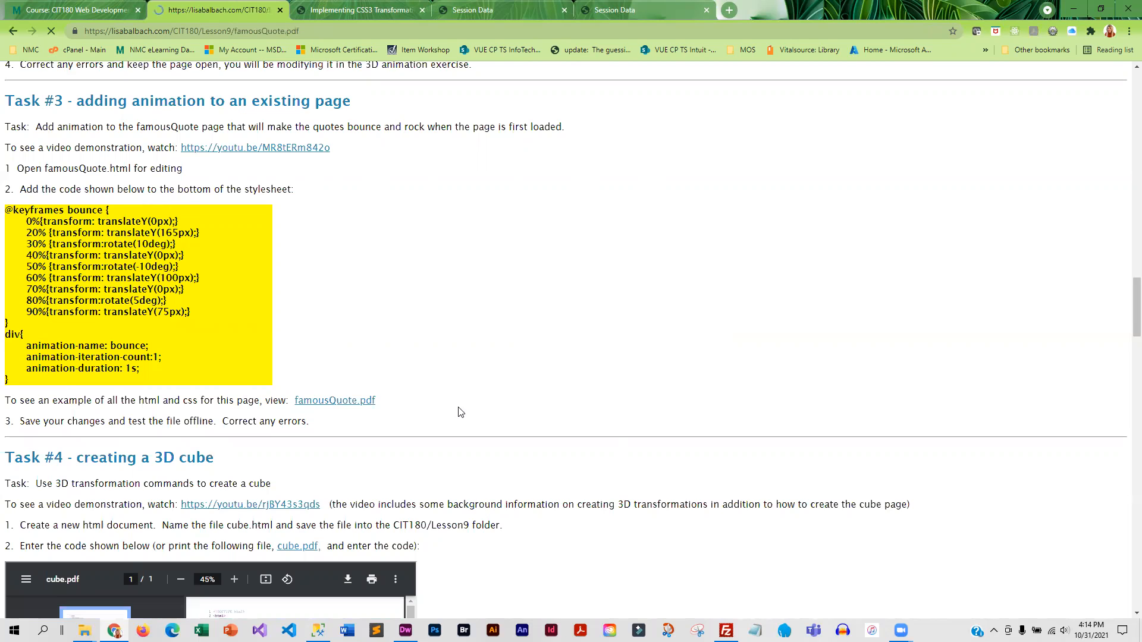
{"action": "left_click", "coordinate": [334, 399]}
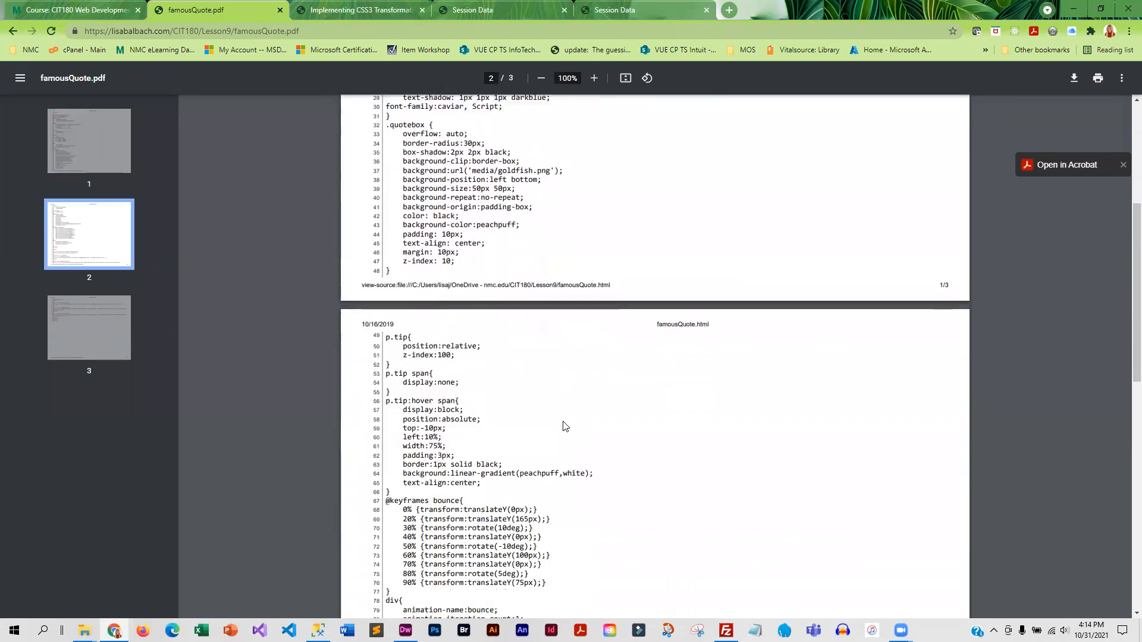
{"action": "scroll", "scroll_direction": "down", "scroll_amount": 3}
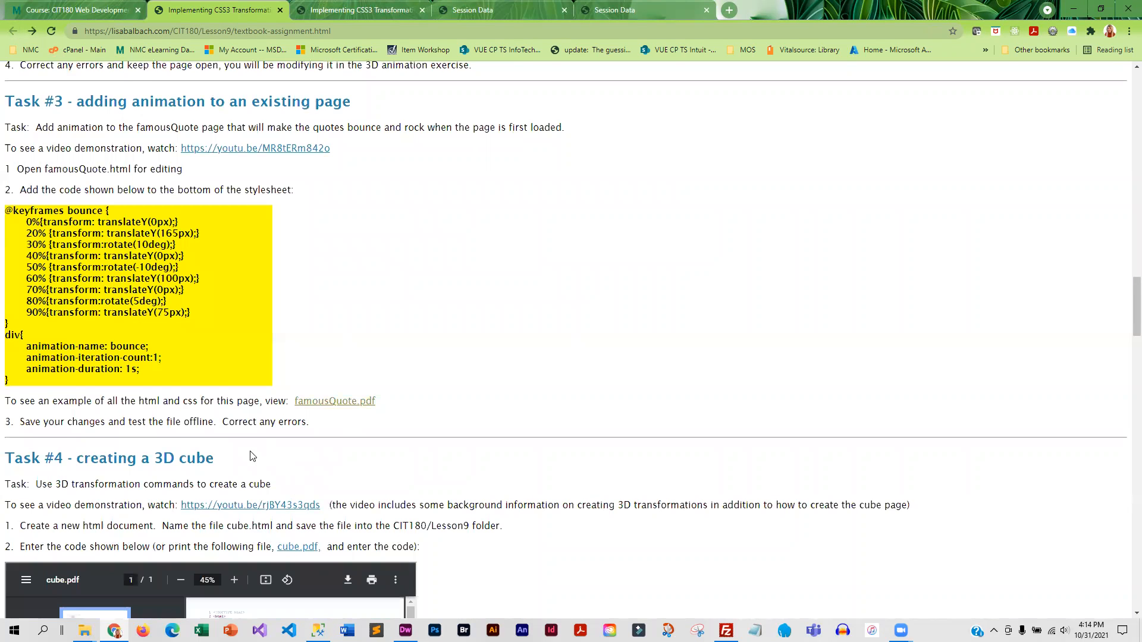
{"action": "scroll", "scroll_direction": "down", "scroll_amount": 3}
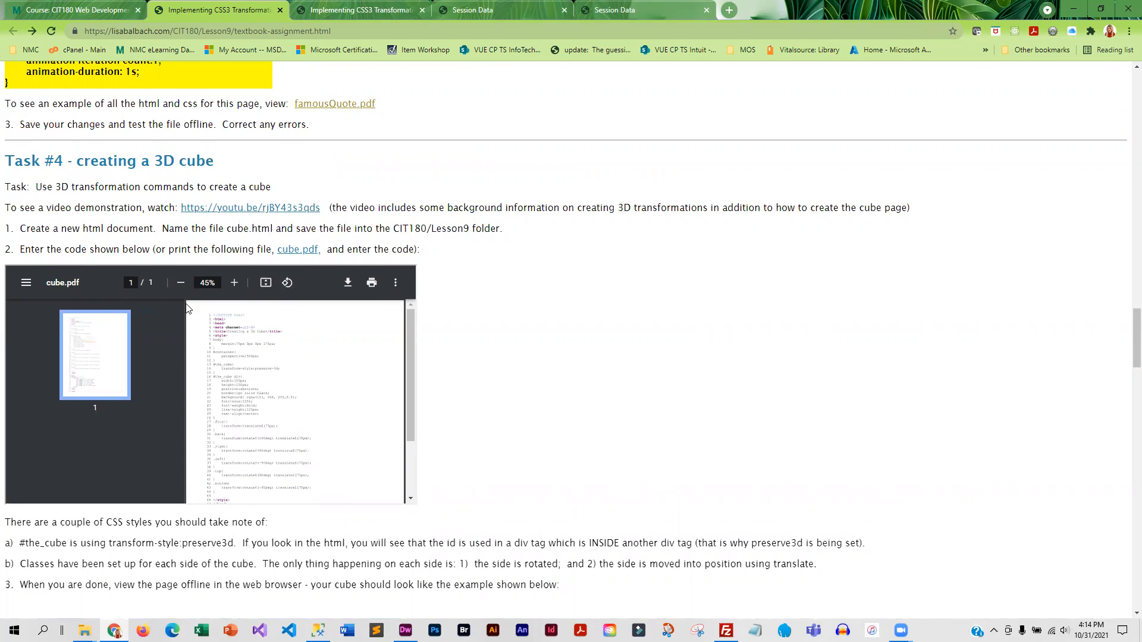
{"action": "left_click", "coordinate": [234, 283]}
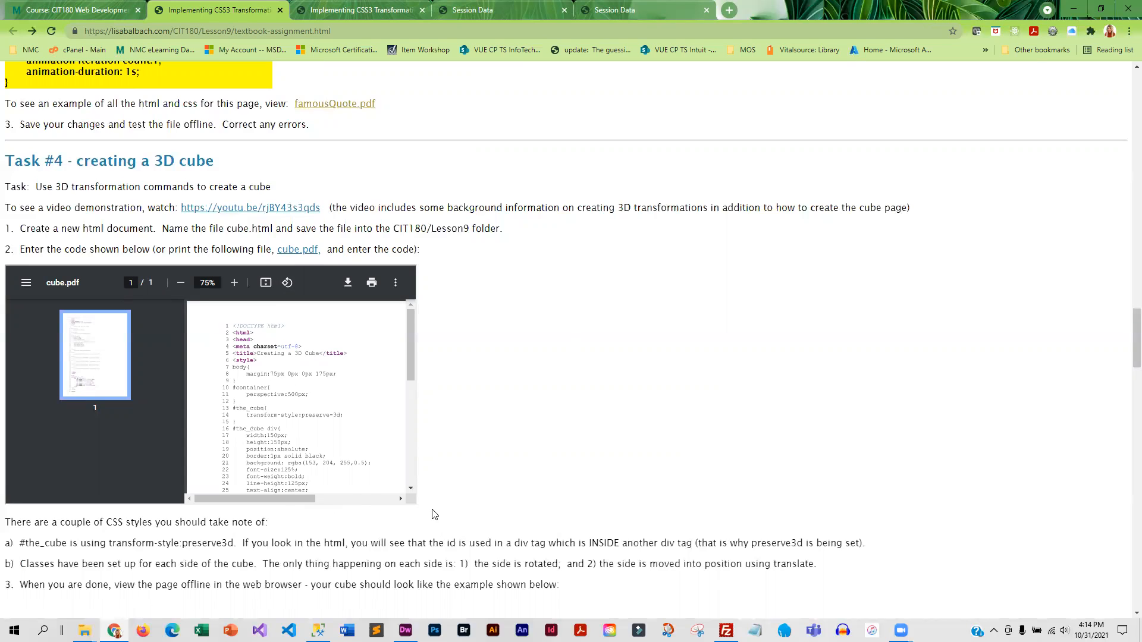
{"action": "left_click", "coordinate": [298, 249]}
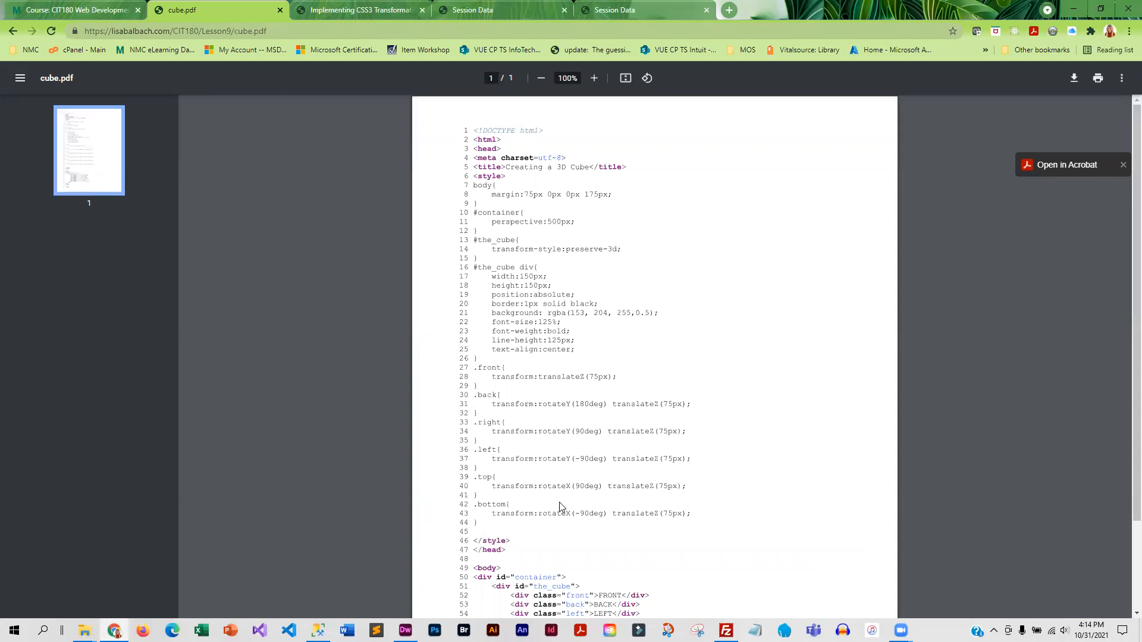
{"action": "scroll", "scroll_direction": "down", "scroll_amount": 3}
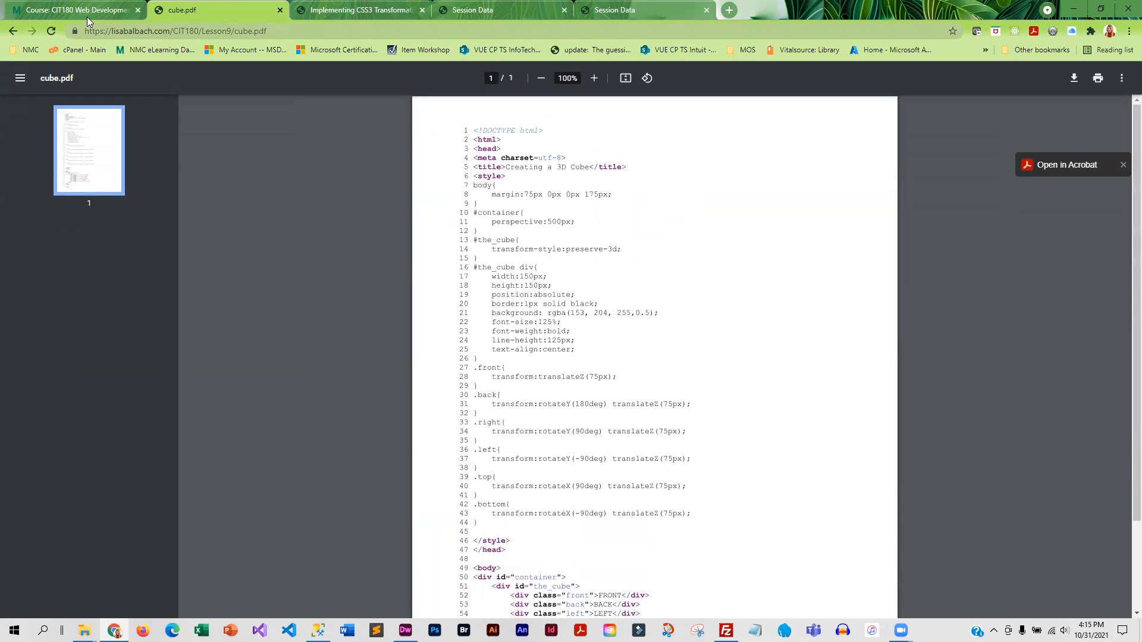
{"action": "left_click", "coordinate": [215, 10]}
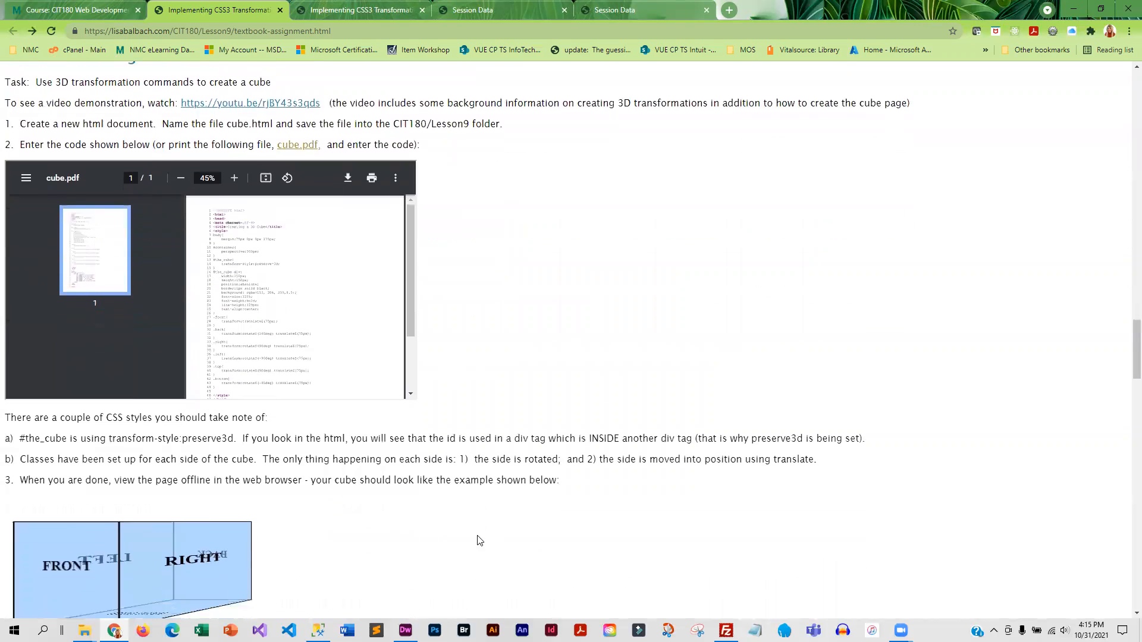
Read Tasks #5 and #6 to the Summary of What to Turn in, then return to Course: CIT180
{"action": "scroll", "scroll_direction": "down", "scroll_amount": 3}
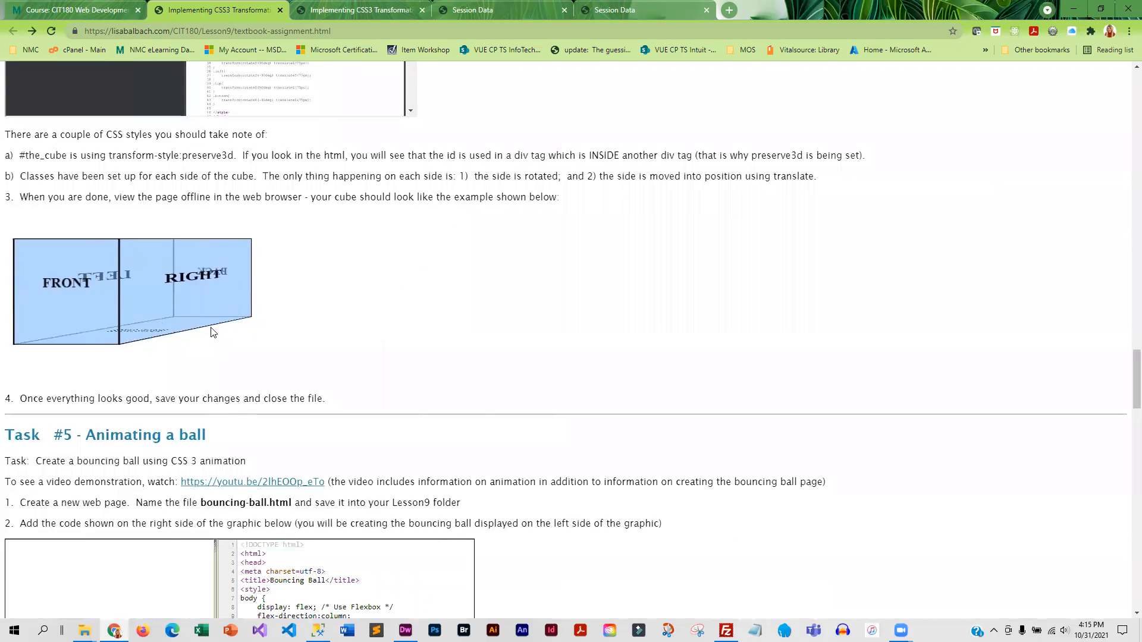
{"action": "mouse_move", "coordinate": [124, 321]}
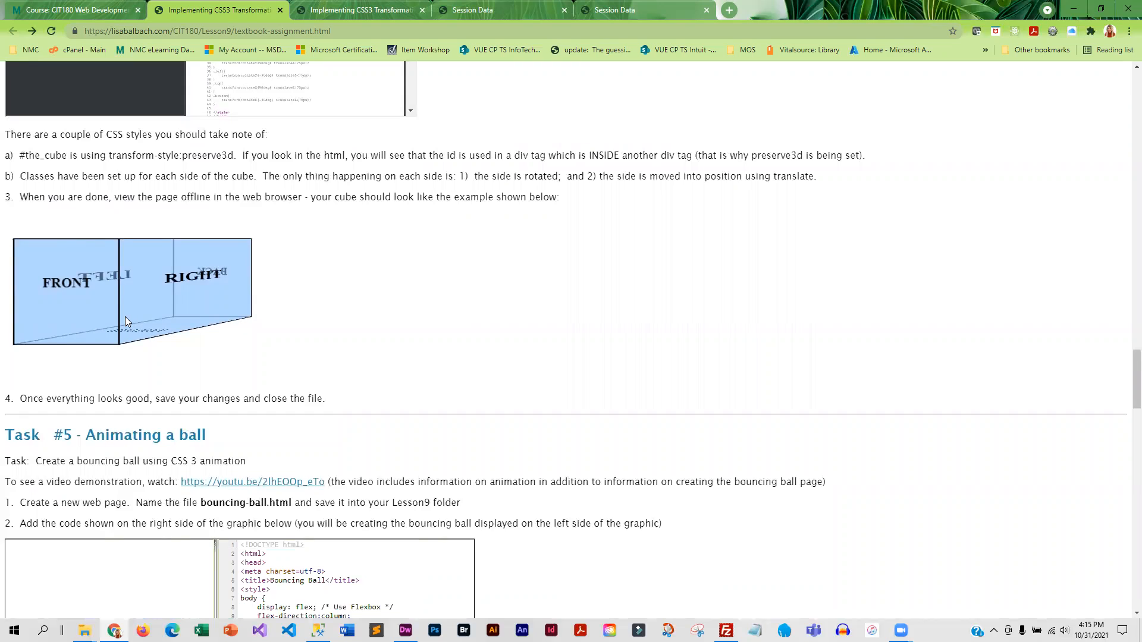
{"action": "mouse_move", "coordinate": [42, 346]}
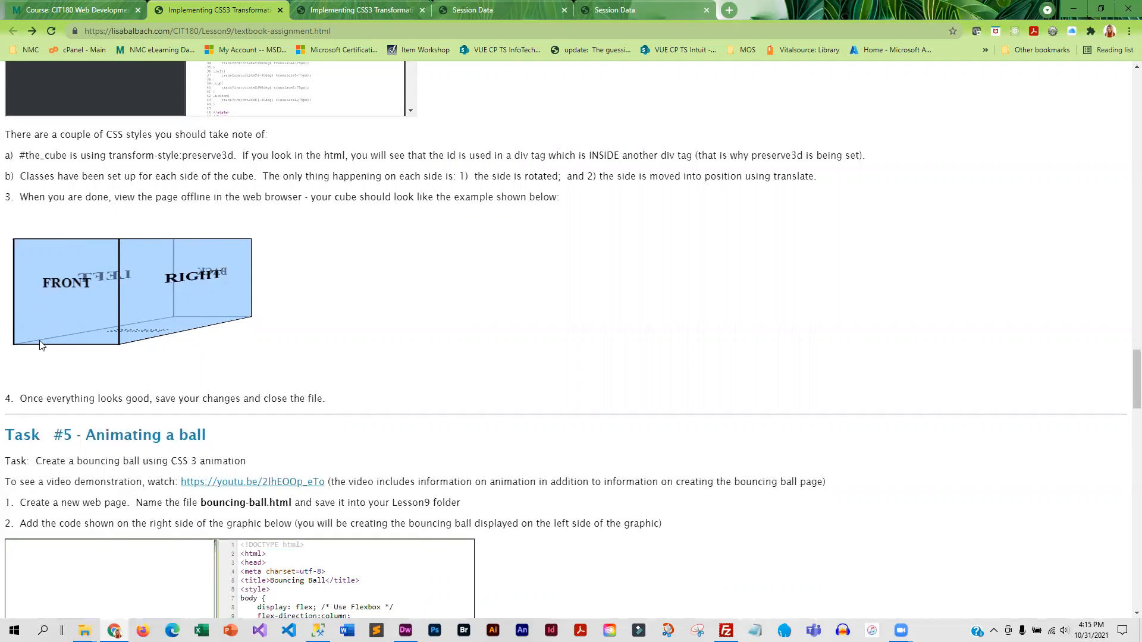
{"action": "mouse_move", "coordinate": [561, 456]}
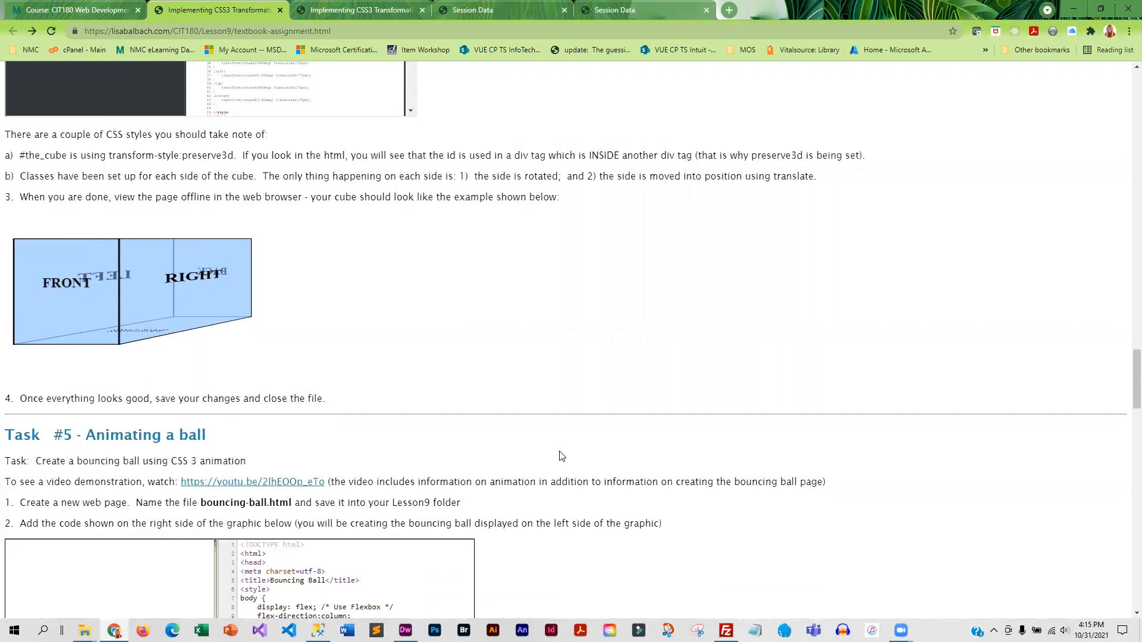
{"action": "scroll", "scroll_direction": "down", "scroll_amount": 3}
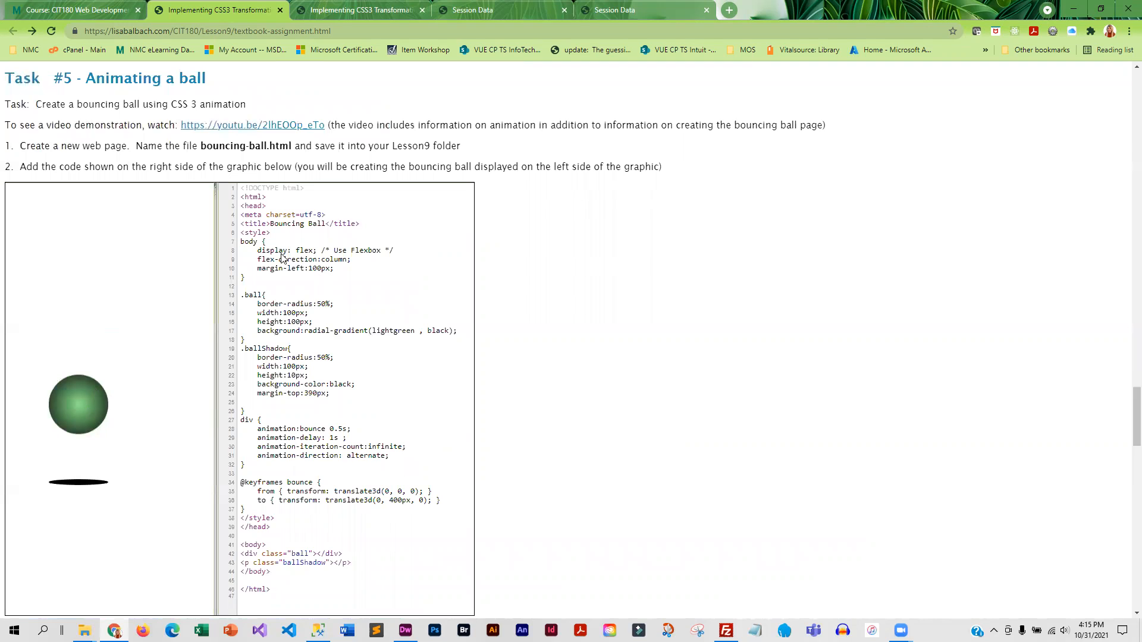
{"action": "mouse_move", "coordinate": [92, 385]}
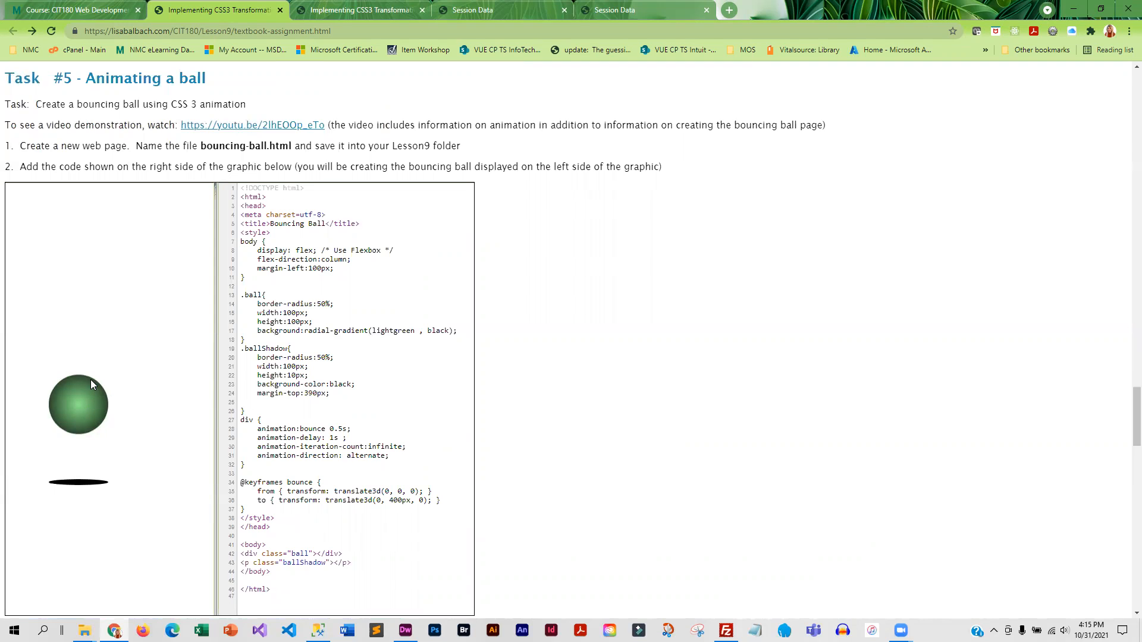
{"action": "mouse_move", "coordinate": [500, 487]}
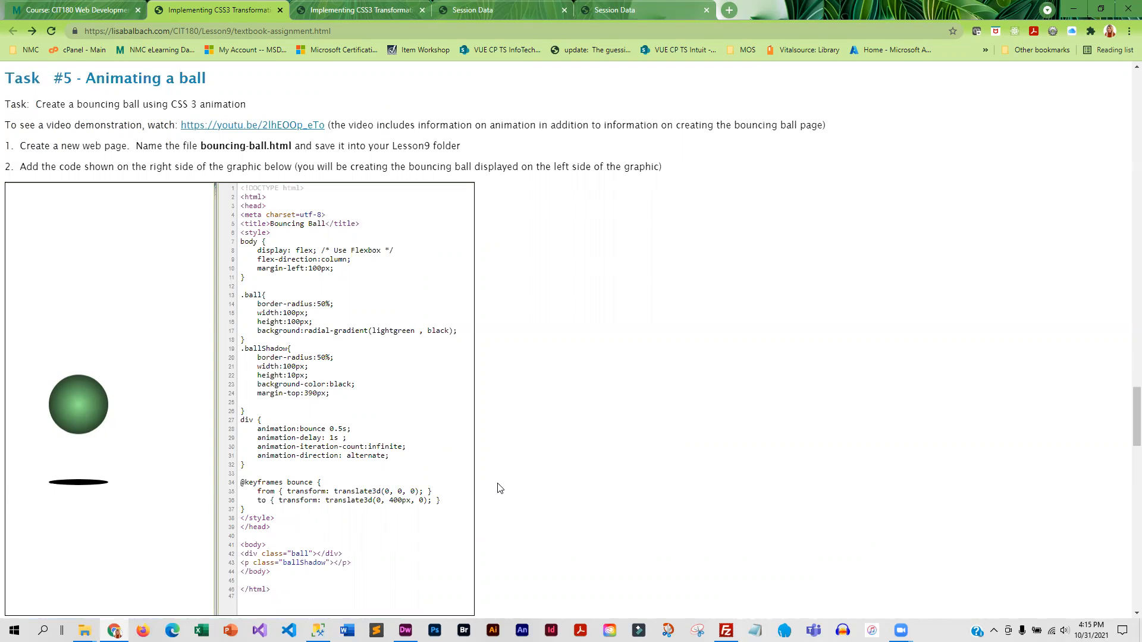
{"action": "scroll", "scroll_direction": "down", "scroll_amount": 3}
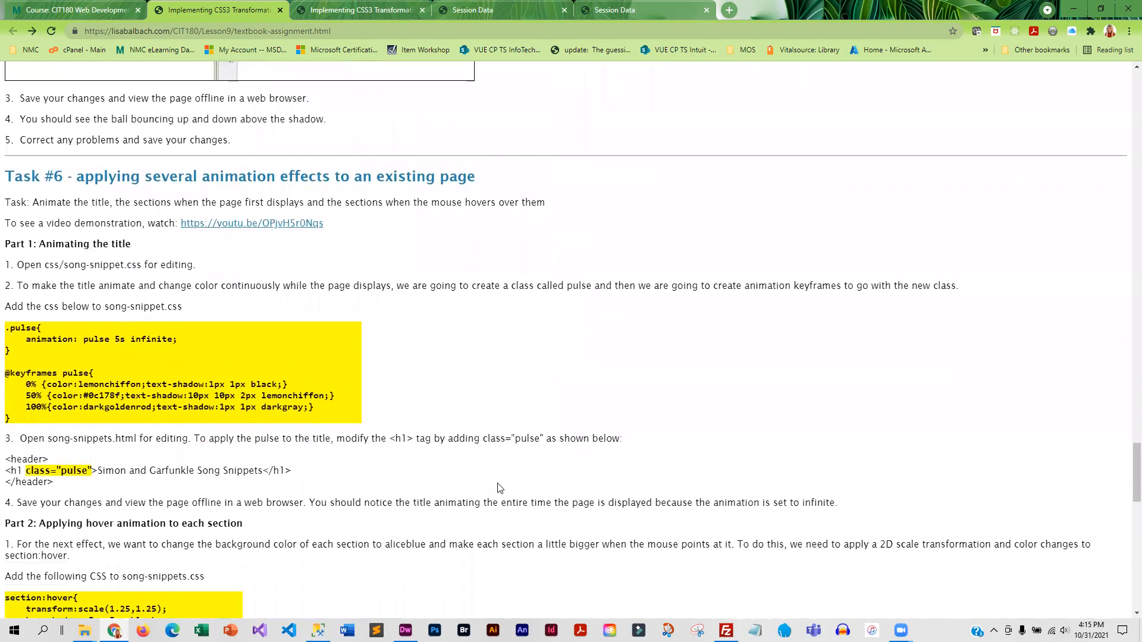
{"action": "scroll", "scroll_direction": "down", "scroll_amount": 3}
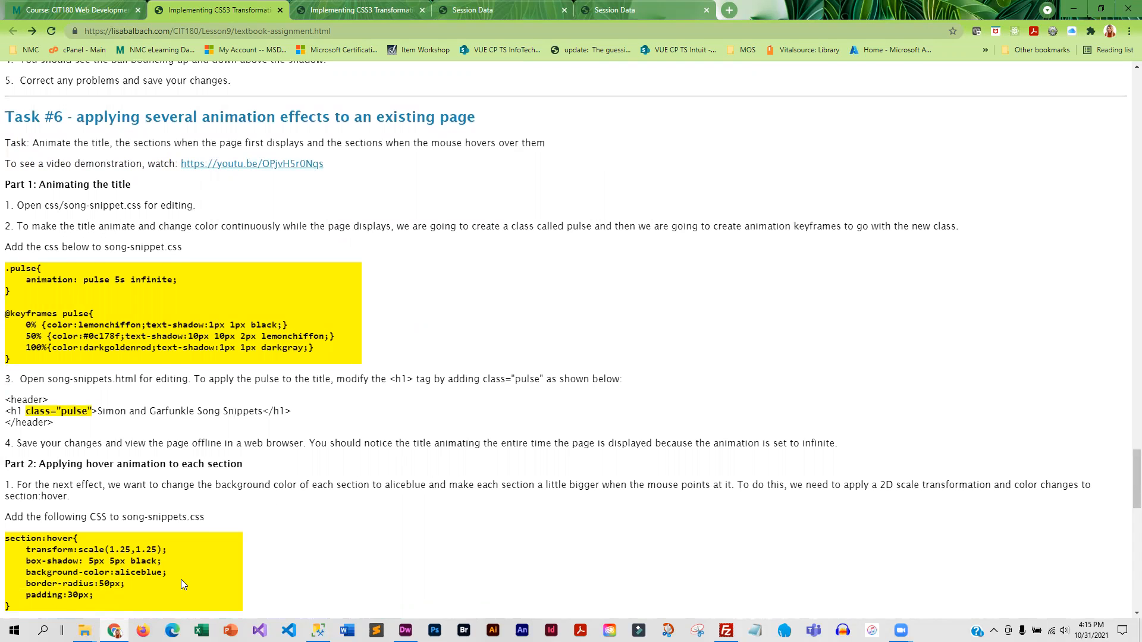
{"action": "scroll", "scroll_direction": "down", "scroll_amount": 3}
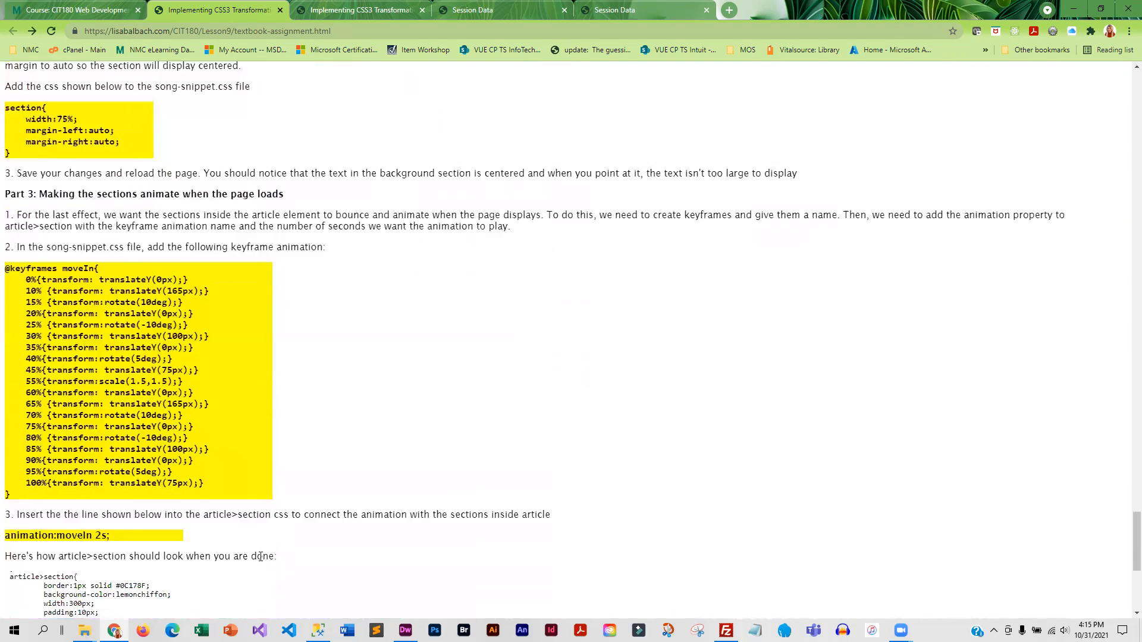
{"action": "scroll", "scroll_direction": "down", "scroll_amount": 3}
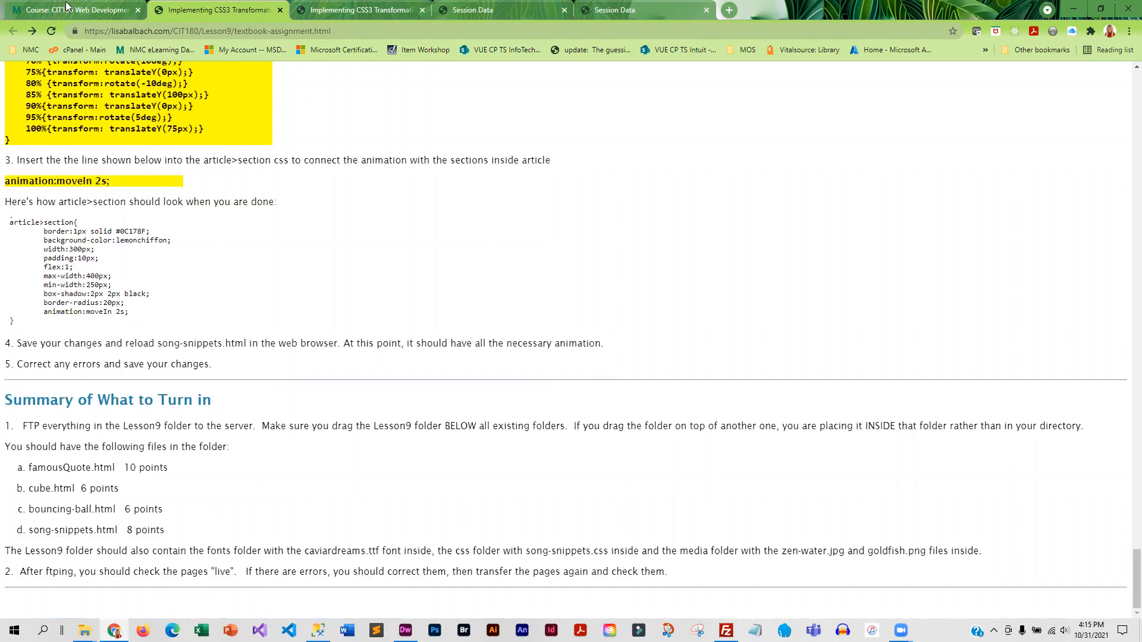
{"action": "left_click", "coordinate": [73, 10]}
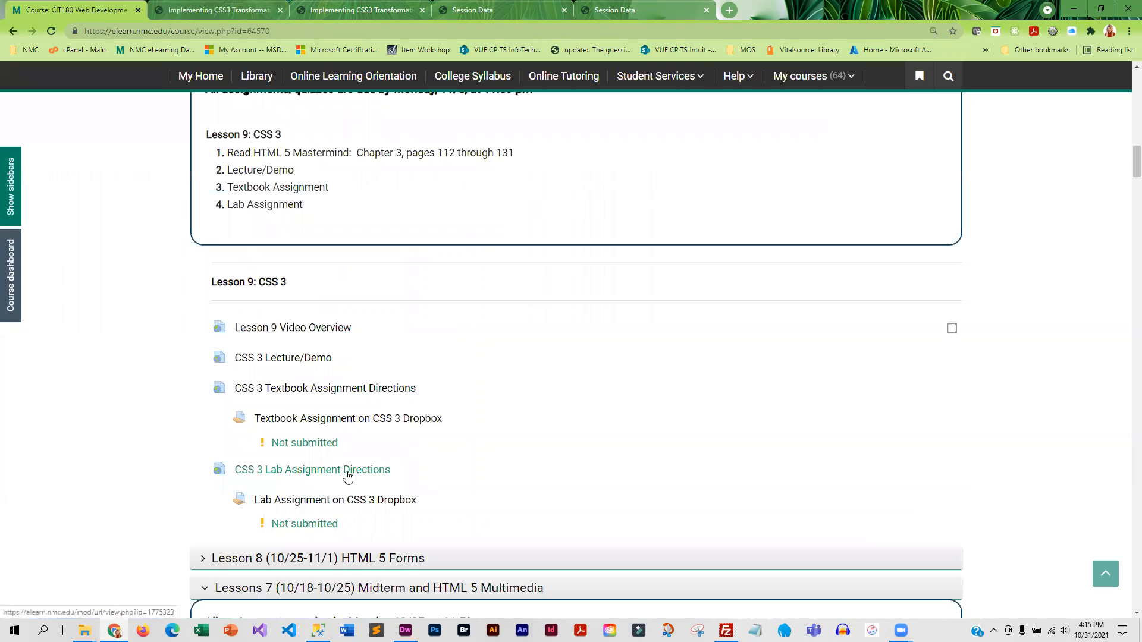
Open CSS 3 Lab Assignment Directions and read Part 1 down to the .inputButton example
{"action": "left_click", "coordinate": [312, 469]}
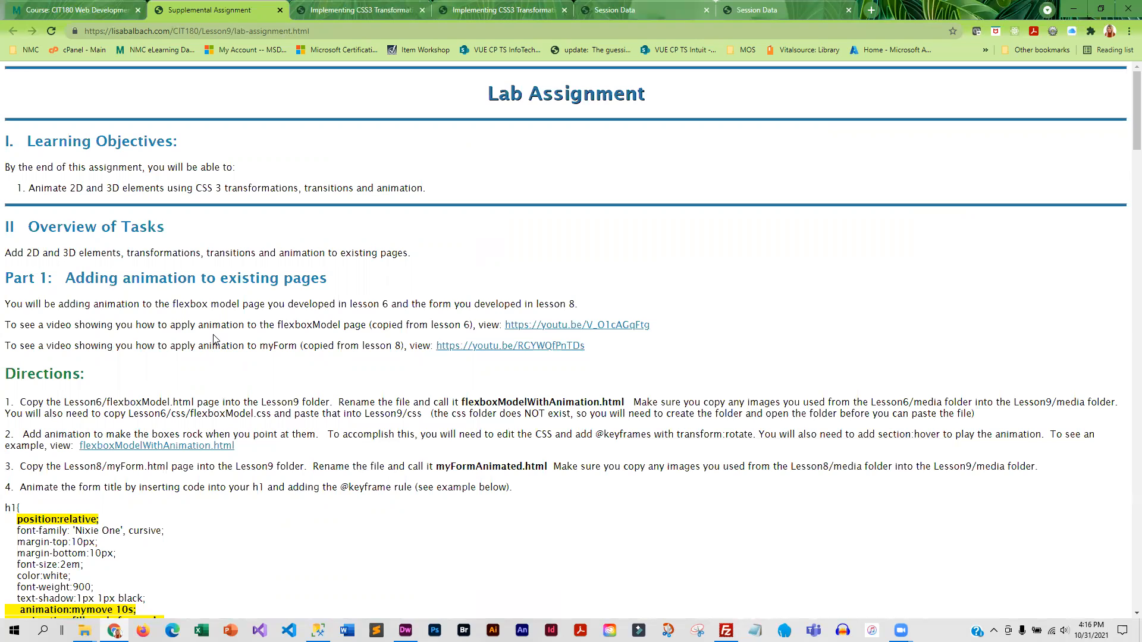
{"action": "mouse_move", "coordinate": [236, 334]}
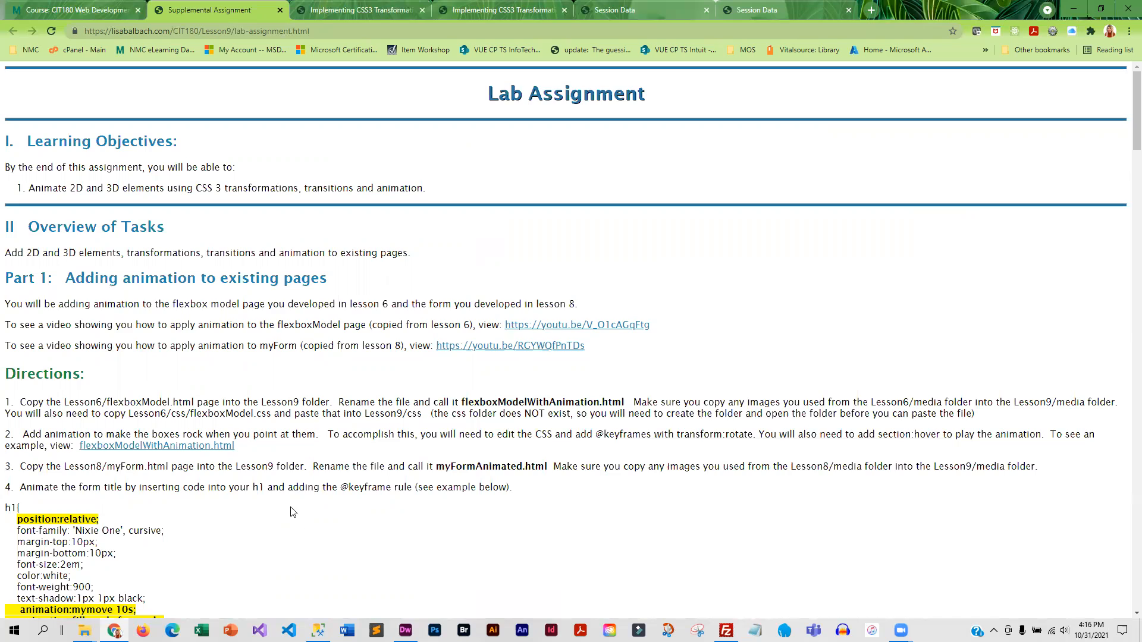
{"action": "scroll", "scroll_direction": "down", "scroll_amount": 3}
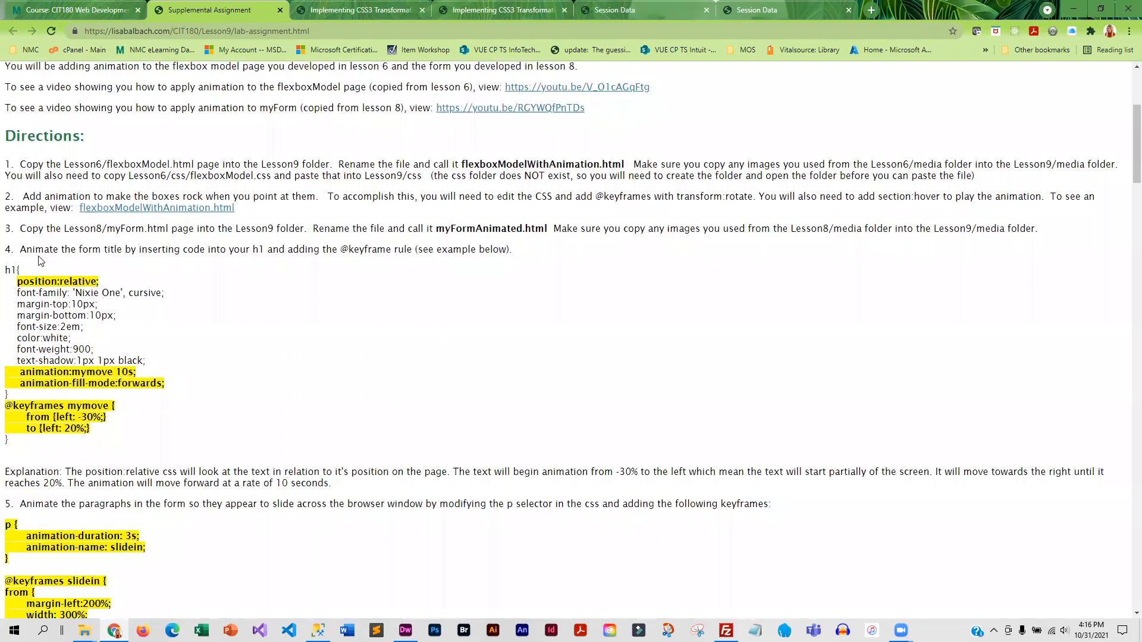
{"action": "scroll", "scroll_direction": "down", "scroll_amount": 3}
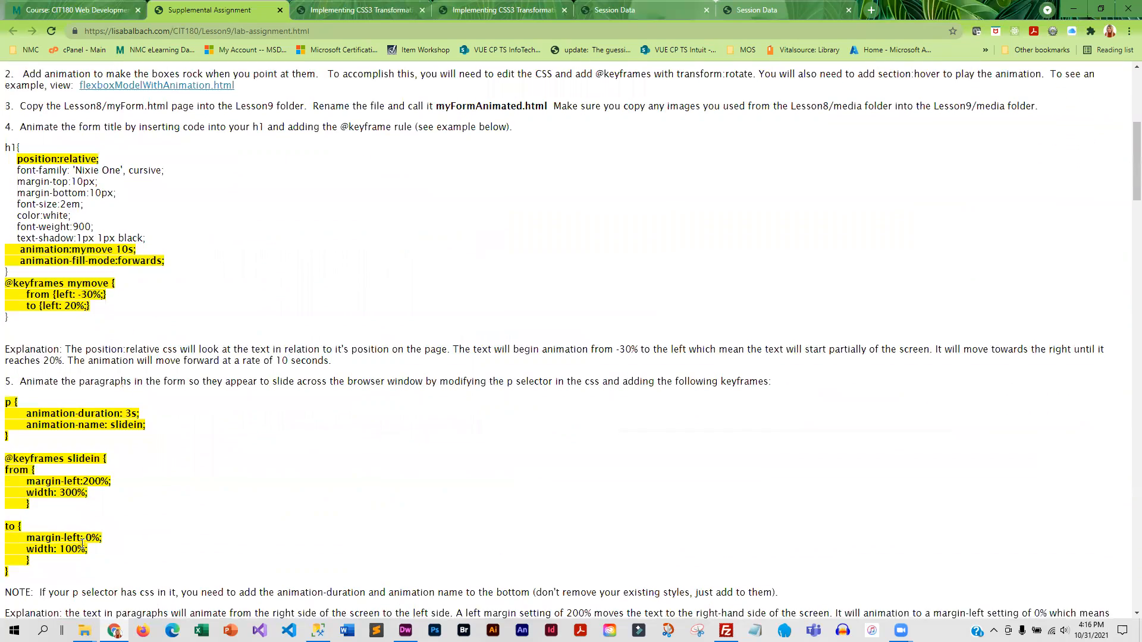
{"action": "scroll", "scroll_direction": "down", "scroll_amount": 3}
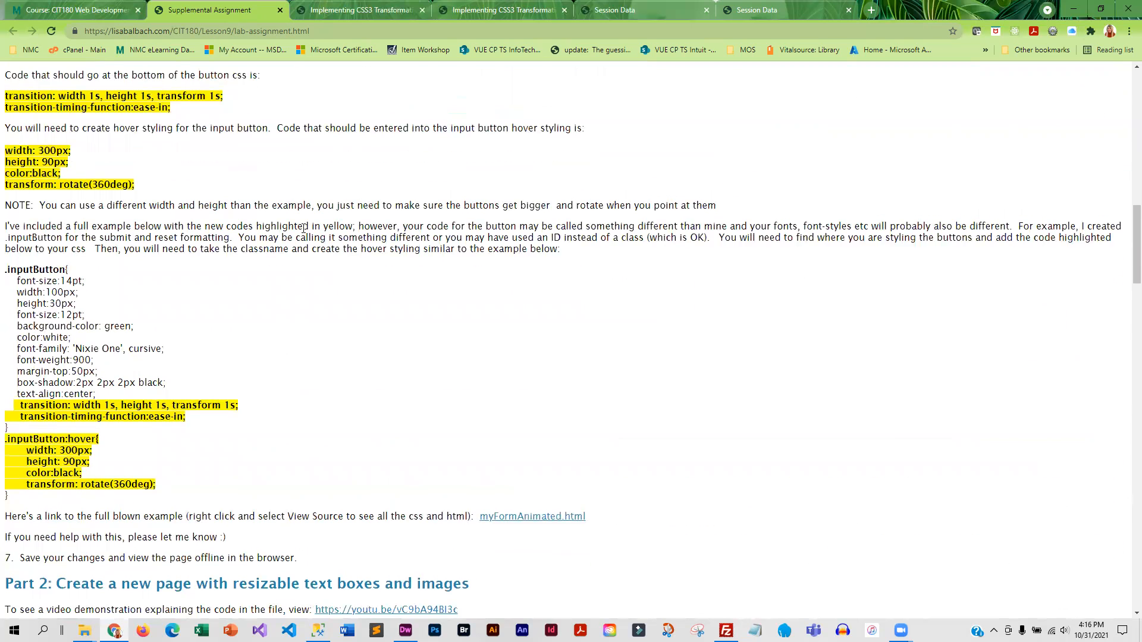
{"action": "mouse_move", "coordinate": [64, 146]}
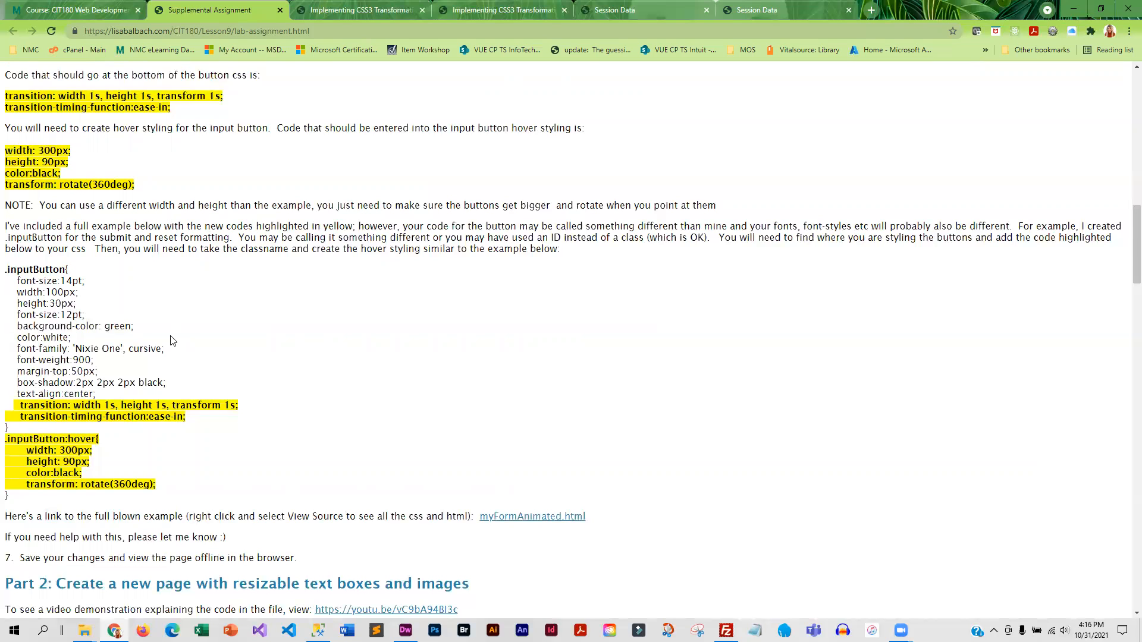
{"action": "scroll", "scroll_direction": "down", "scroll_amount": 3}
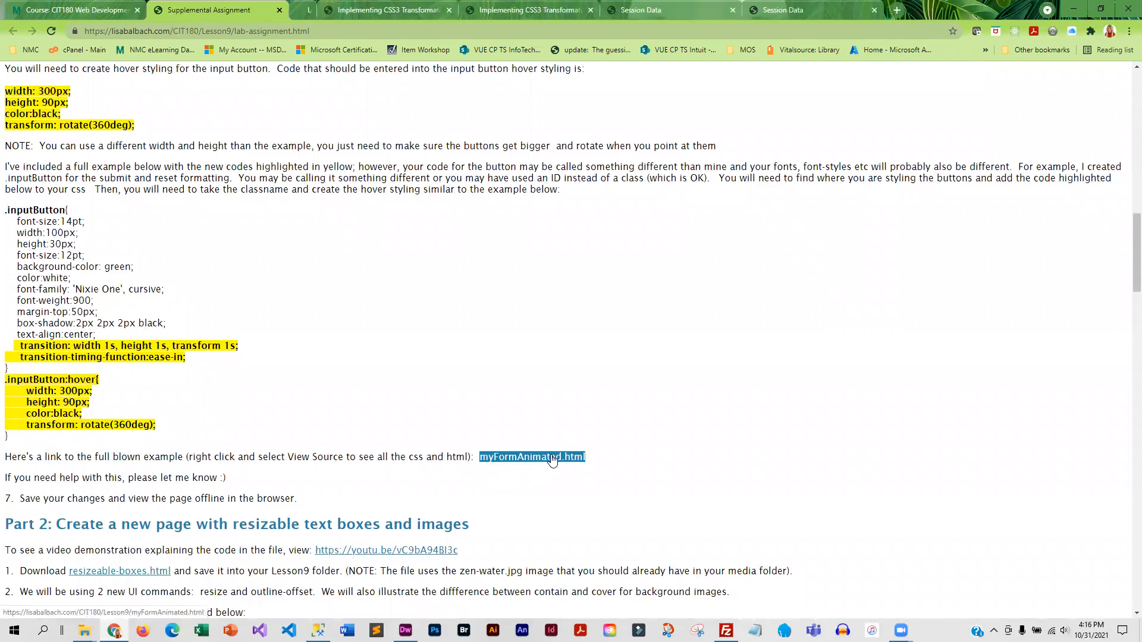
View myFormAnimated.html and flexboxModelWithAnimation.html, then scroll the lab page to Part 2
{"action": "left_click", "coordinate": [532, 457]}
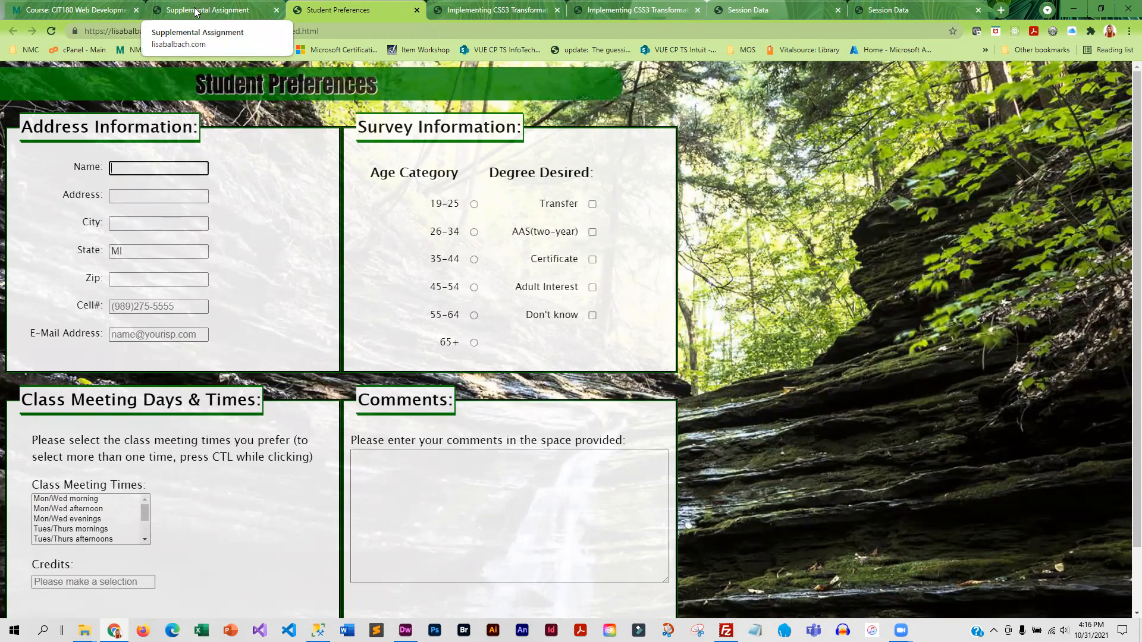
{"action": "left_click", "coordinate": [211, 10]}
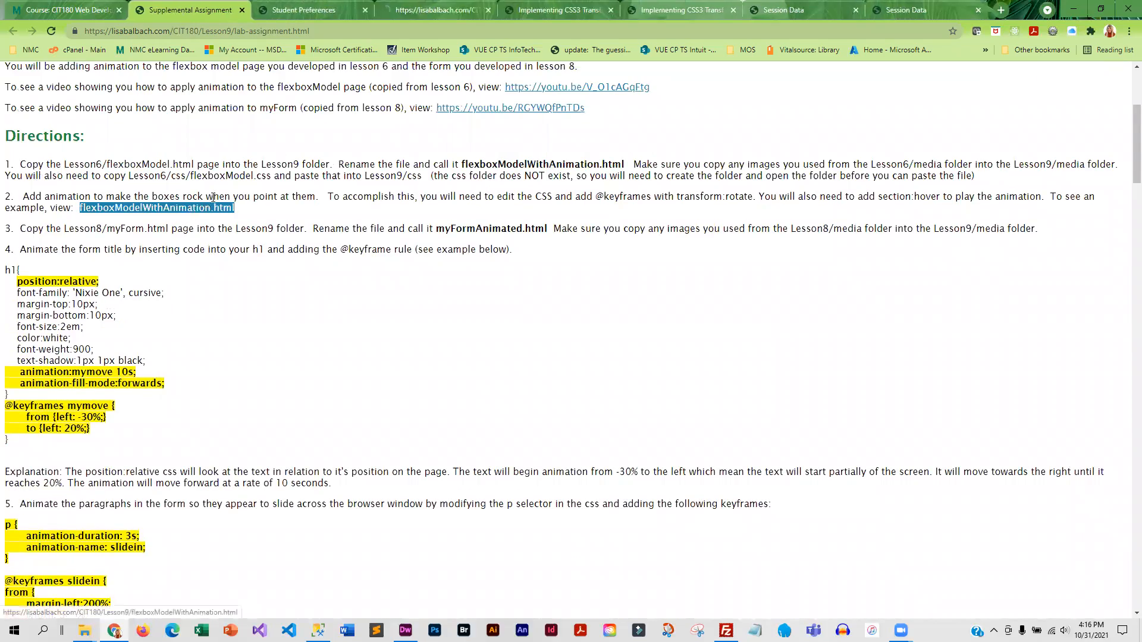
{"action": "left_click", "coordinate": [156, 207]}
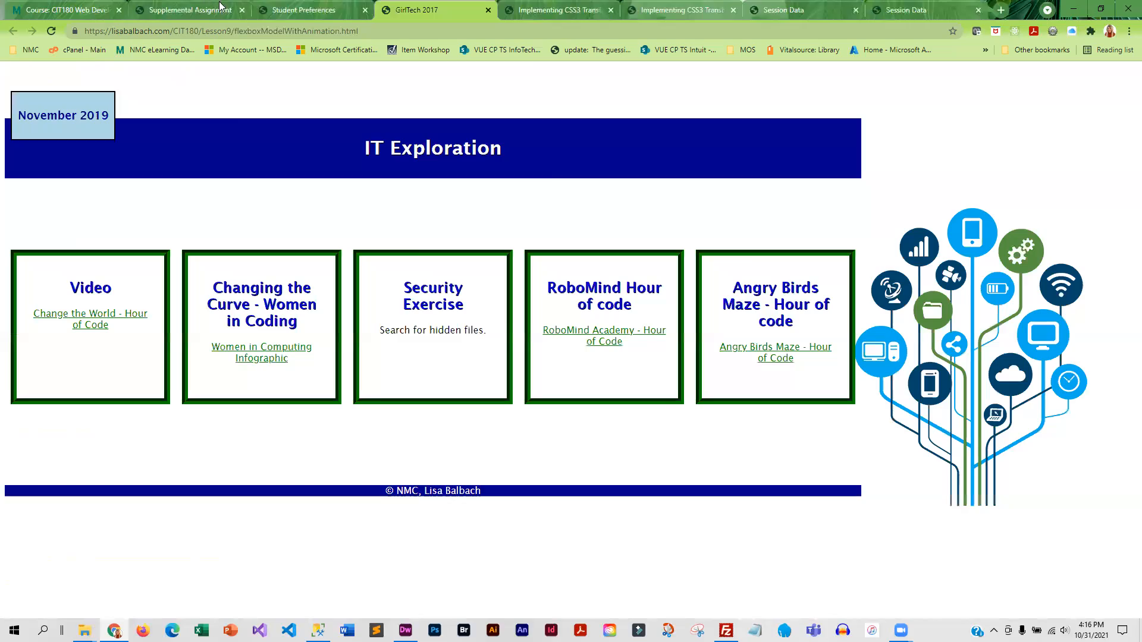
{"action": "left_click", "coordinate": [186, 10]}
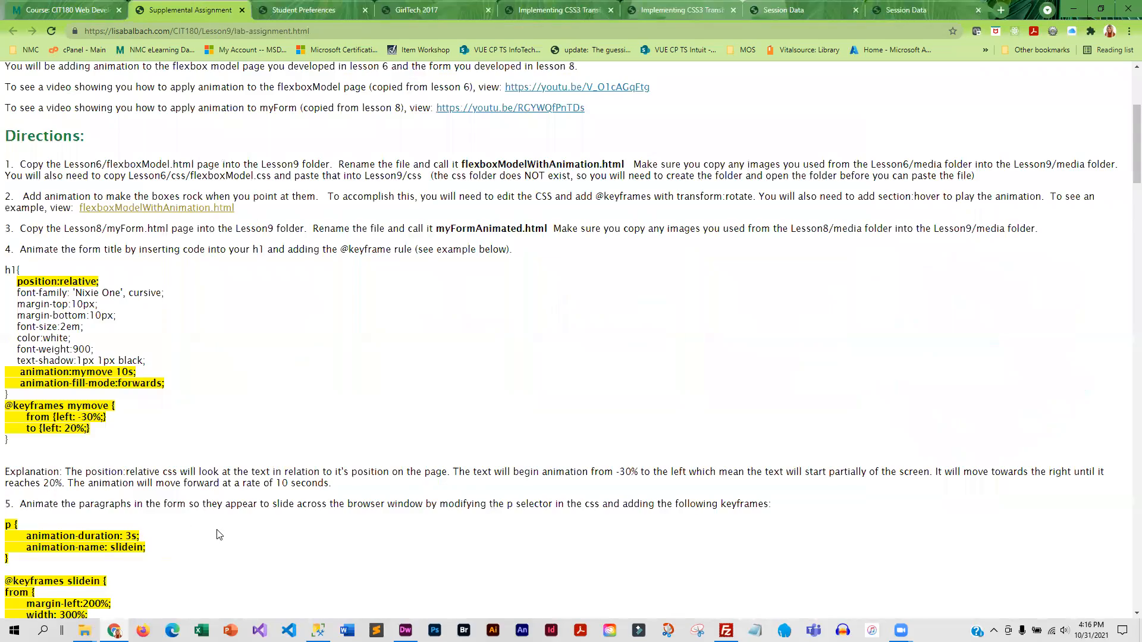
{"action": "scroll", "scroll_direction": "down", "scroll_amount": 3}
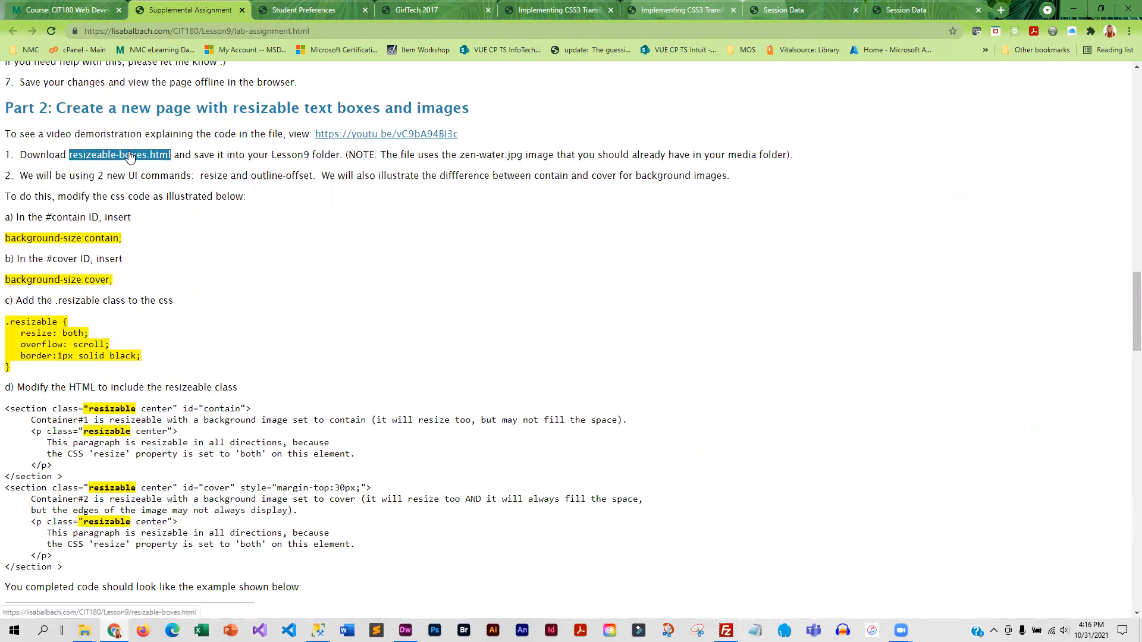
Open the resizeable-boxes.html example showing contain and cover background containers
{"action": "left_click", "coordinate": [120, 154]}
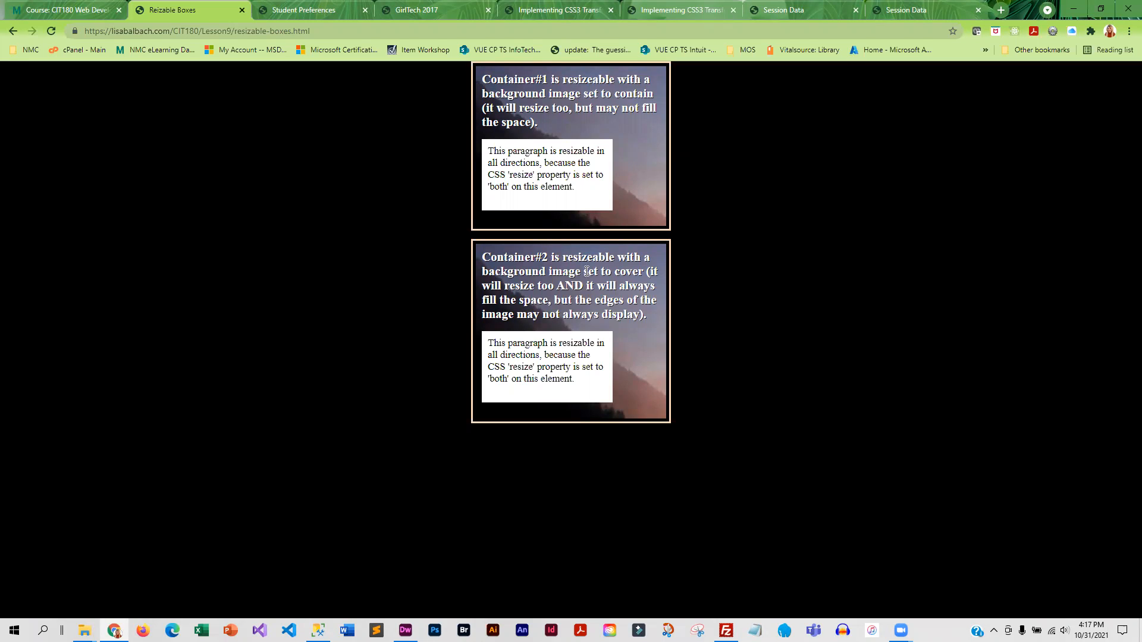
{"action": "mouse_move", "coordinate": [625, 213]}
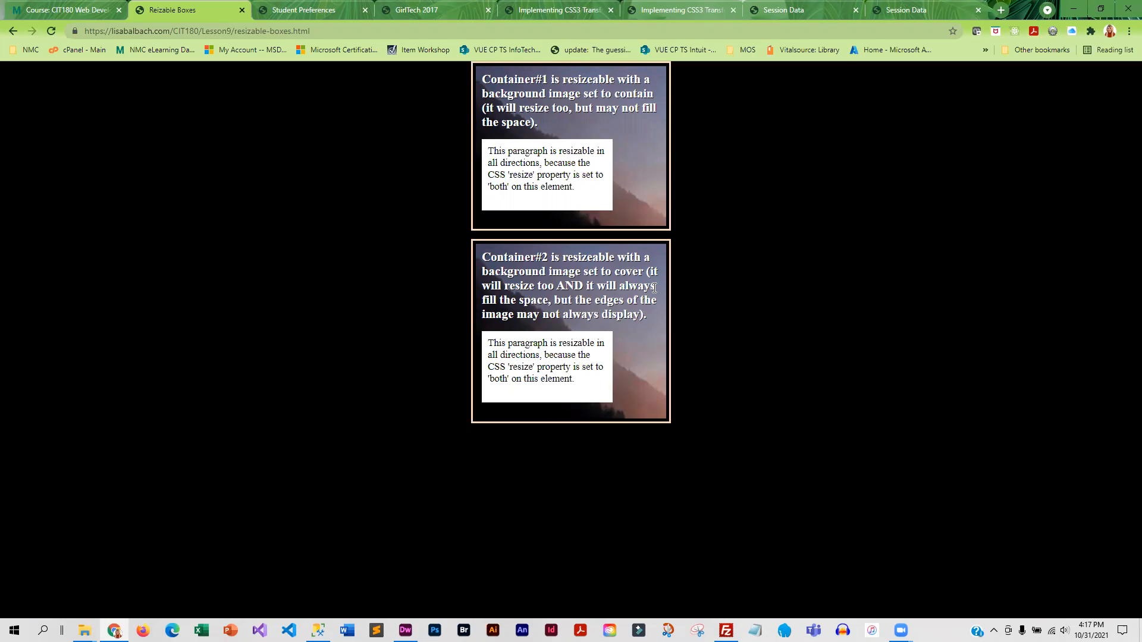
{"action": "mouse_move", "coordinate": [619, 93]}
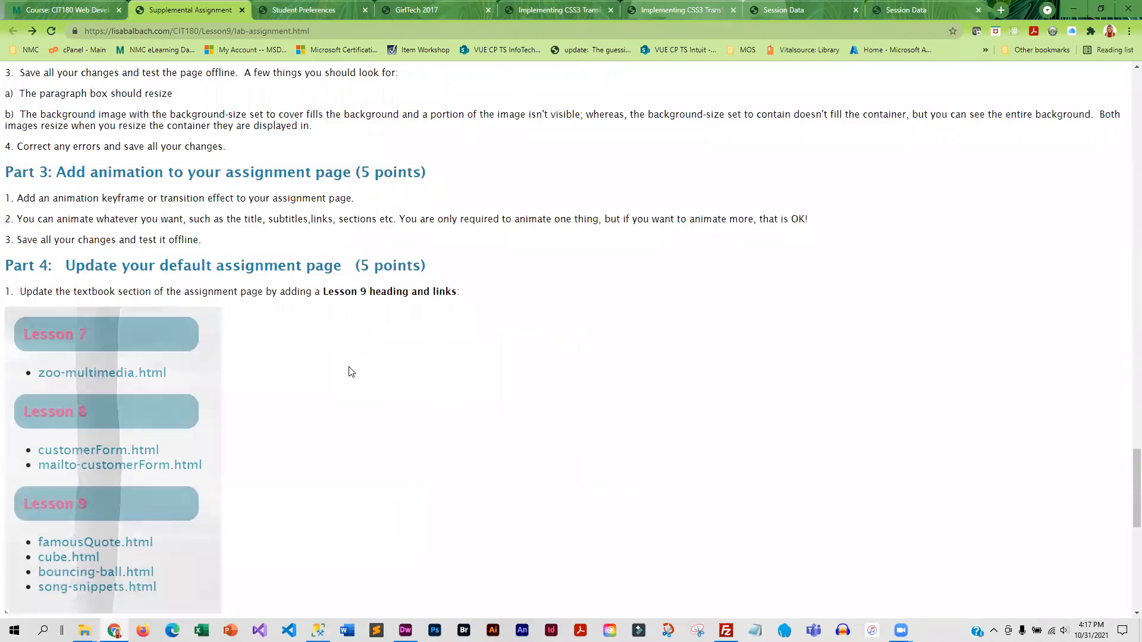
Read through Part 4 and the Grading table, then return to the Course: CIT180 tab
{"action": "scroll", "scroll_direction": "down", "scroll_amount": 3}
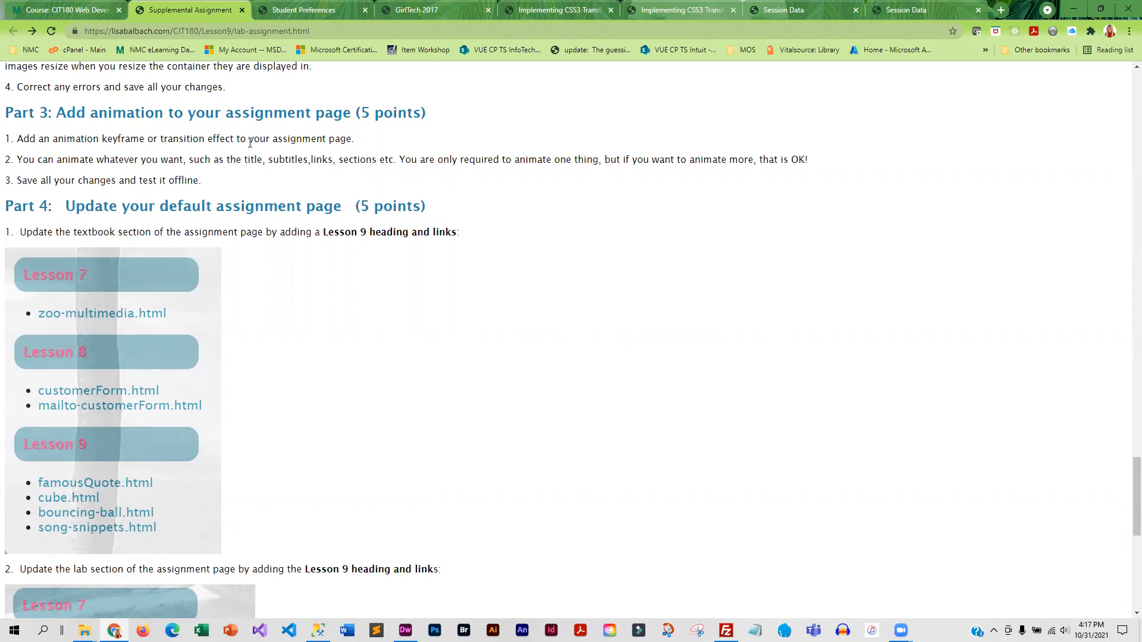
{"action": "mouse_move", "coordinate": [243, 175]}
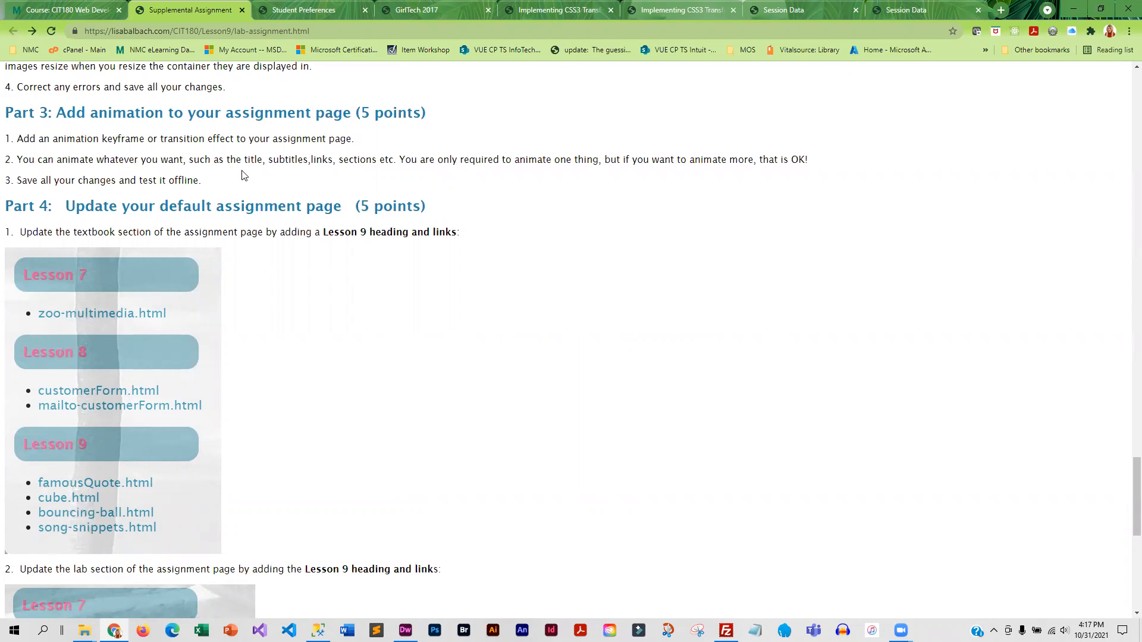
{"action": "scroll", "scroll_direction": "down", "scroll_amount": 3}
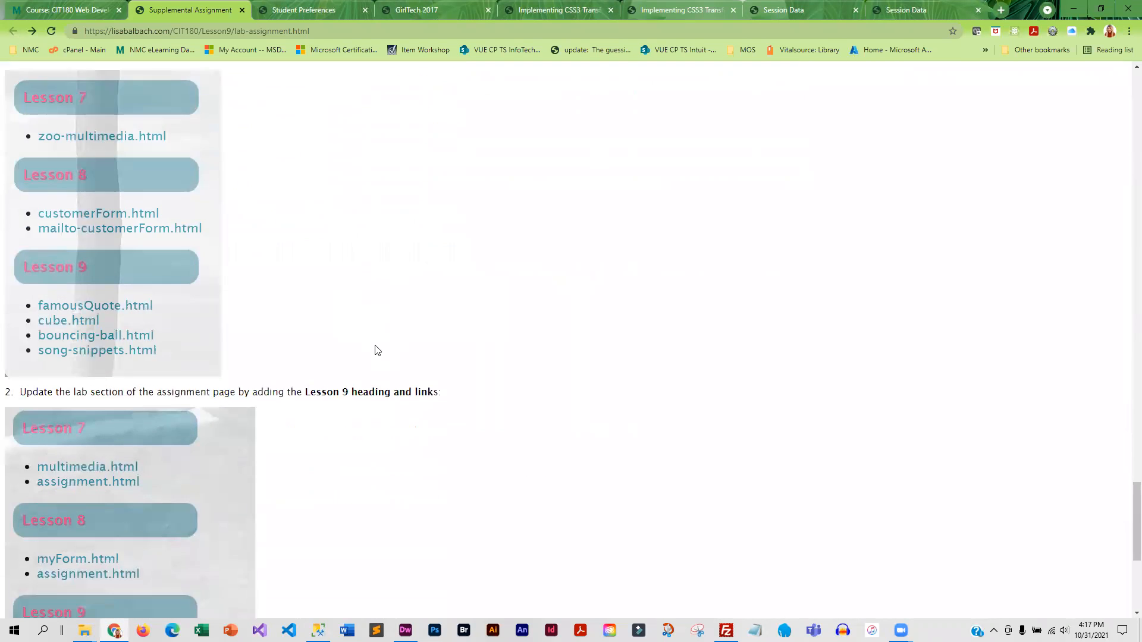
{"action": "scroll", "scroll_direction": "down", "scroll_amount": 3}
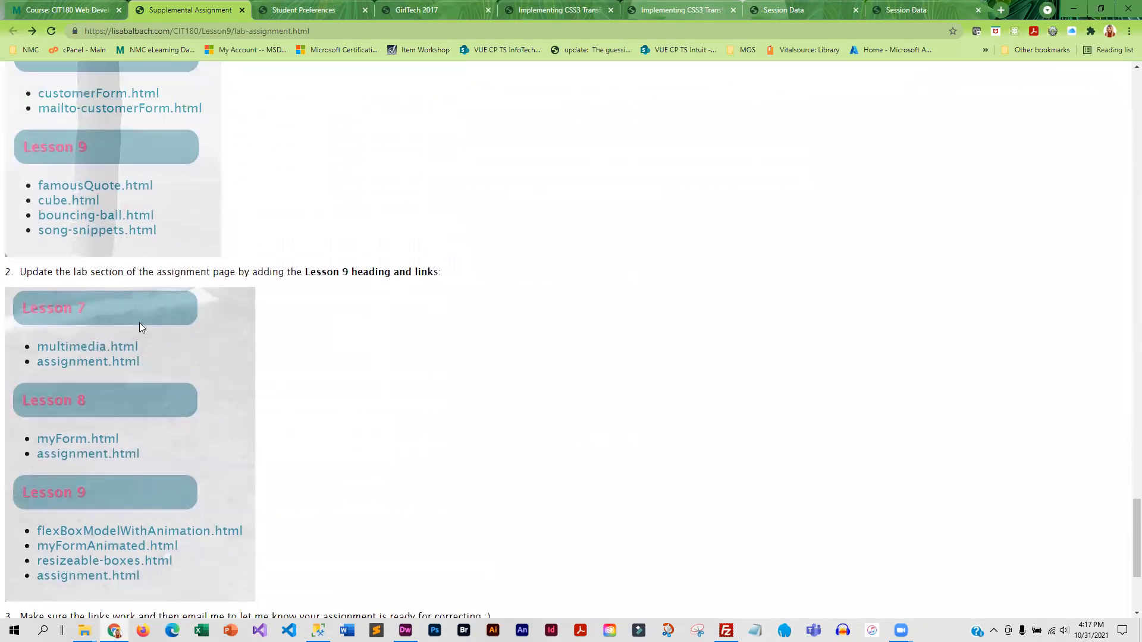
{"action": "scroll", "scroll_direction": "down", "scroll_amount": 3}
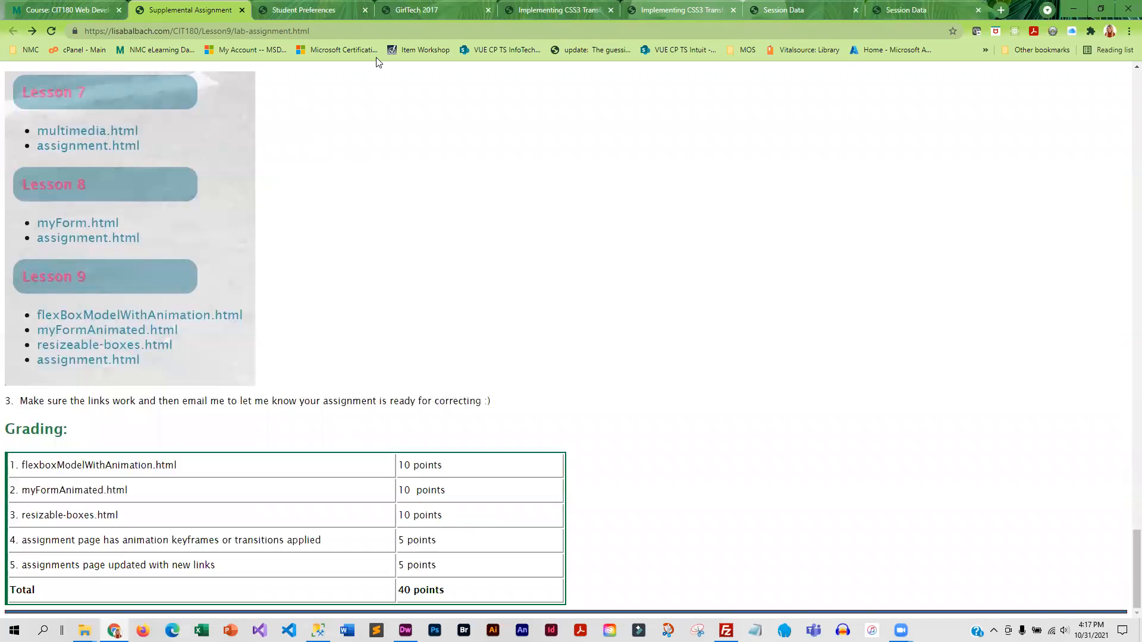
{"action": "left_click", "coordinate": [62, 9]}
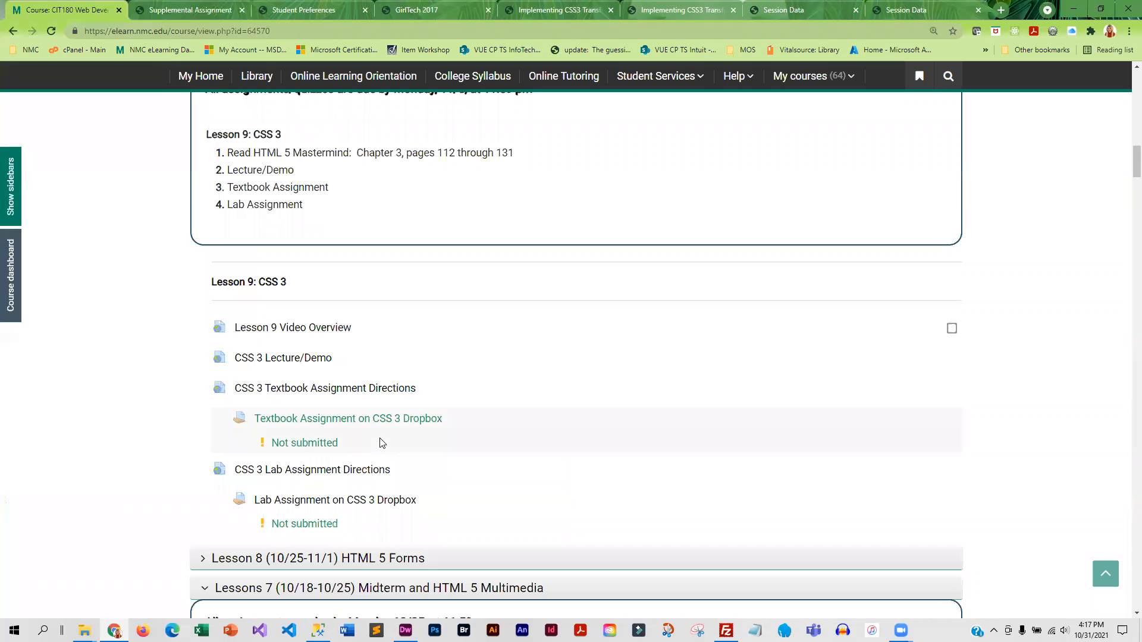